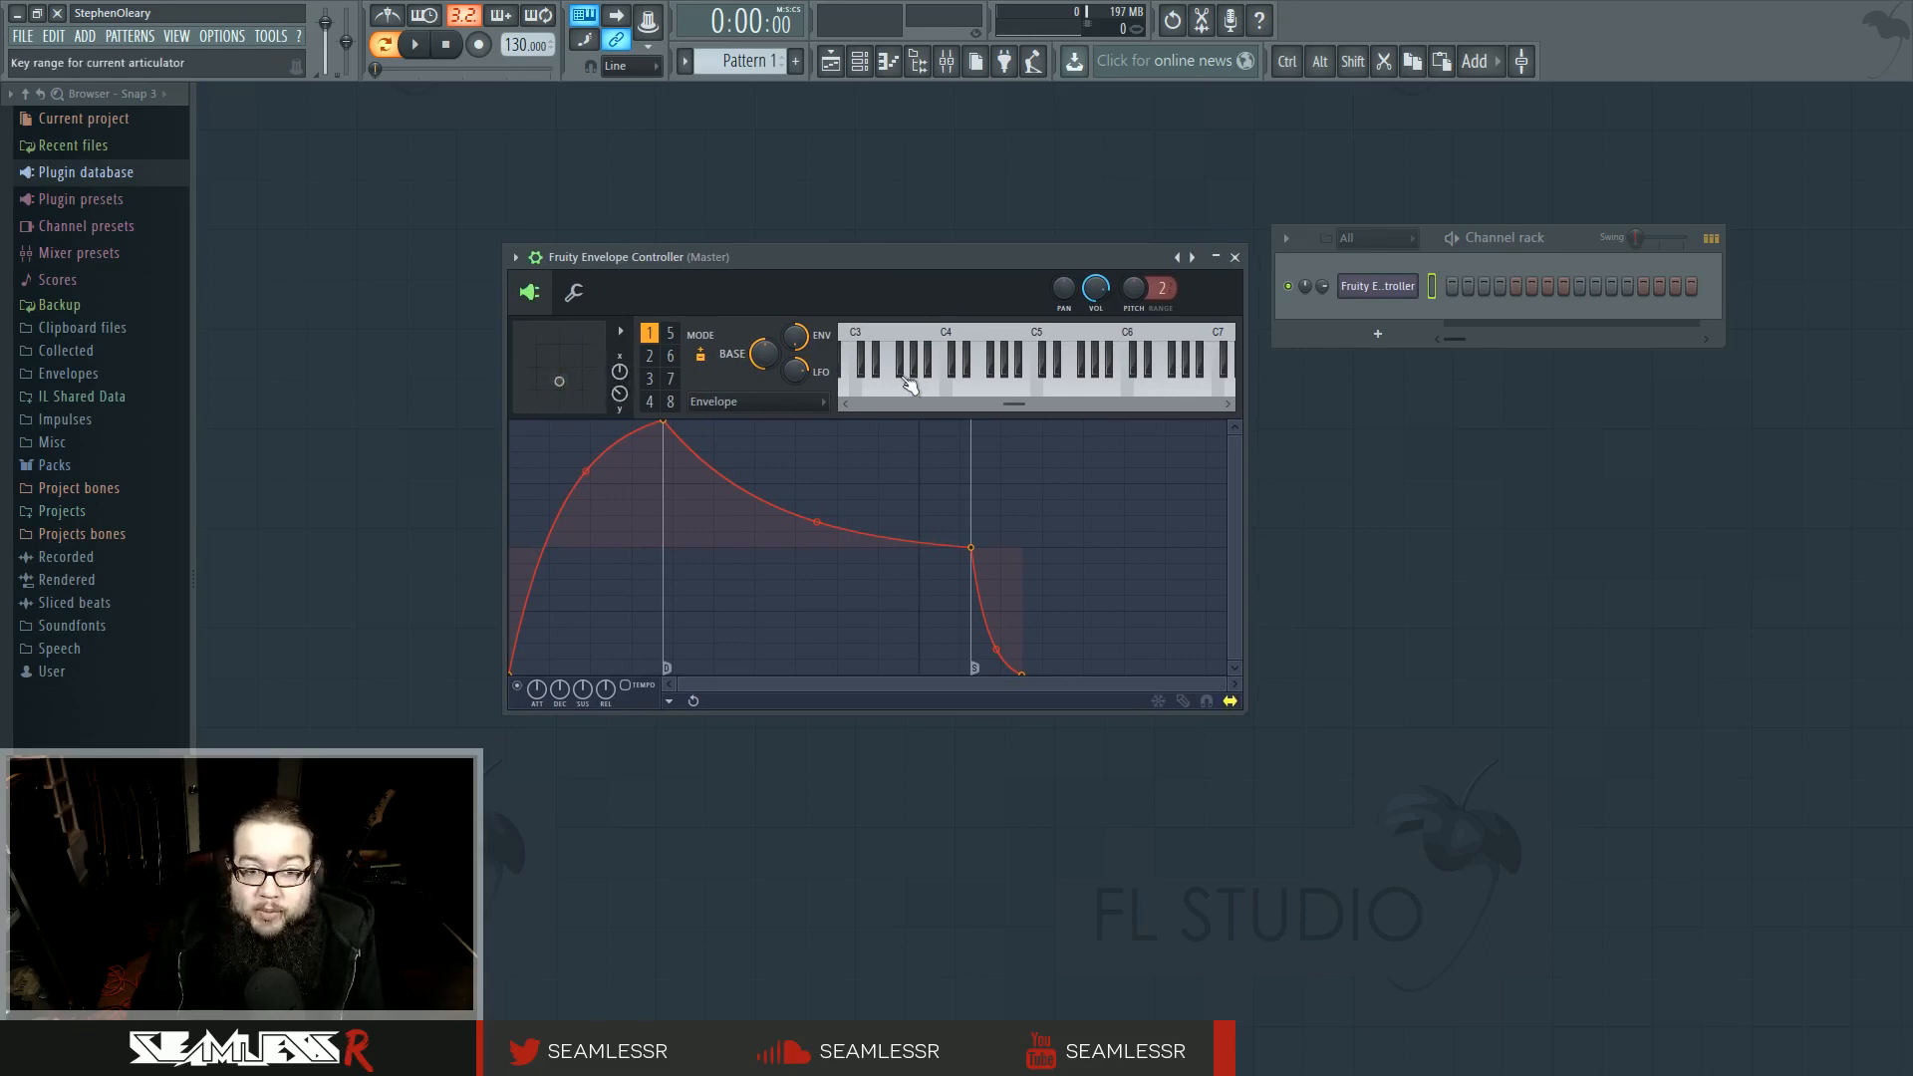
pyautogui.moveTo(864, 380)
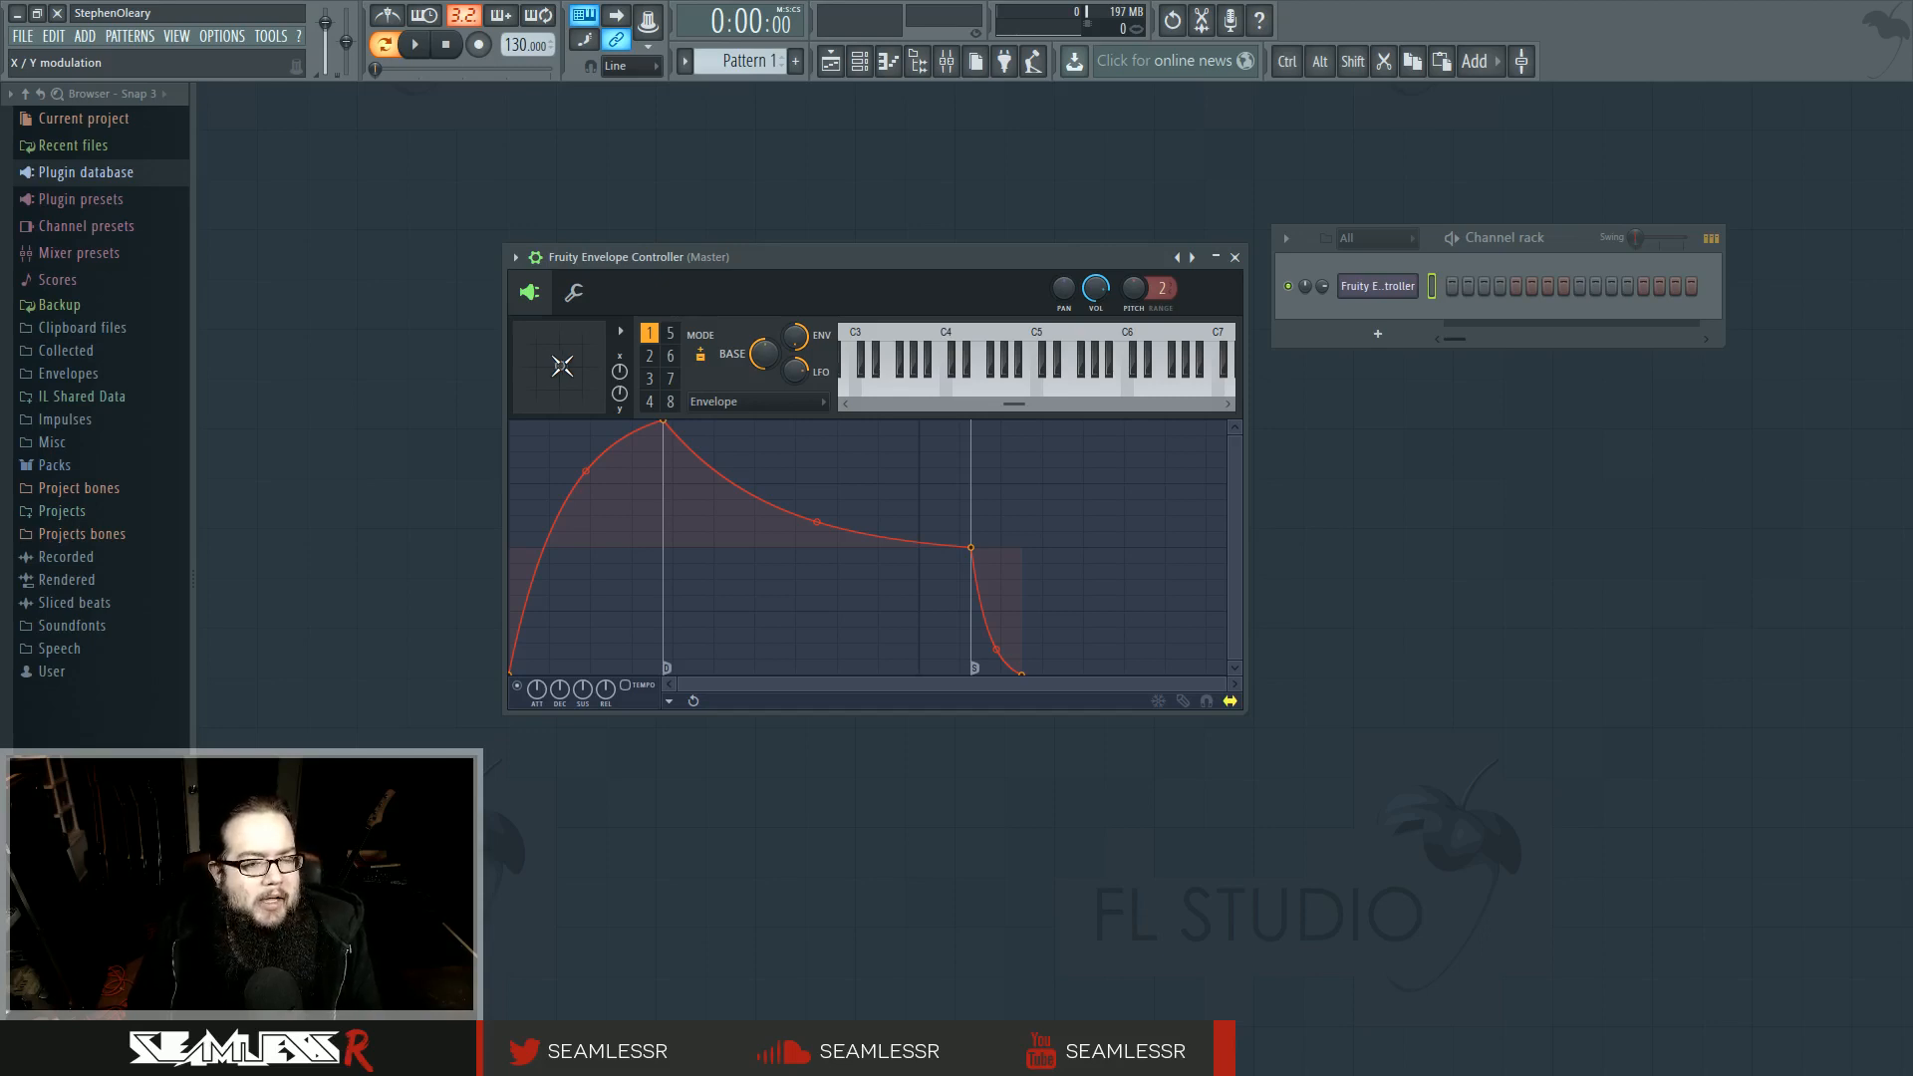
# Add a Sytrus channel and reshape operator 1's pitch envelope for MOD X.
pyautogui.click(83, 36)
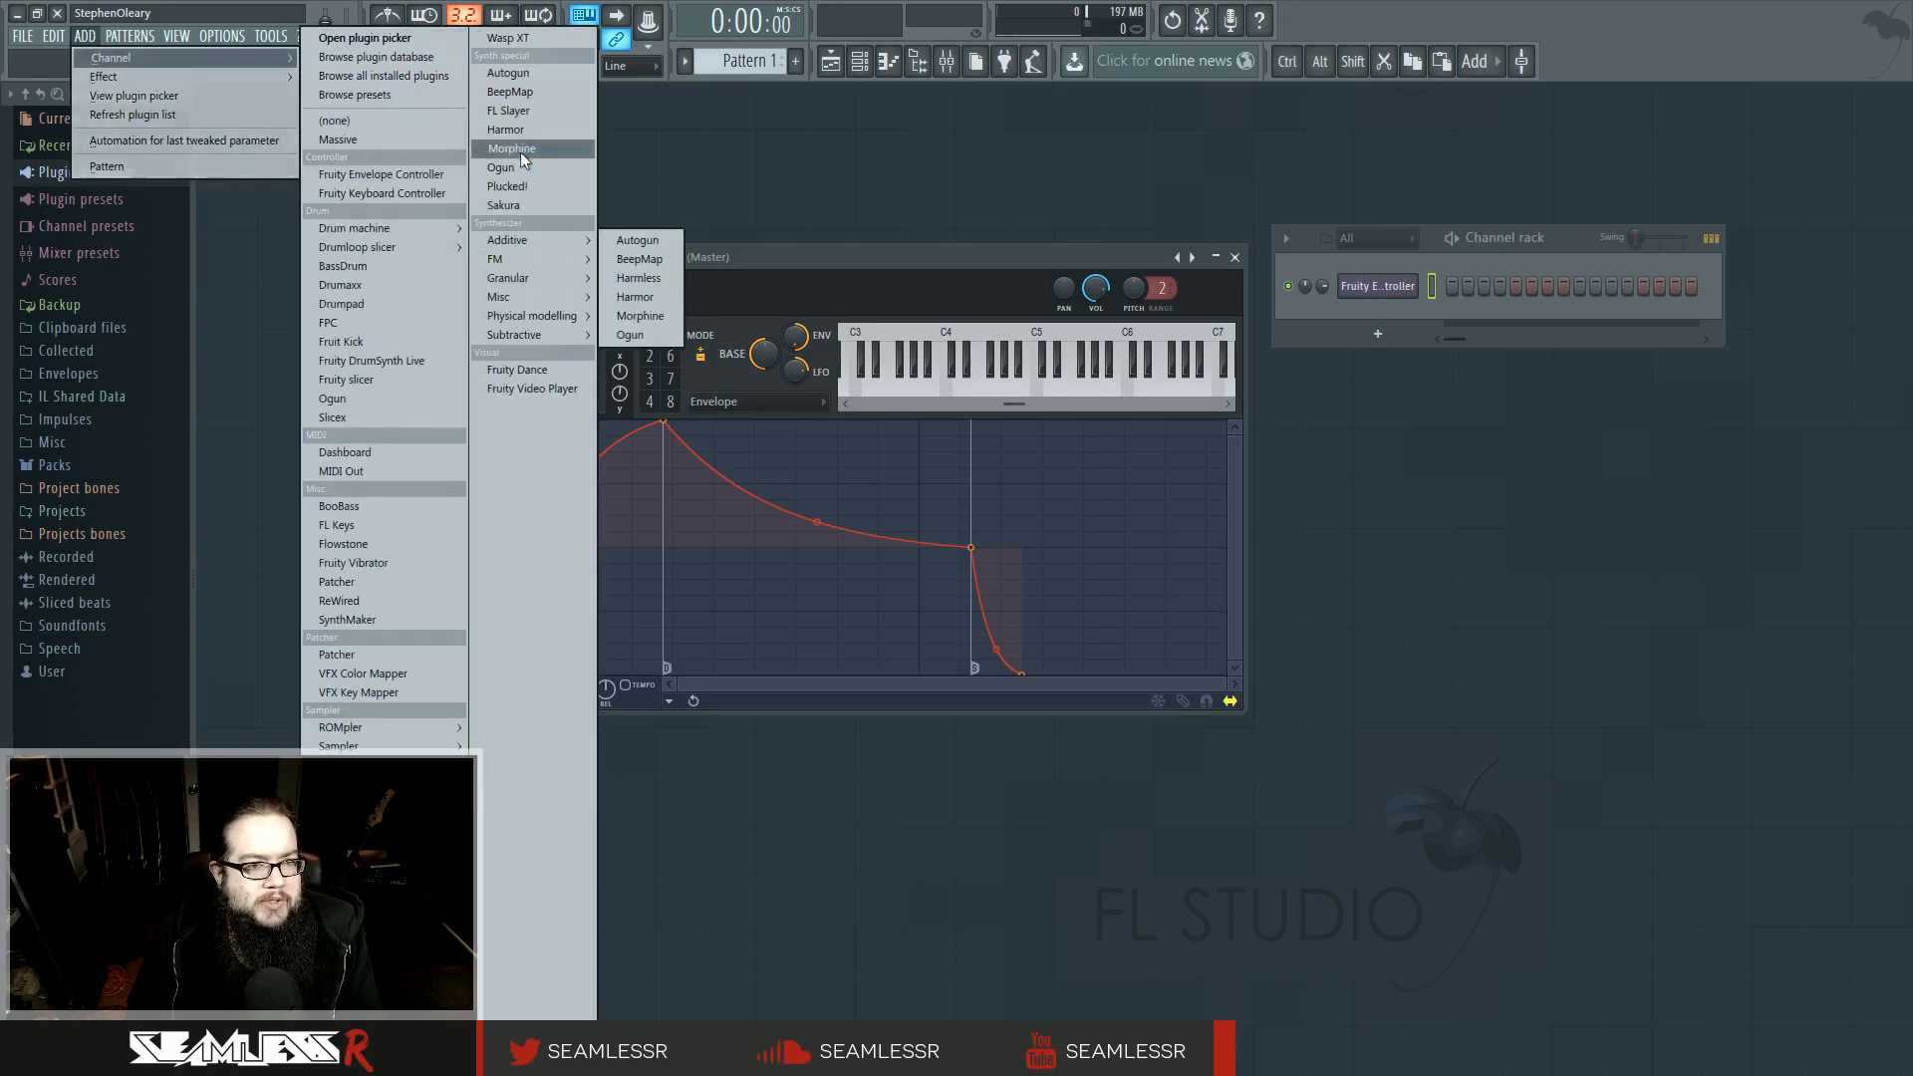
pyautogui.moveTo(498, 259)
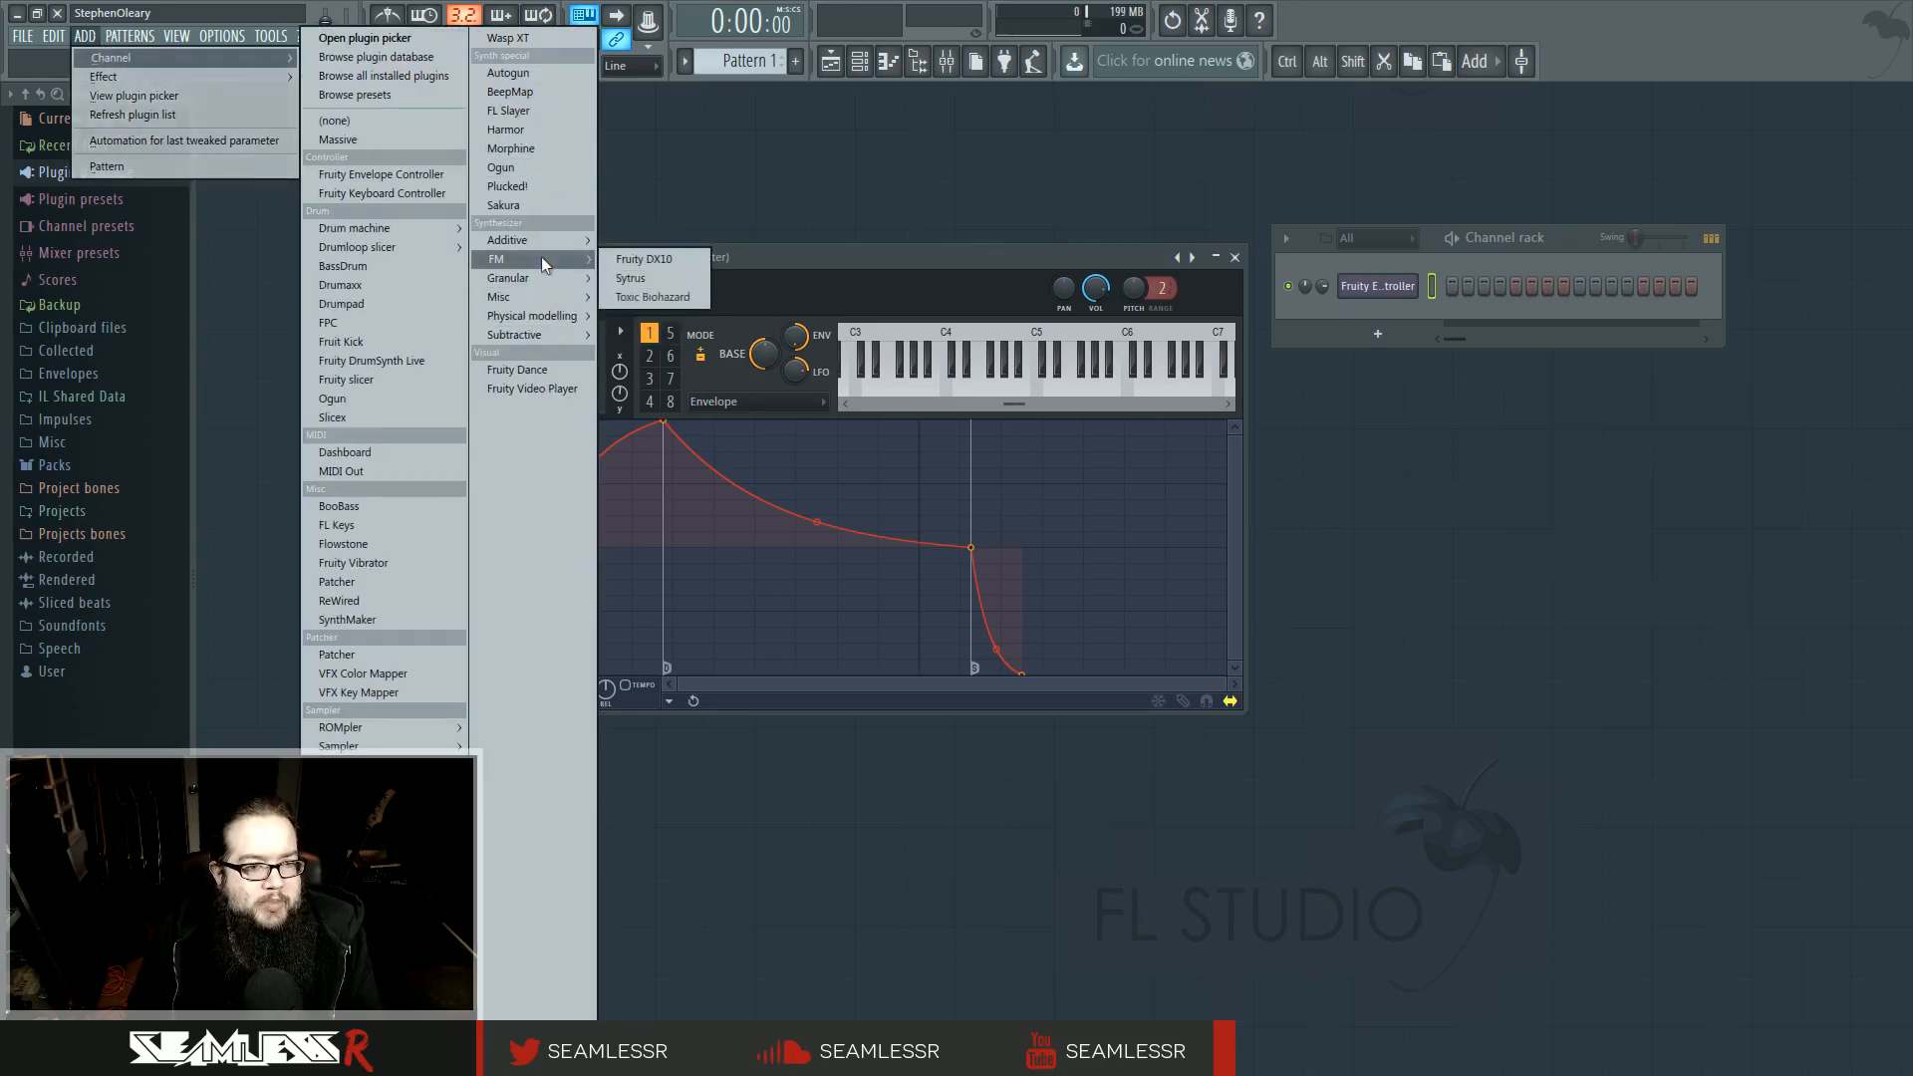
pyautogui.click(631, 278)
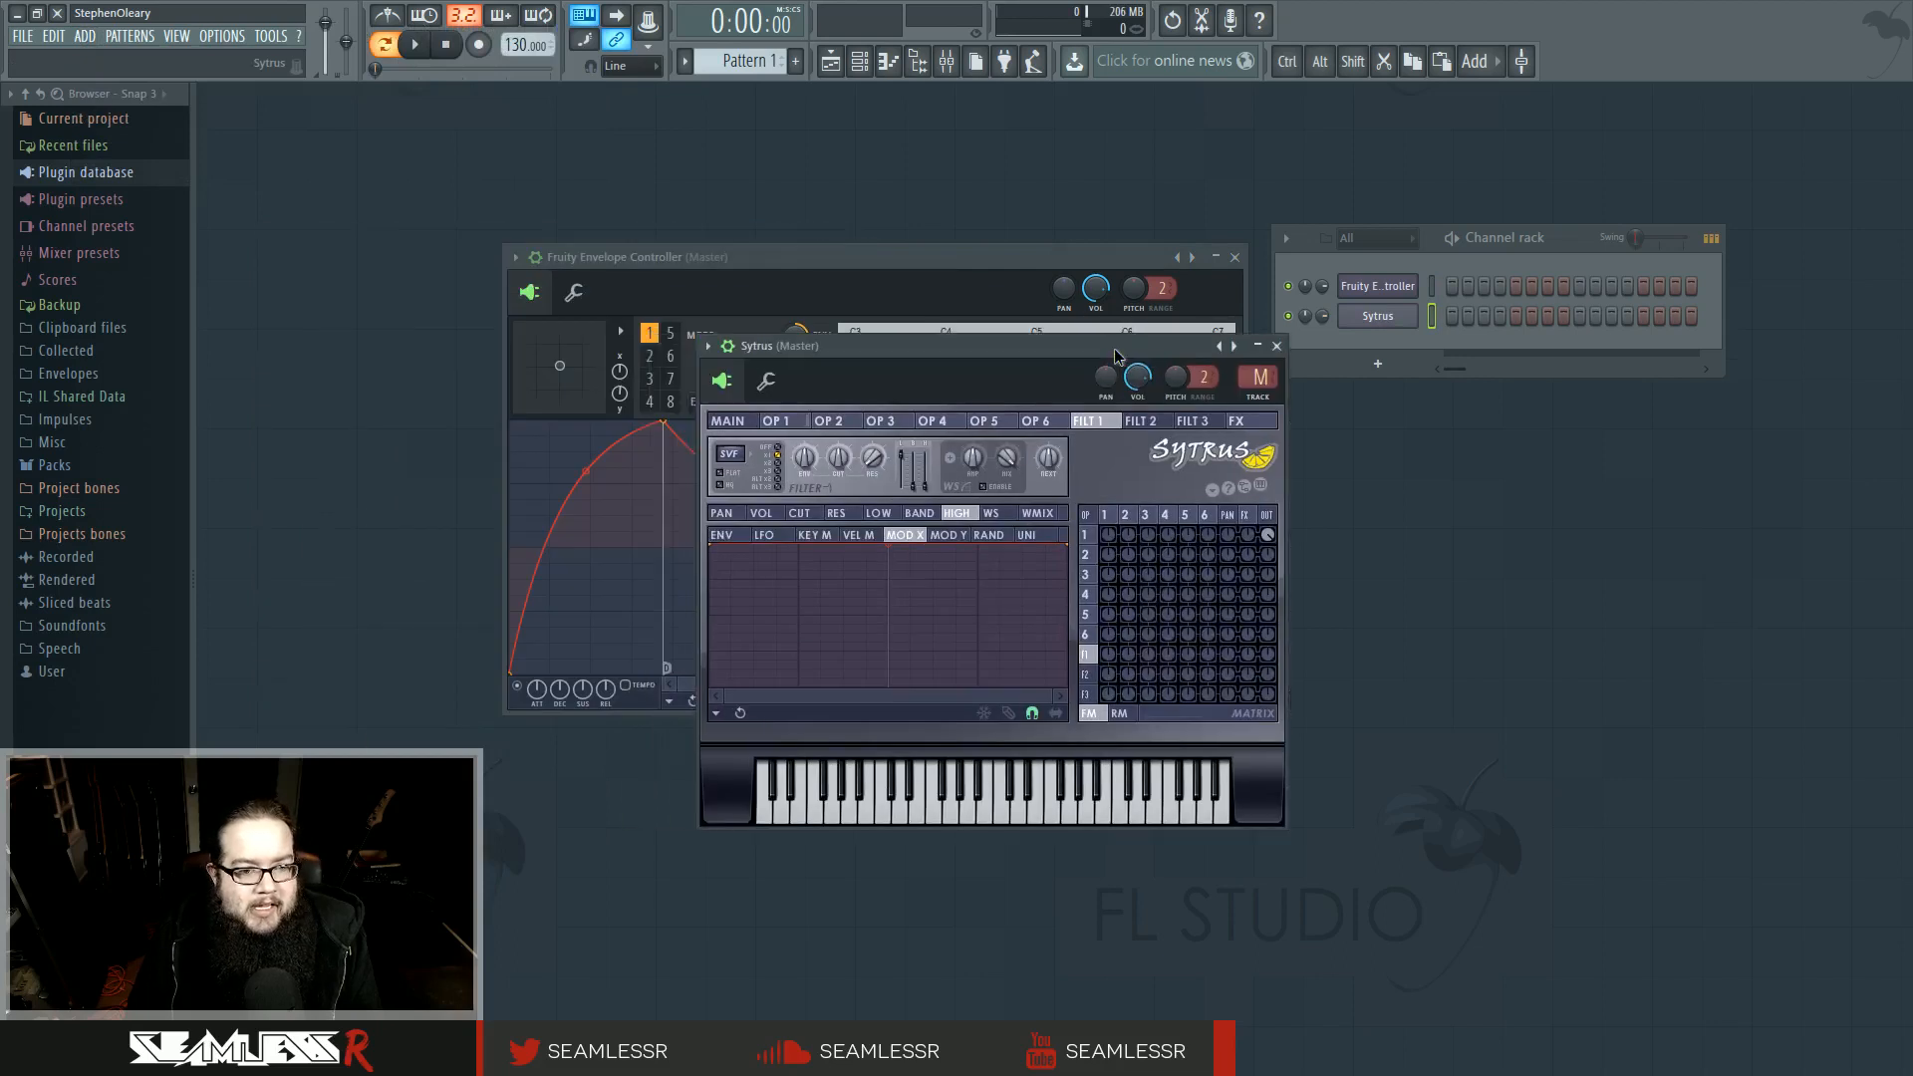
pyautogui.click(727, 420)
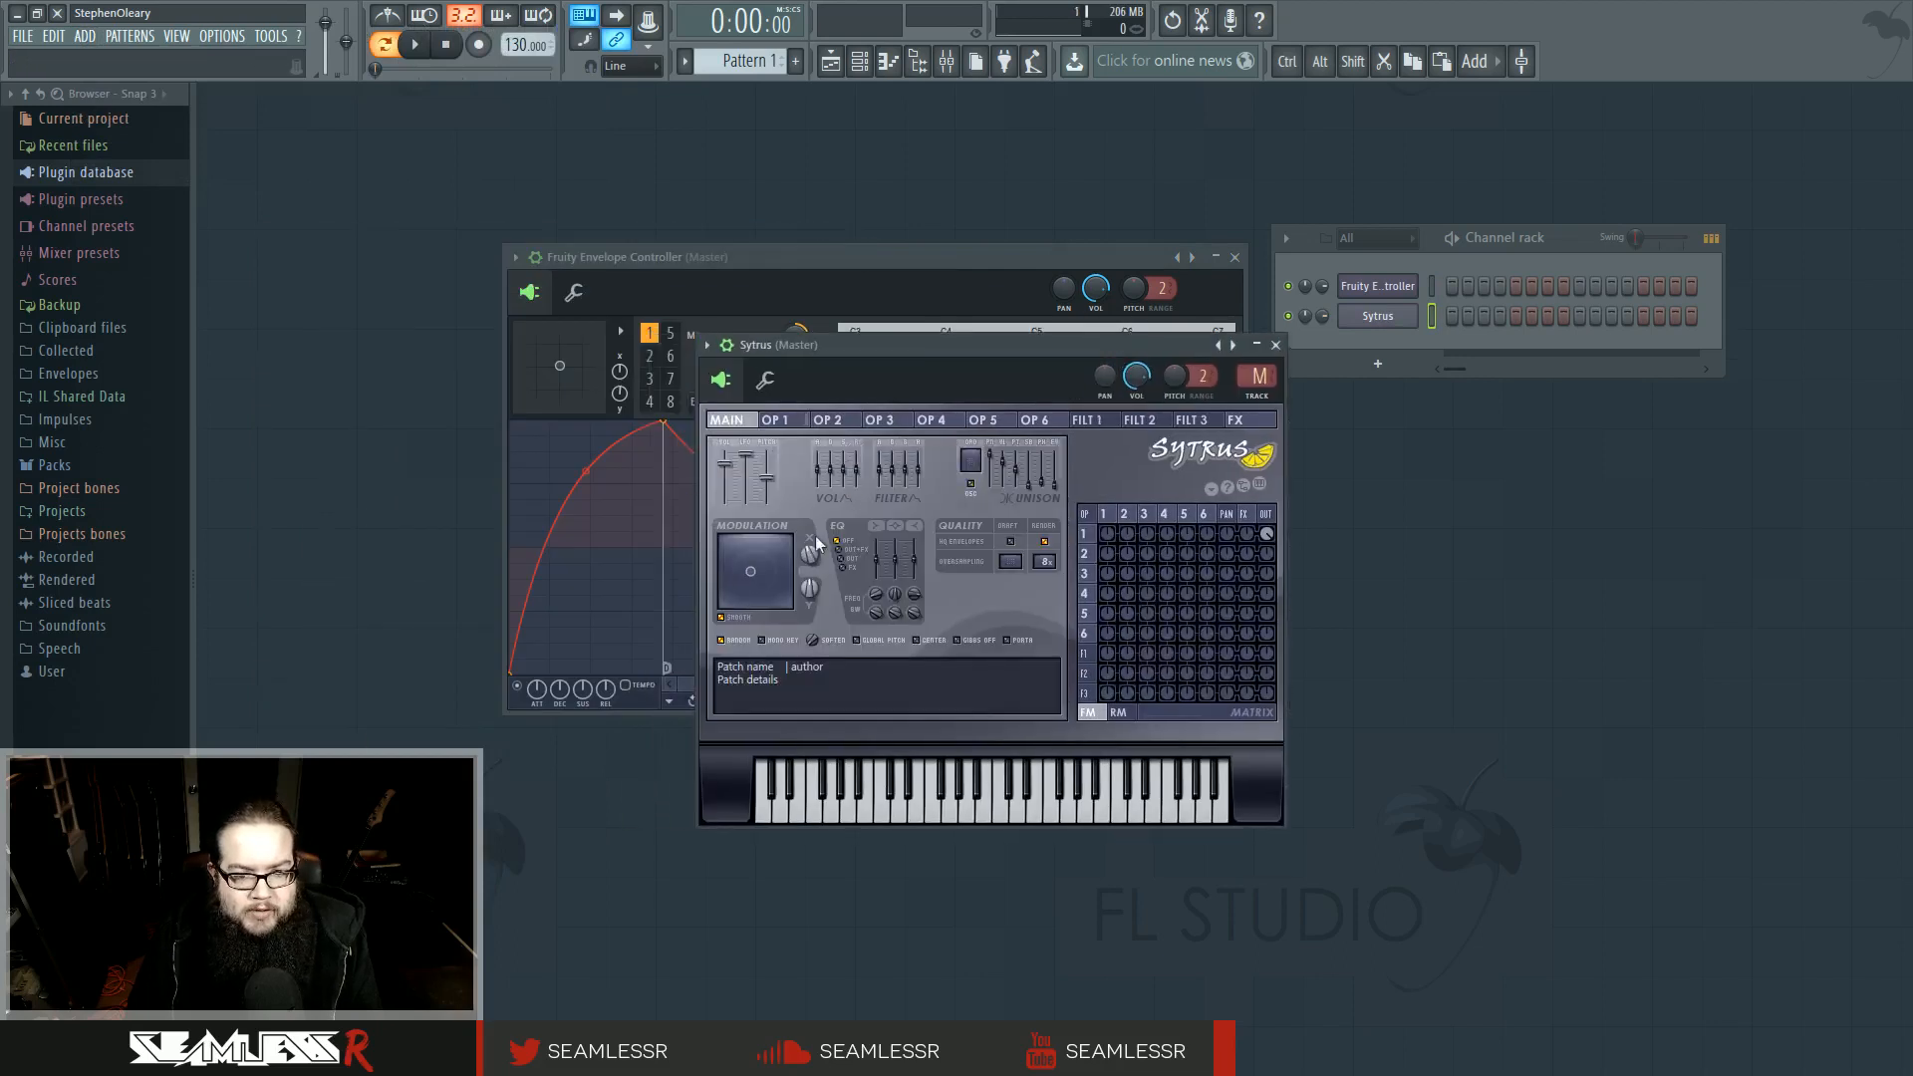
pyautogui.click(777, 419)
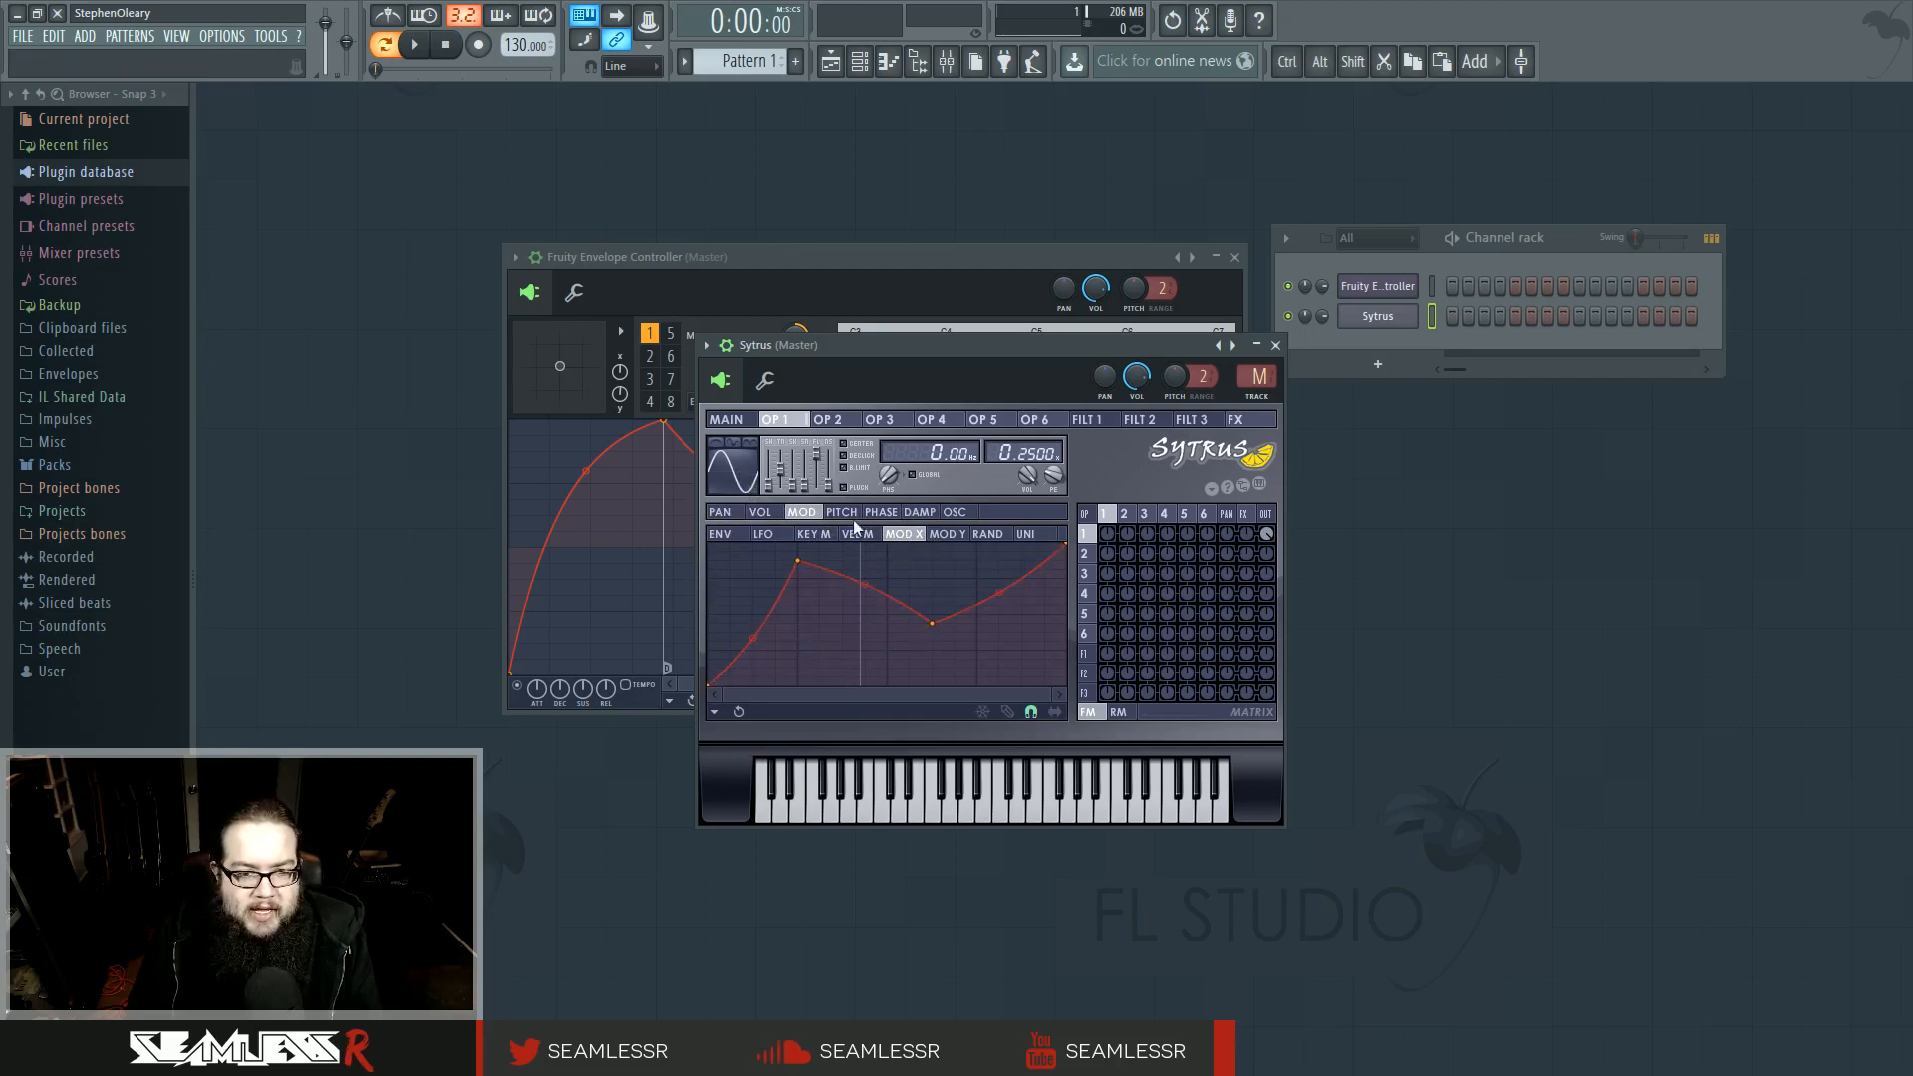
pyautogui.click(838, 511)
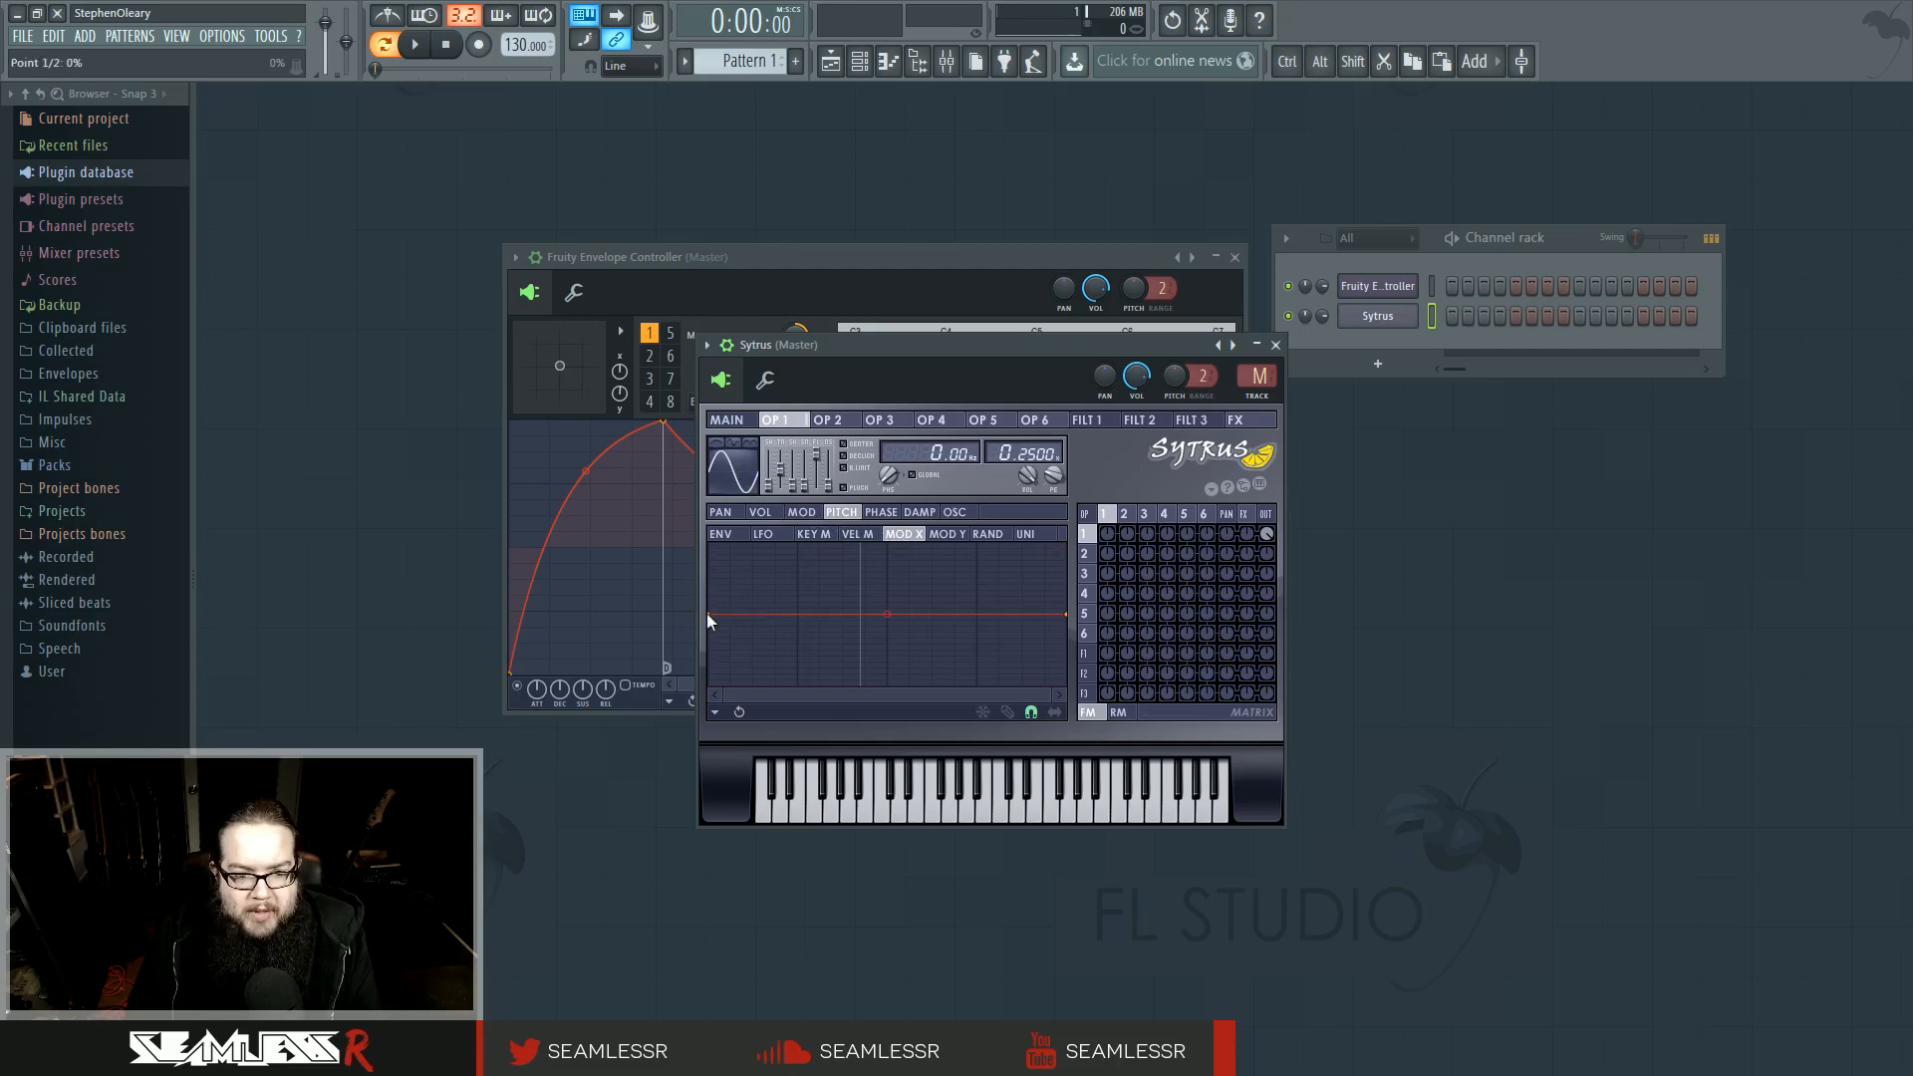
pyautogui.moveTo(712, 622); pyautogui.dragTo(754, 571)
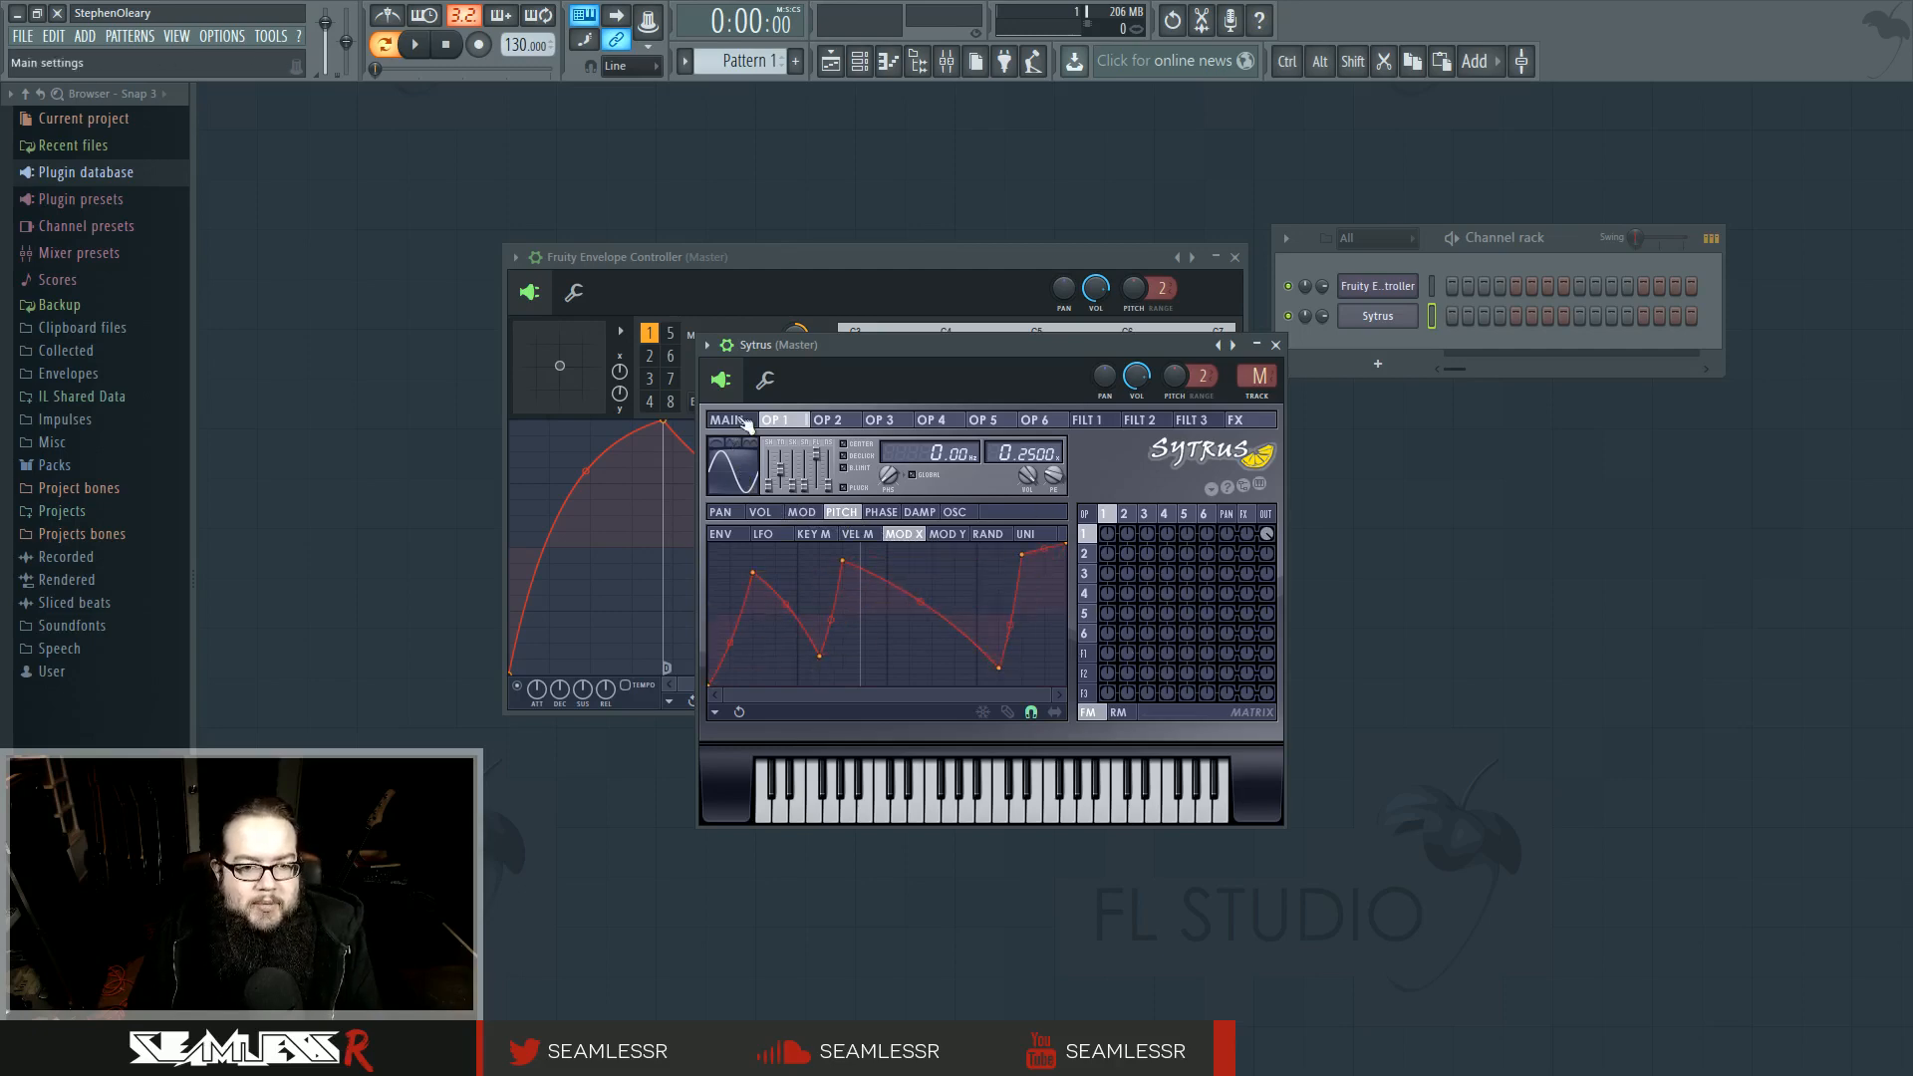
pyautogui.click(726, 418)
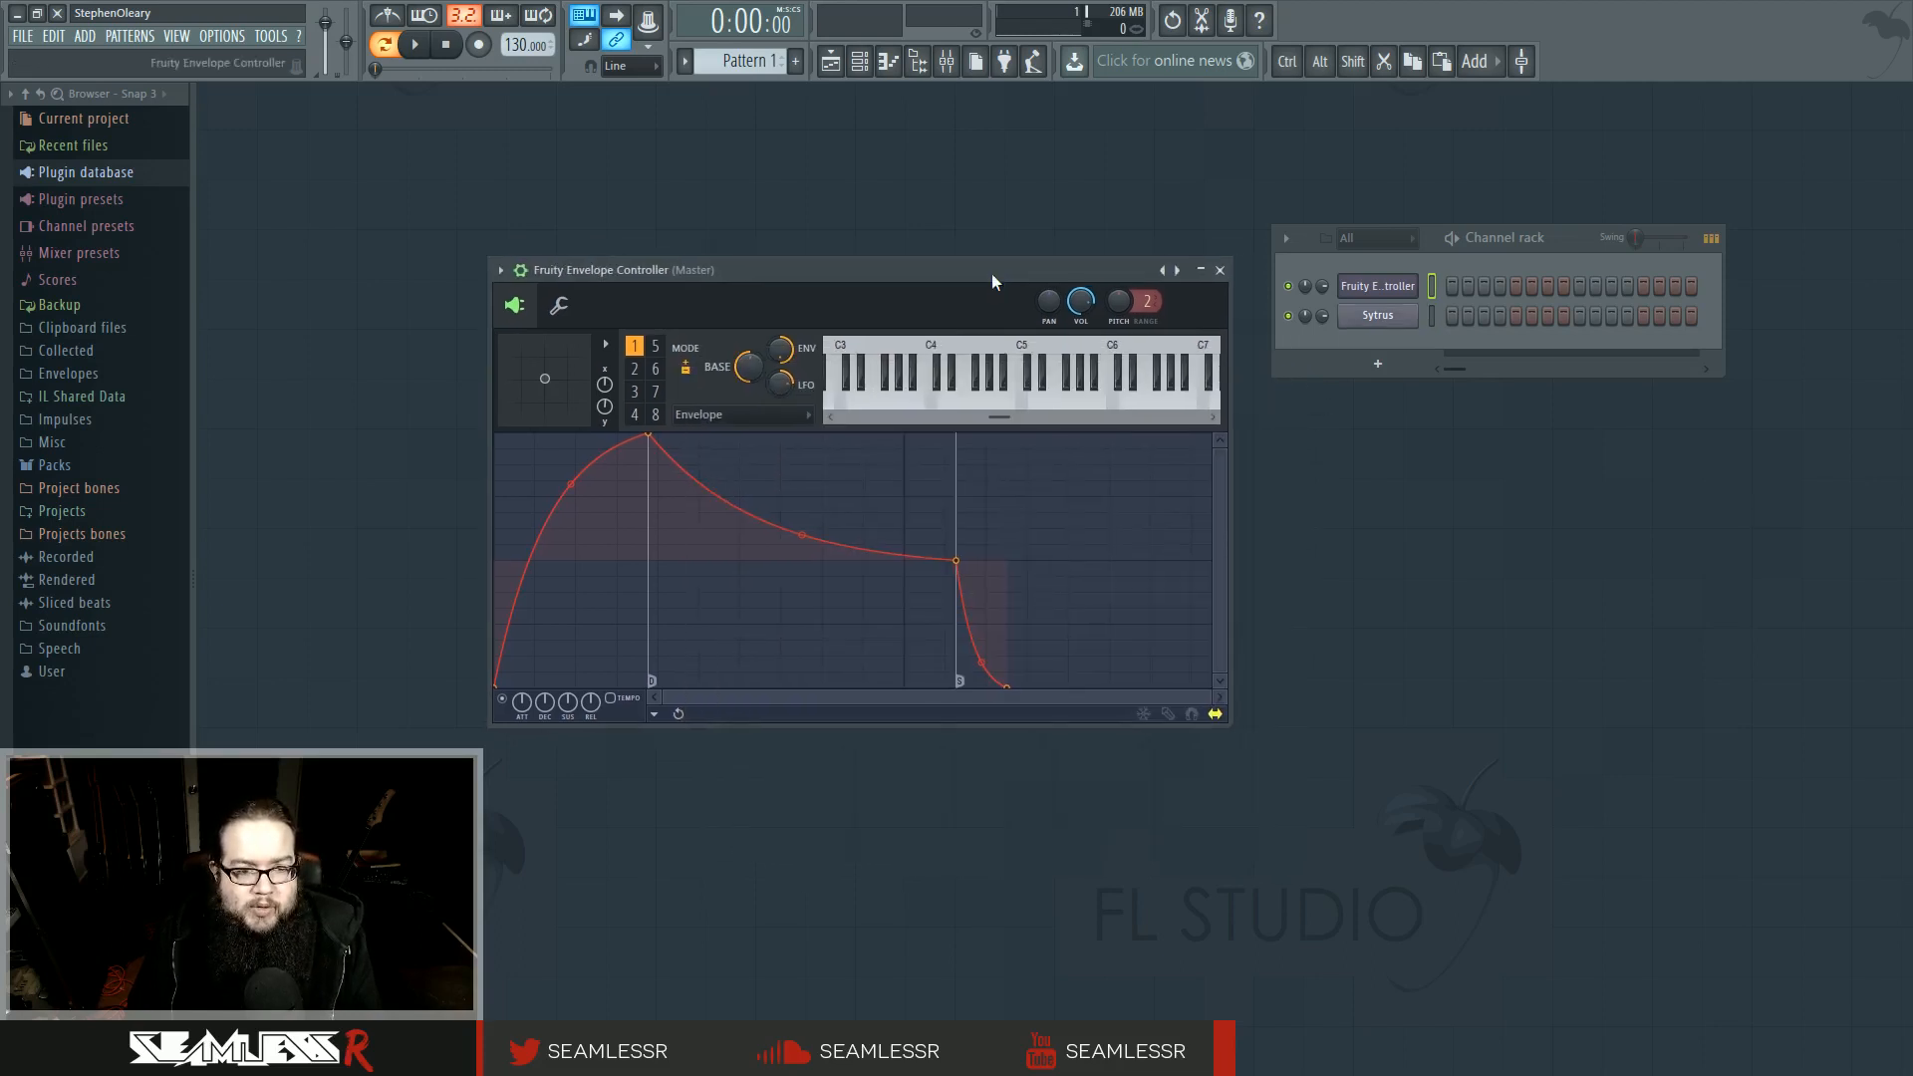
pyautogui.moveTo(686, 395)
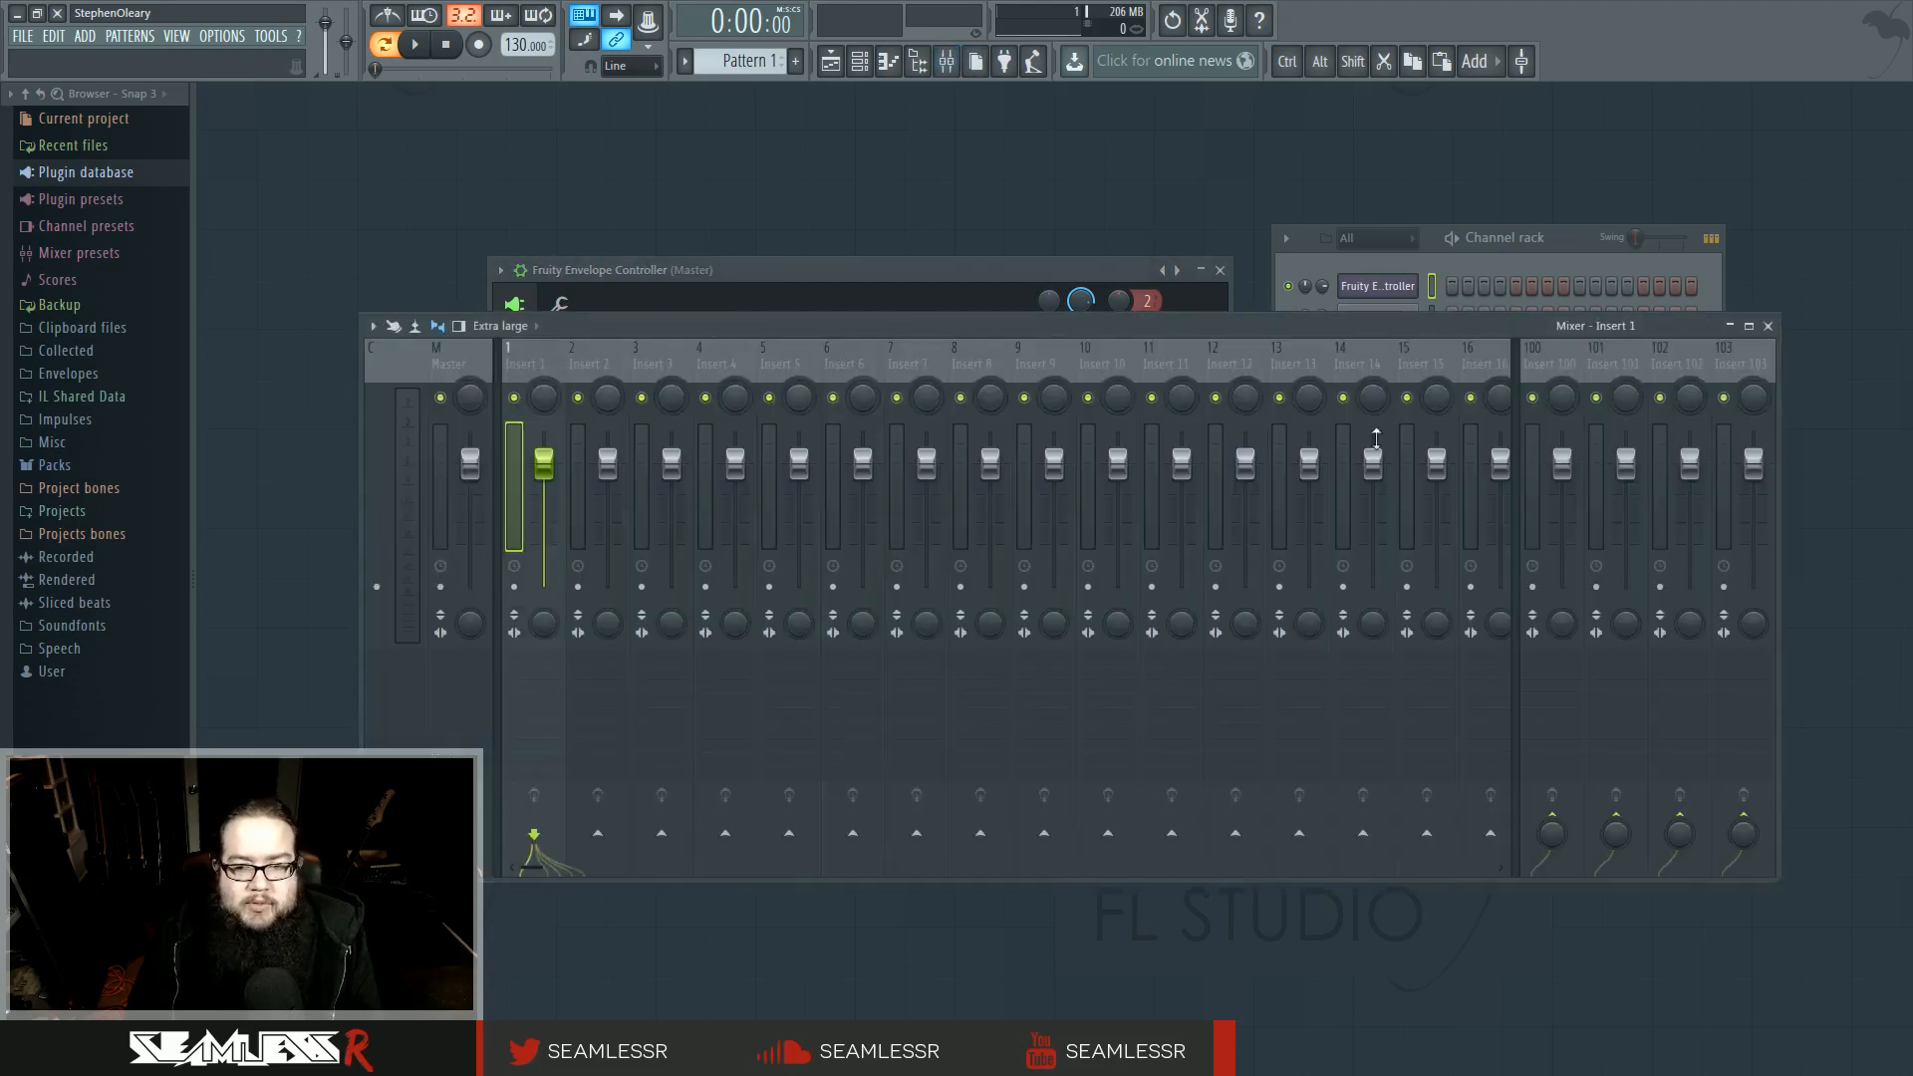
# Load Fruity Parametric EQ 2 on insert 1 and boost two bands into sharp peaks.
pyautogui.rightClick(523, 354)
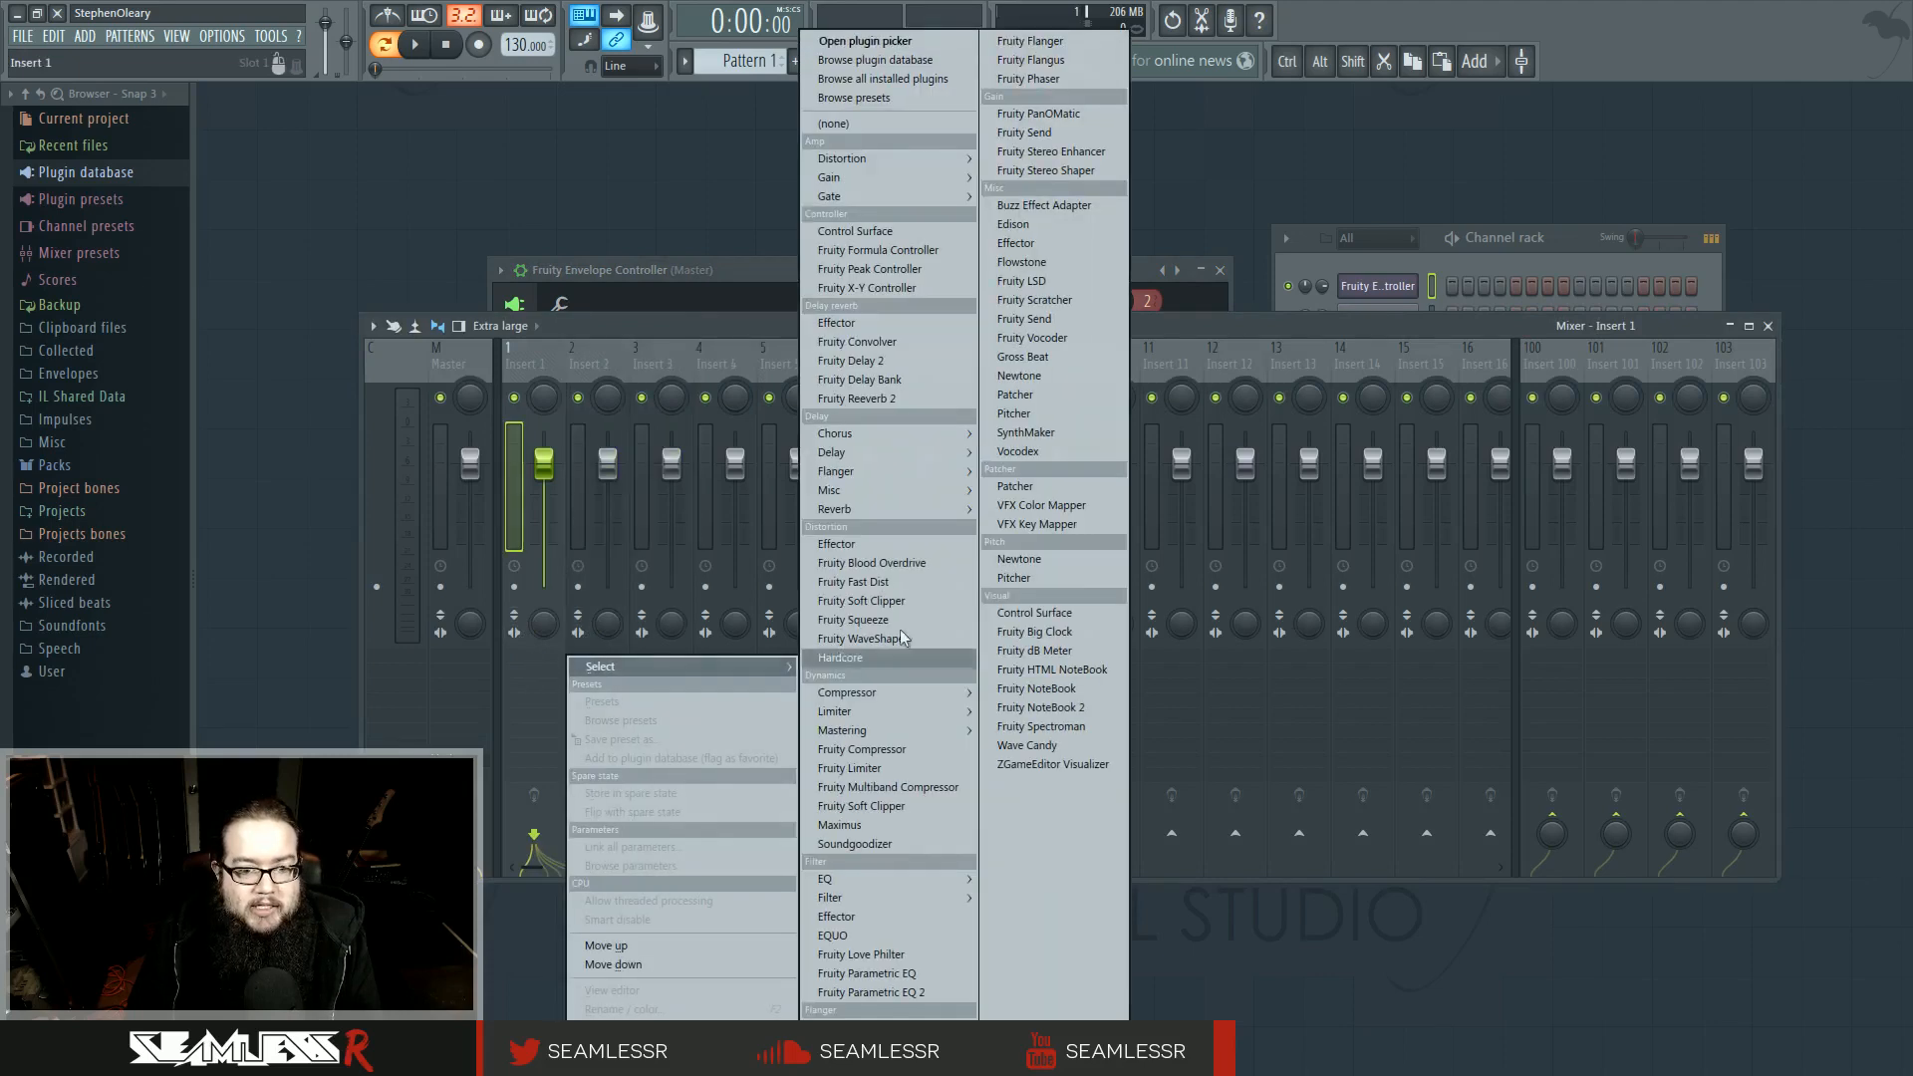
pyautogui.click(869, 993)
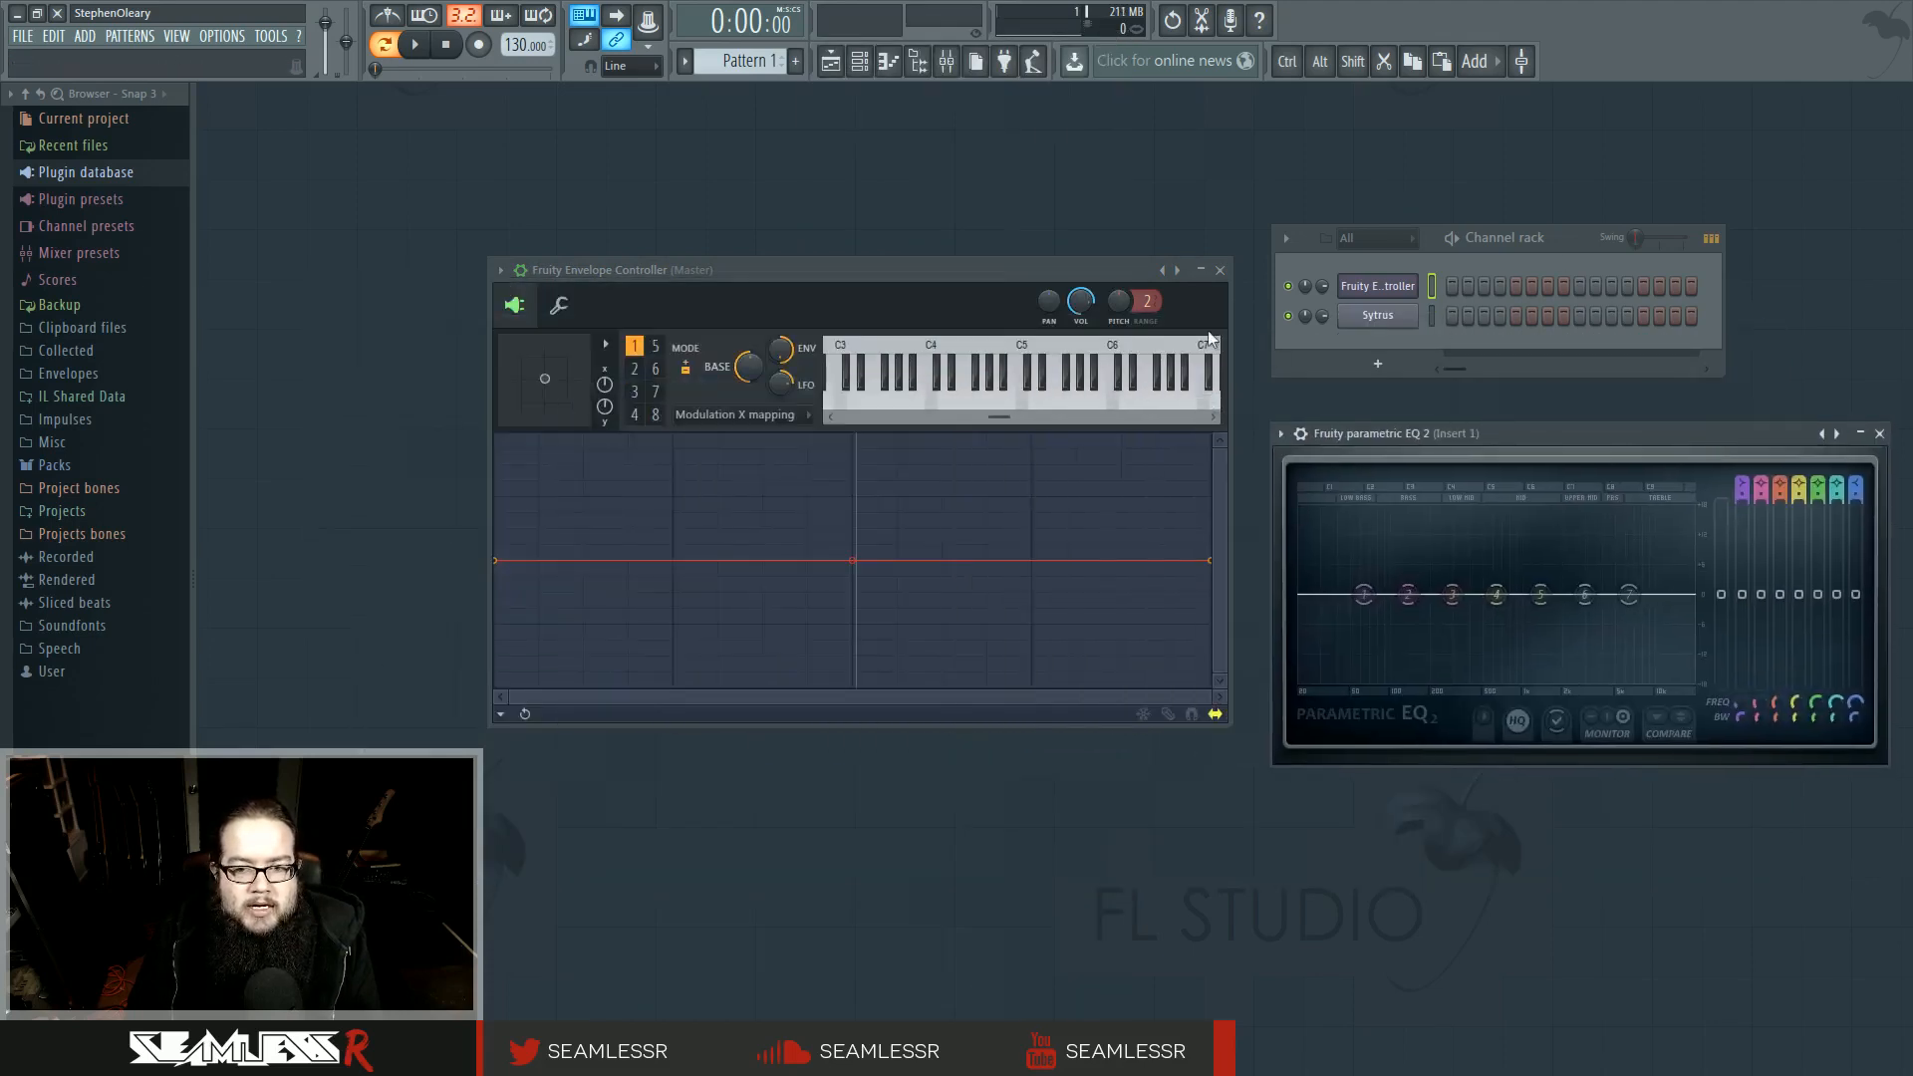
pyautogui.moveTo(1452, 596); pyautogui.dragTo(1452, 610)
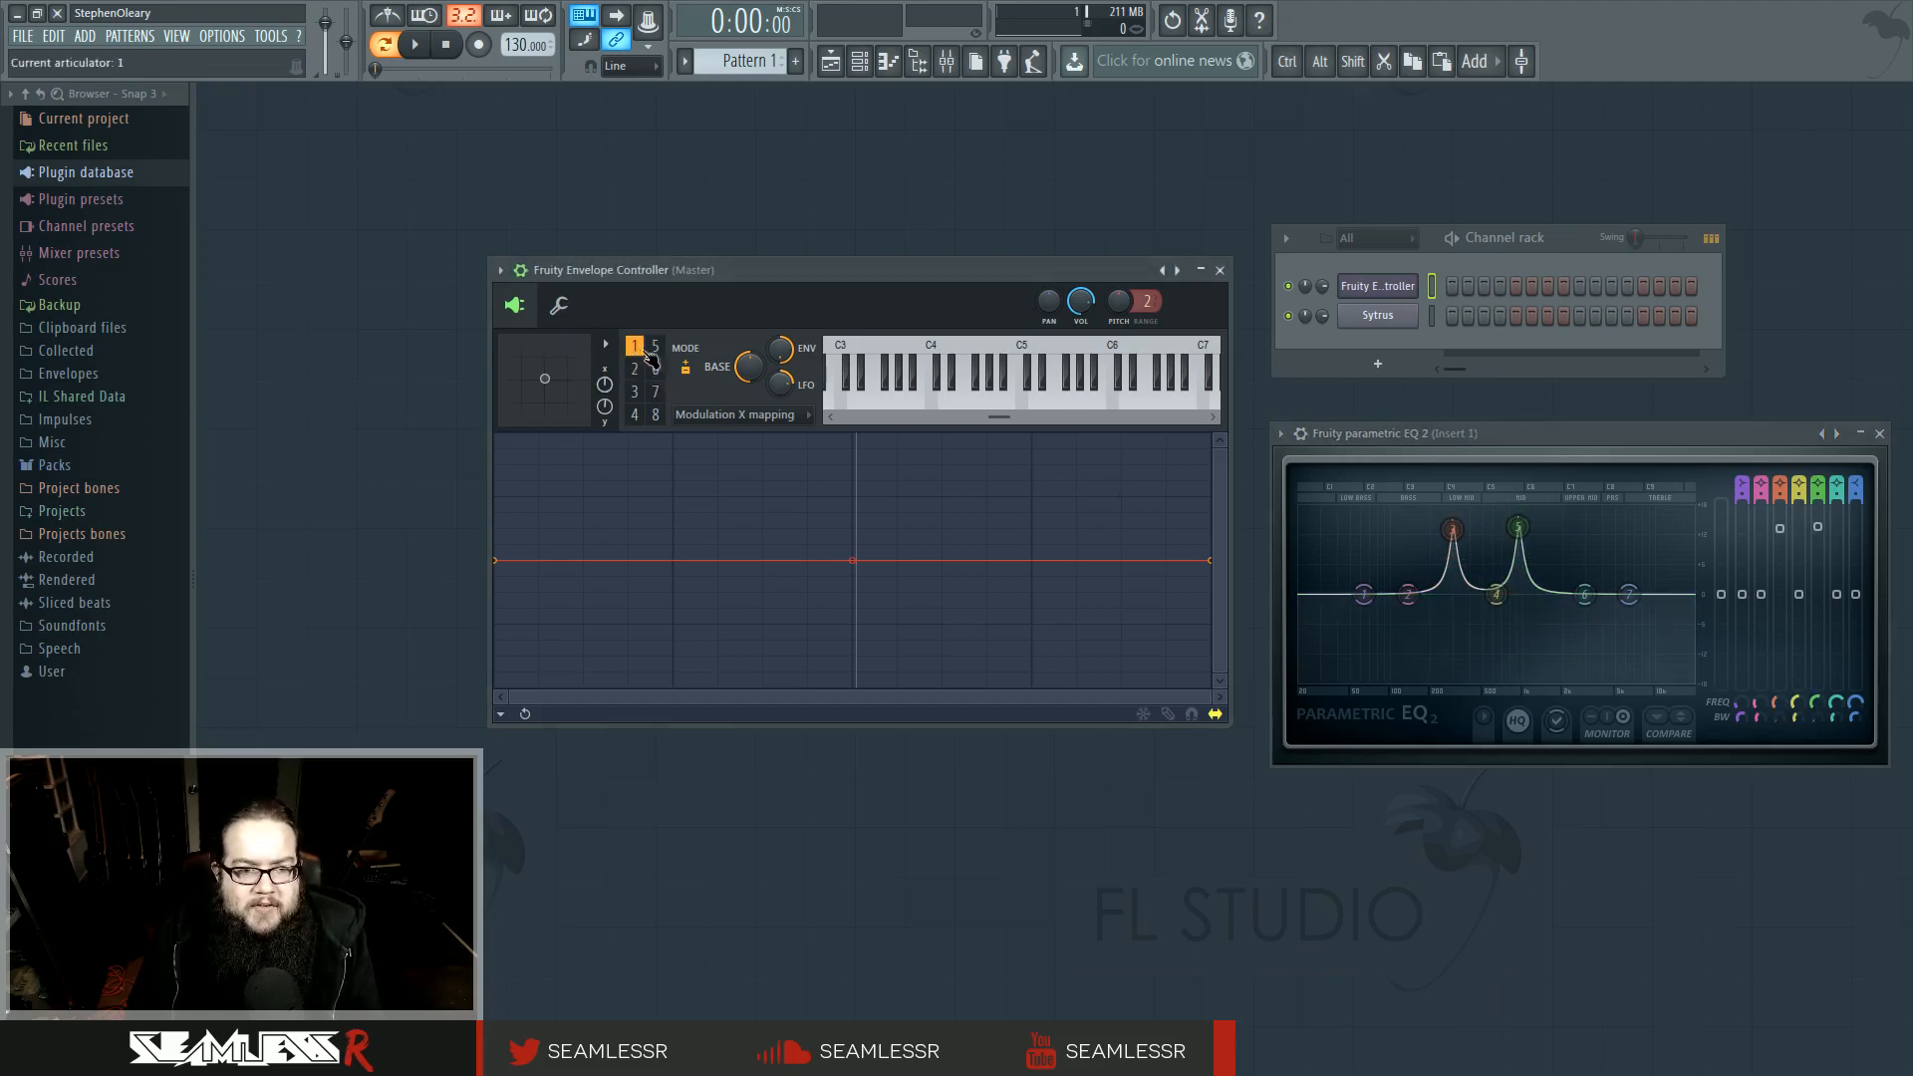
# Link an EQ peak to Fruity Envelope Controller - Articulator 1 via Internal controller.
pyautogui.click(653, 368)
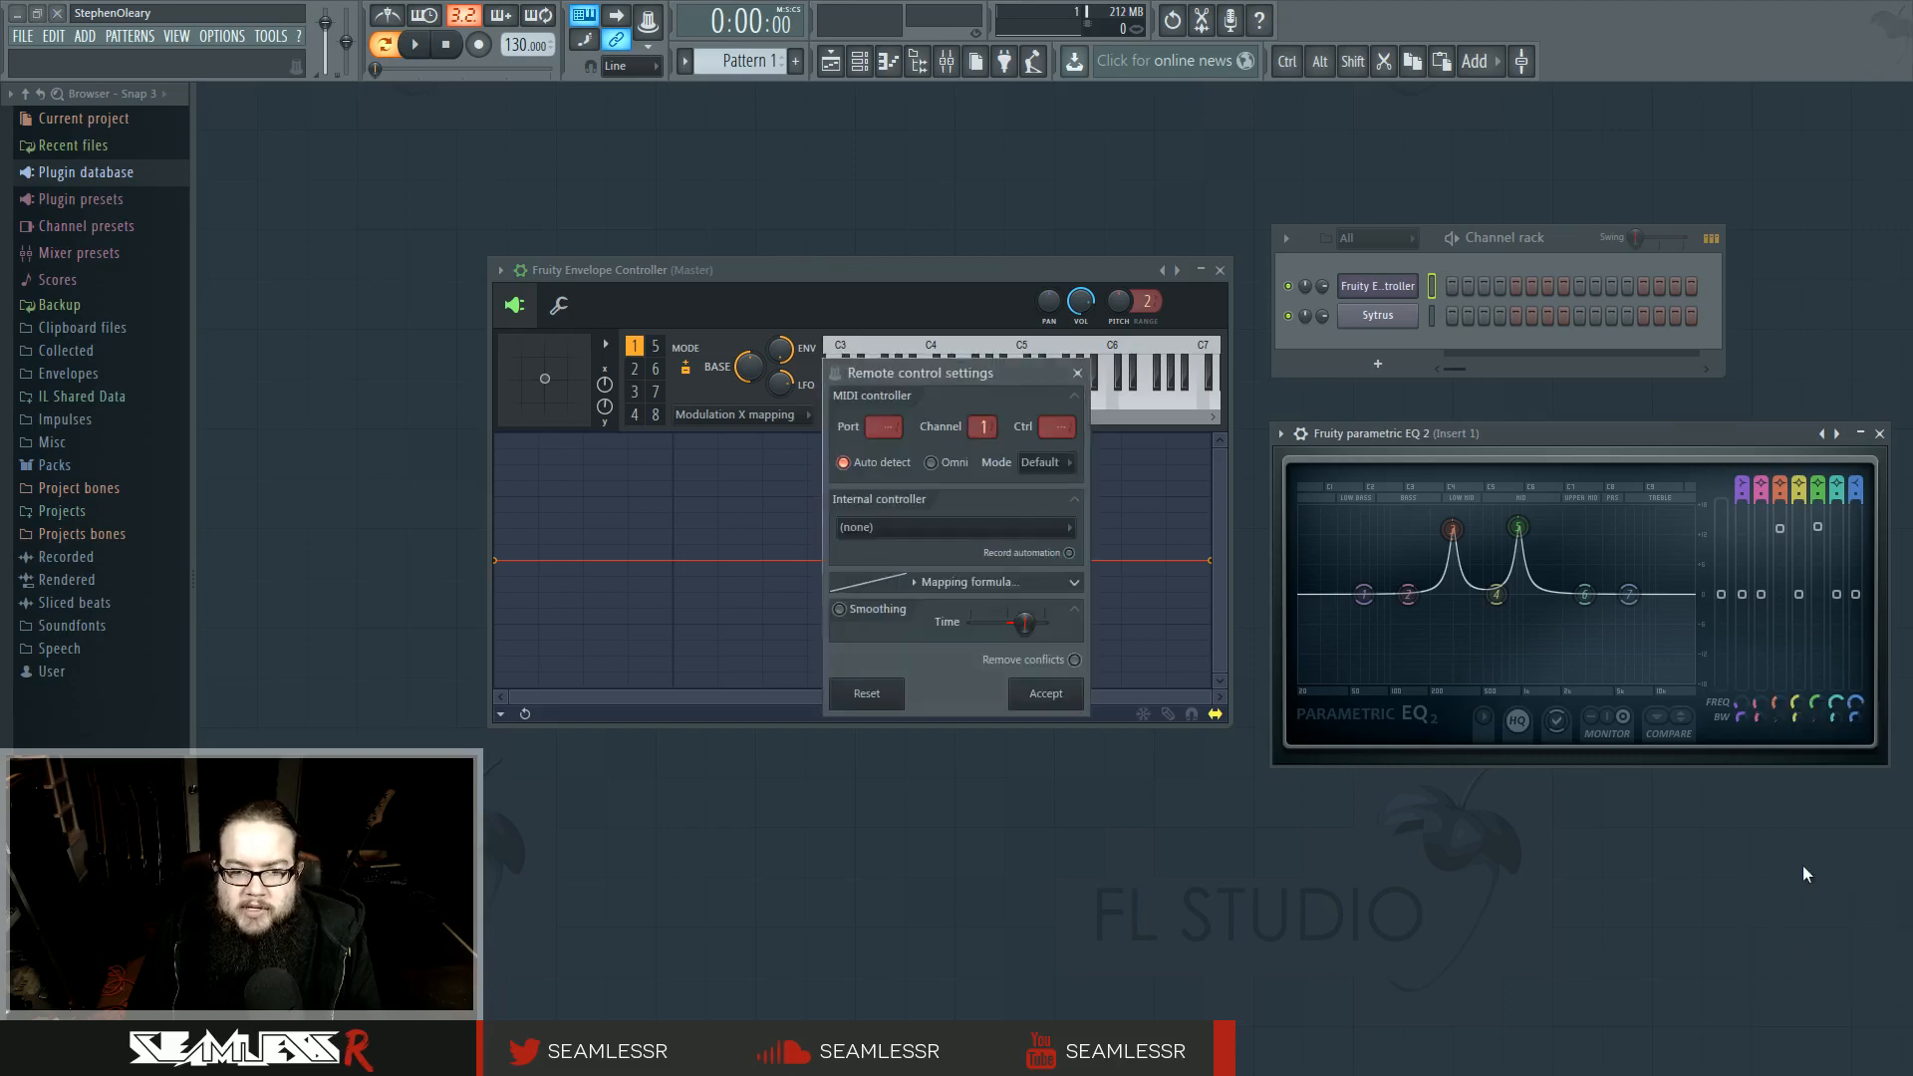
pyautogui.click(951, 527)
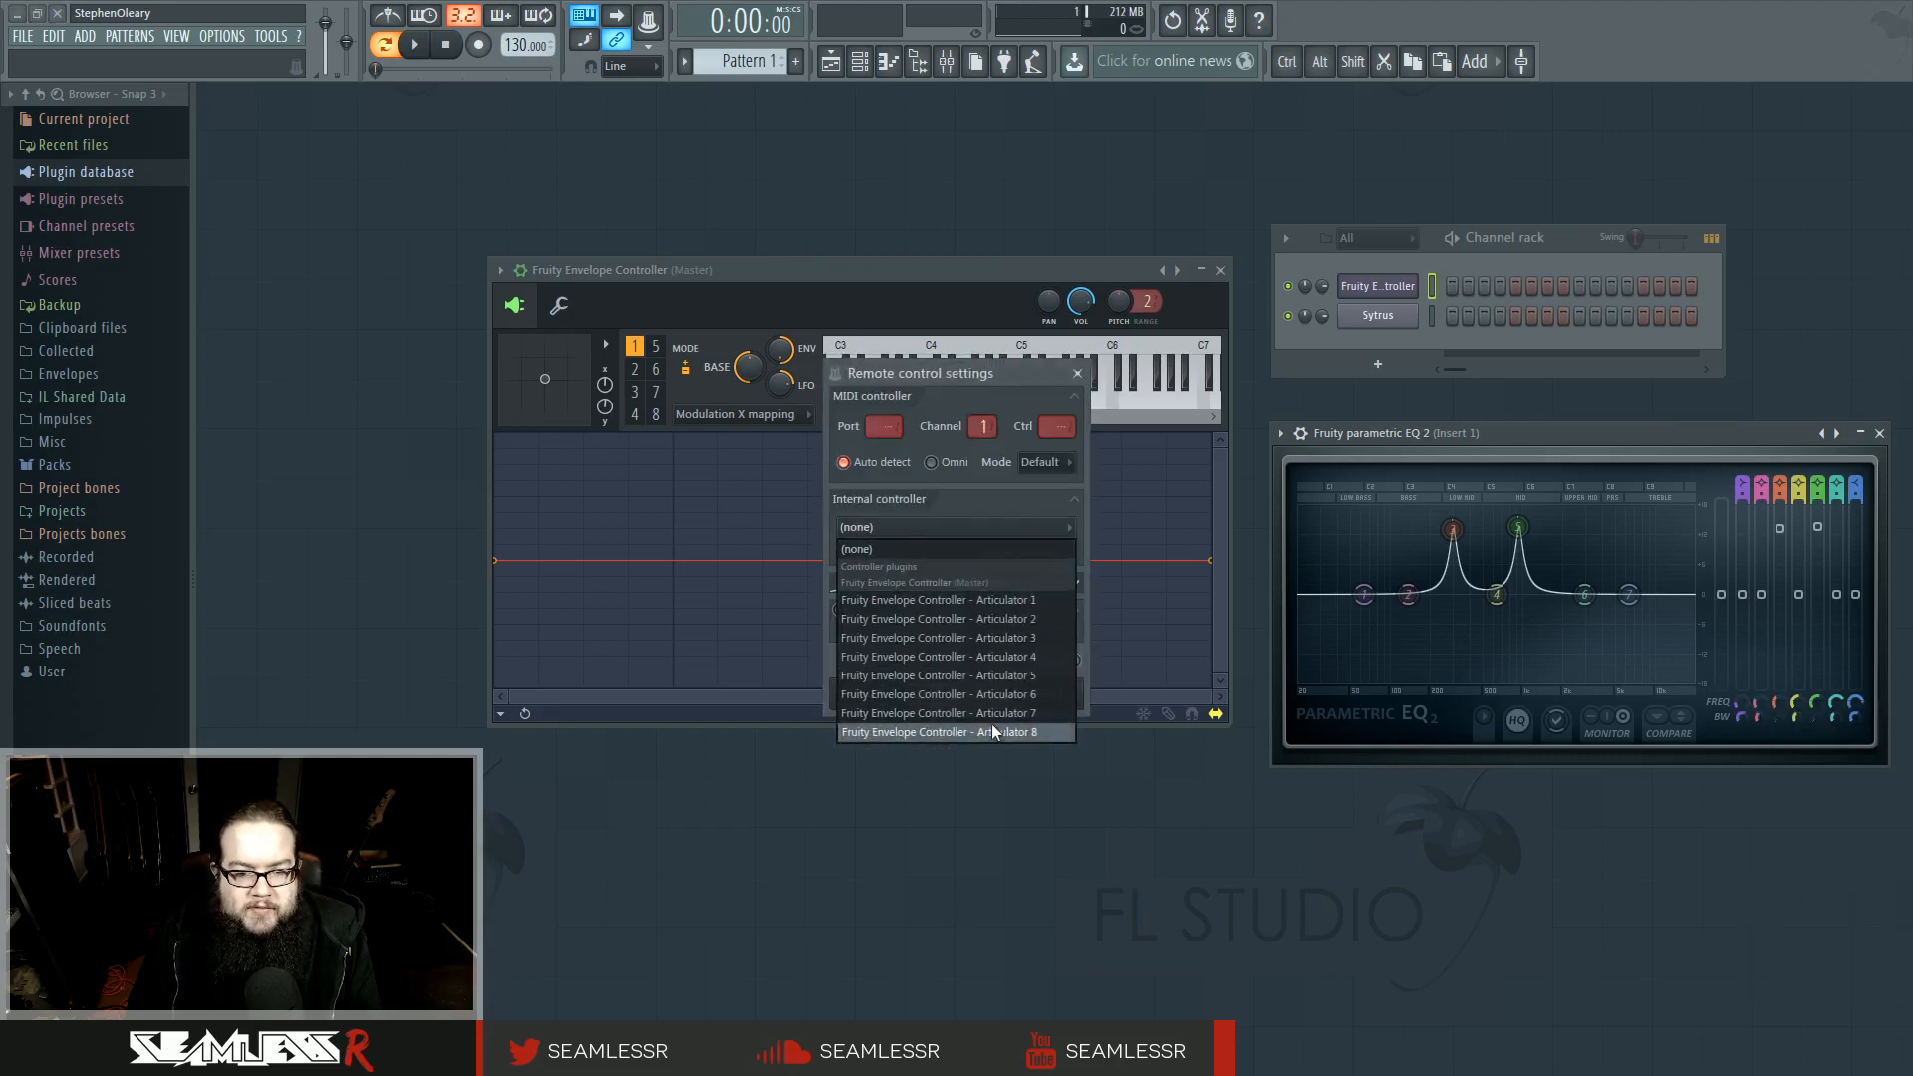
pyautogui.click(936, 599)
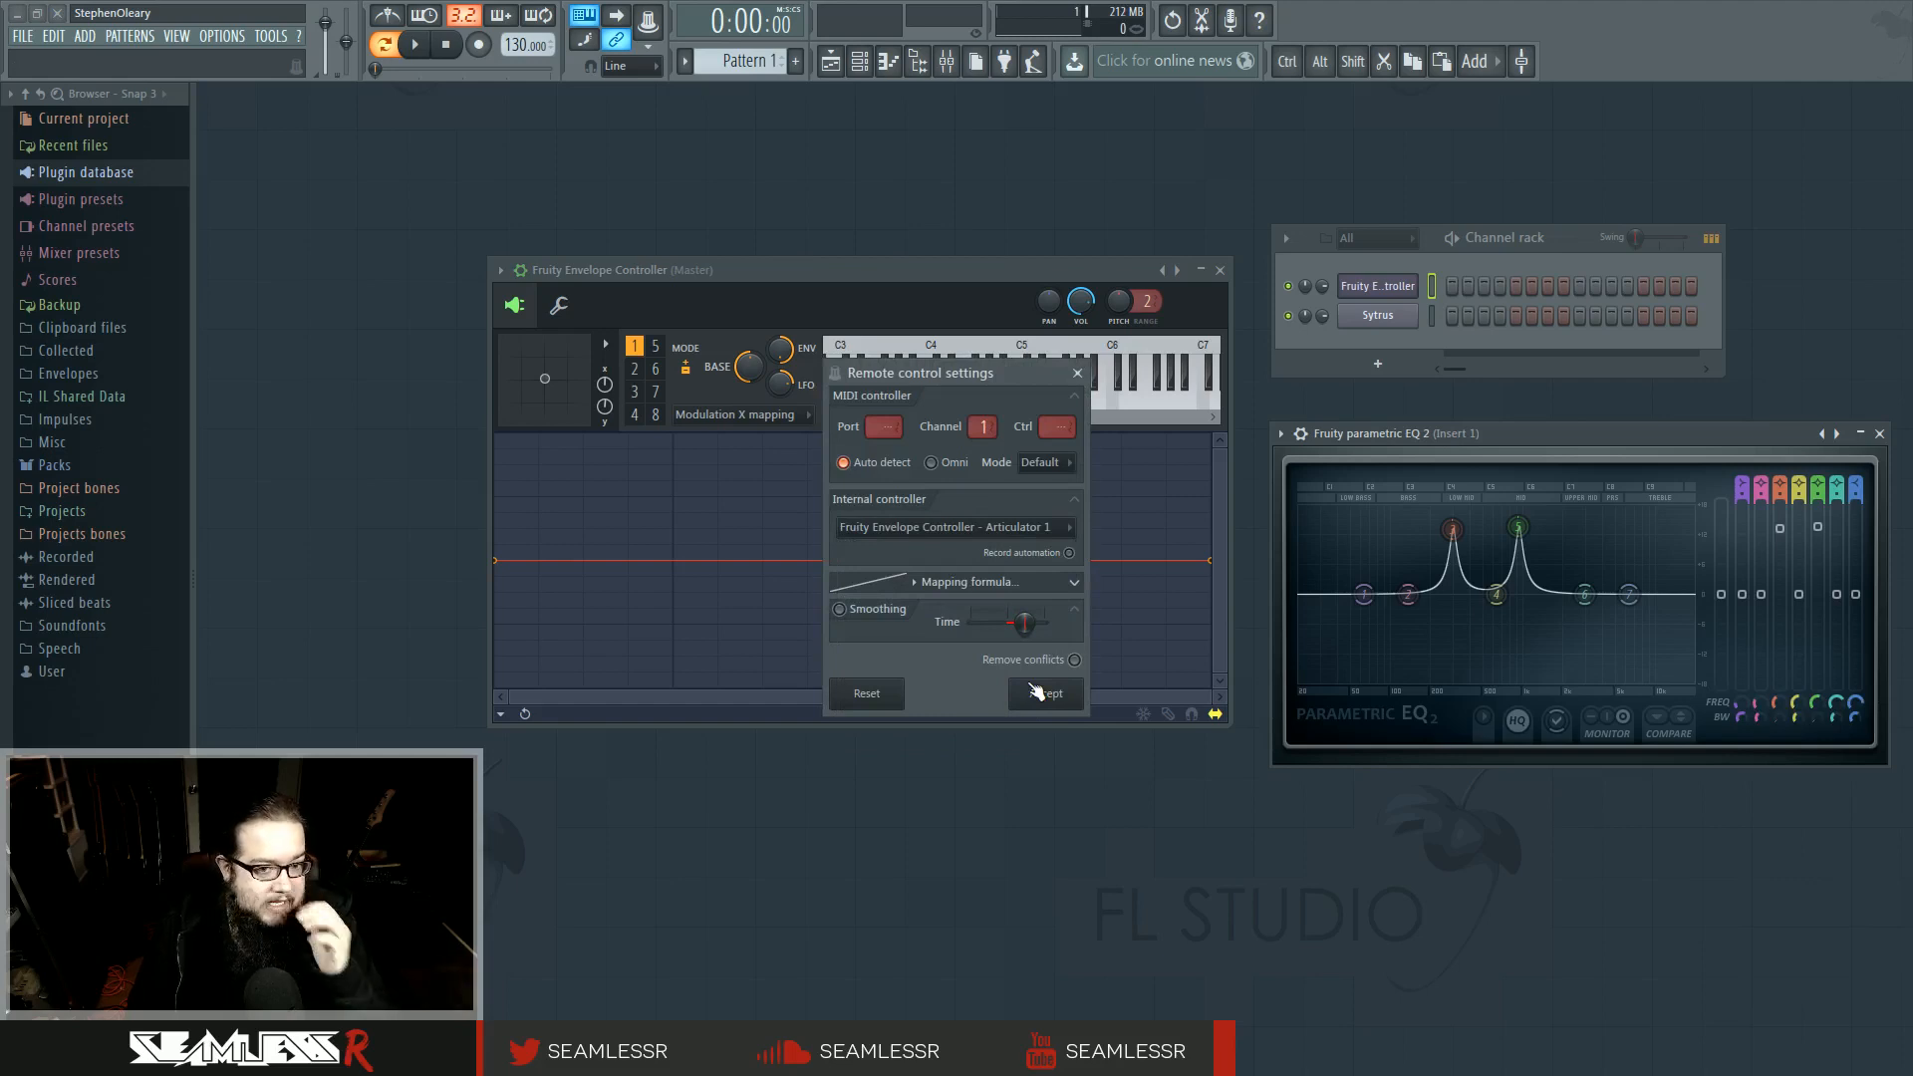
pyautogui.click(1043, 694)
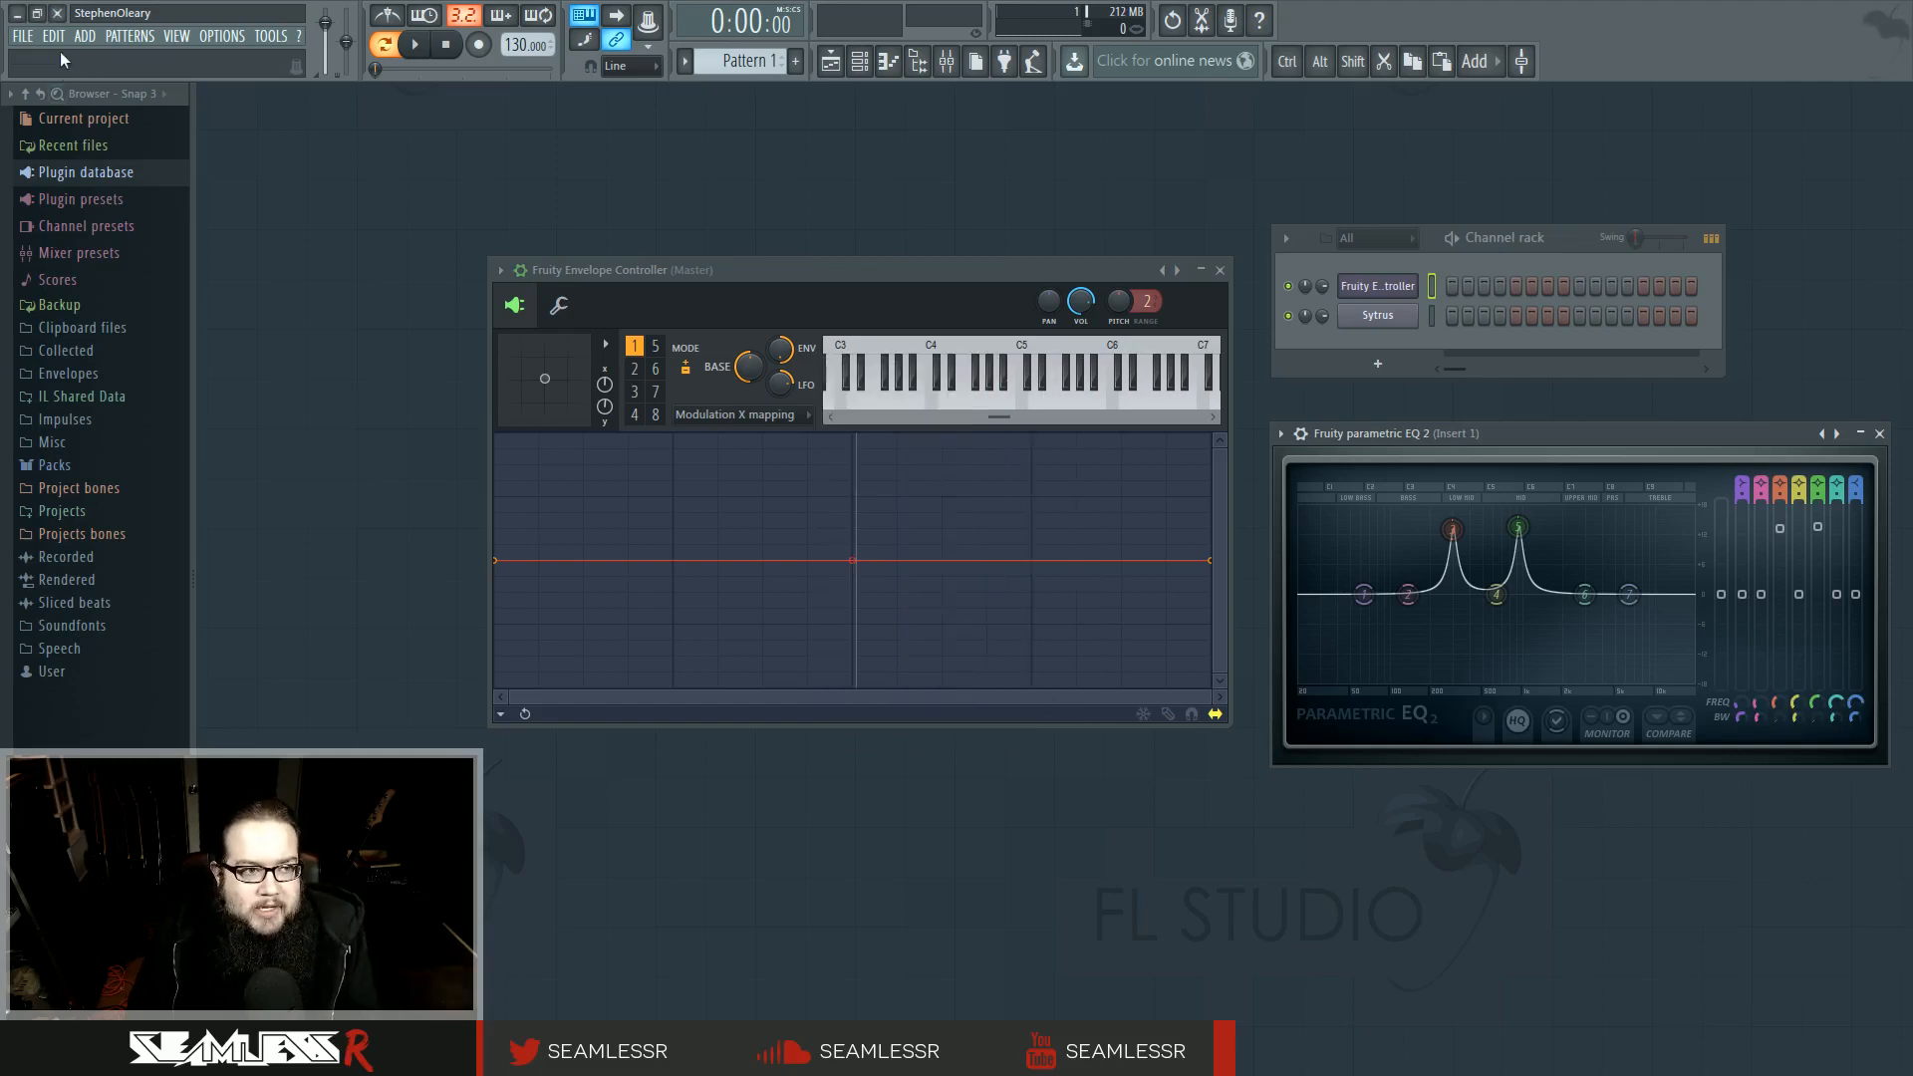
pyautogui.click(84, 36)
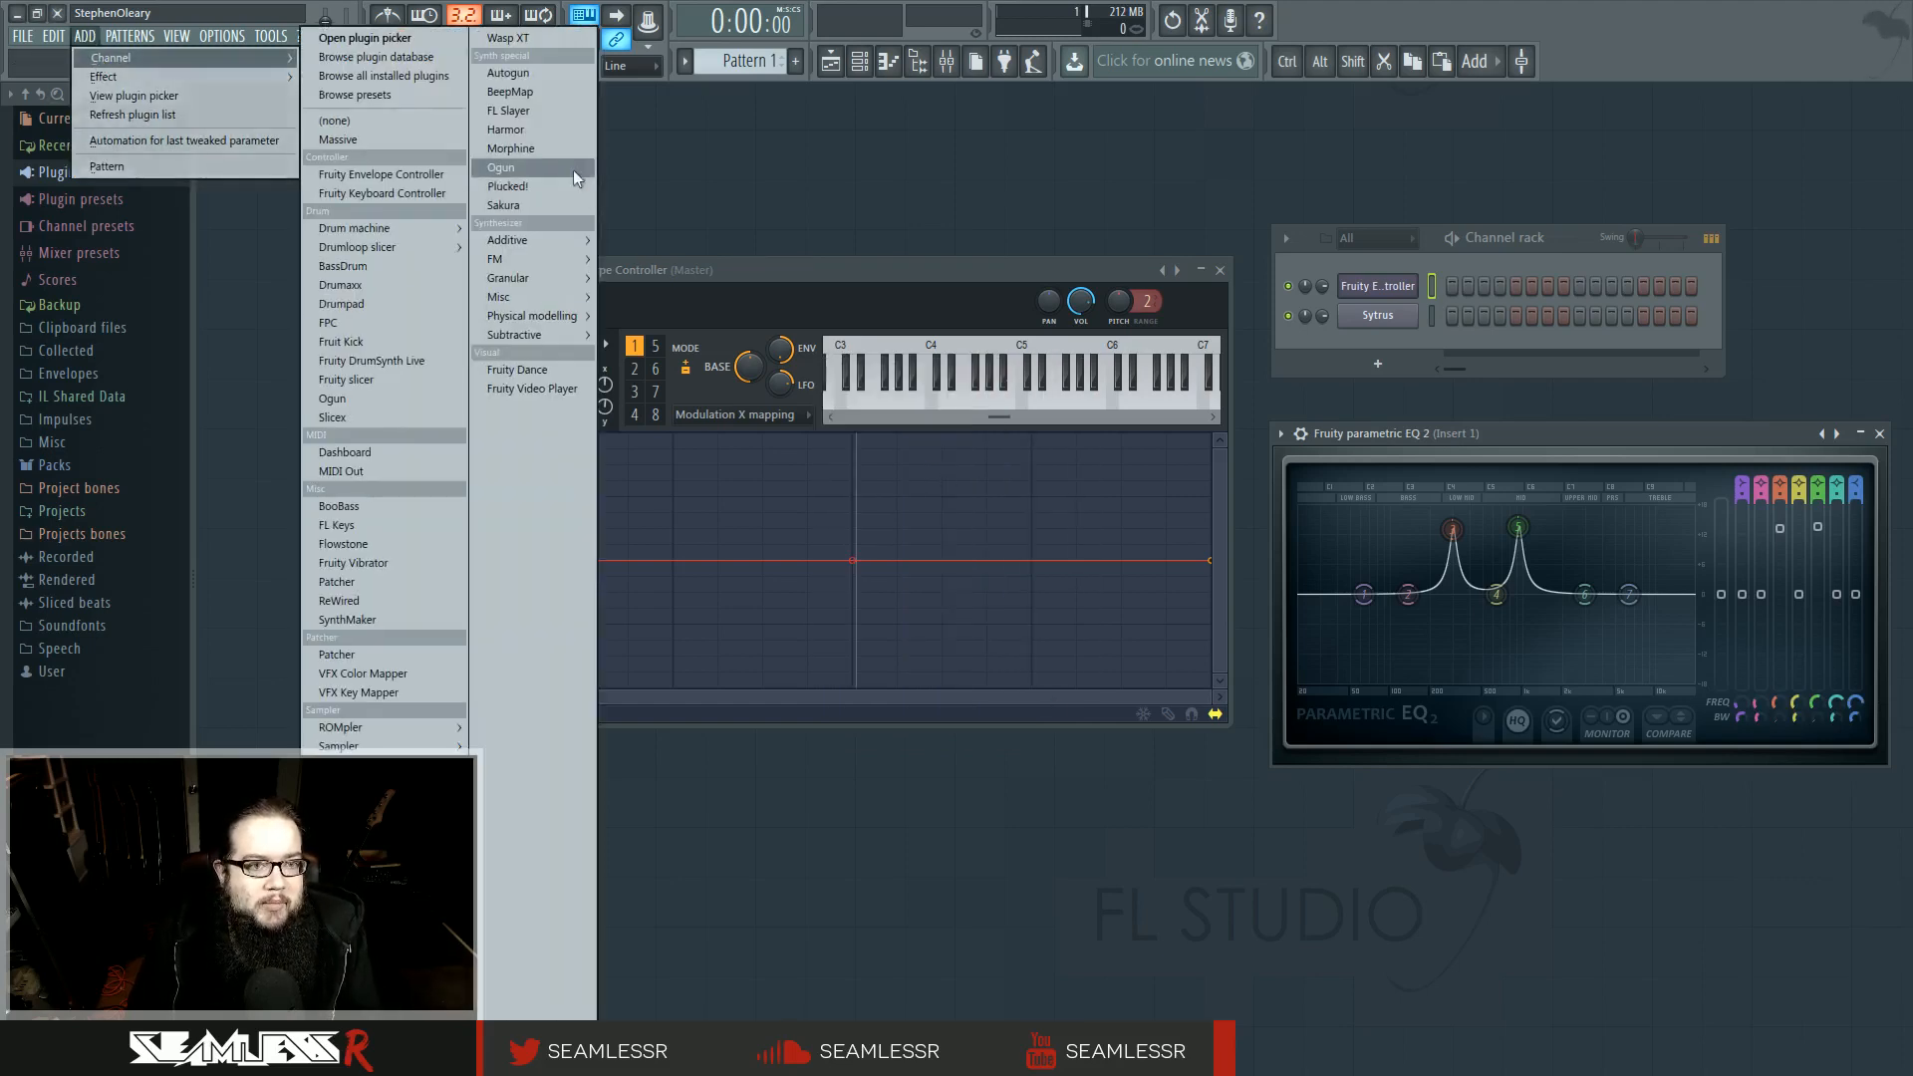
# Add a Harmor channel and open its articulator mapping-type list.
pyautogui.click(505, 129)
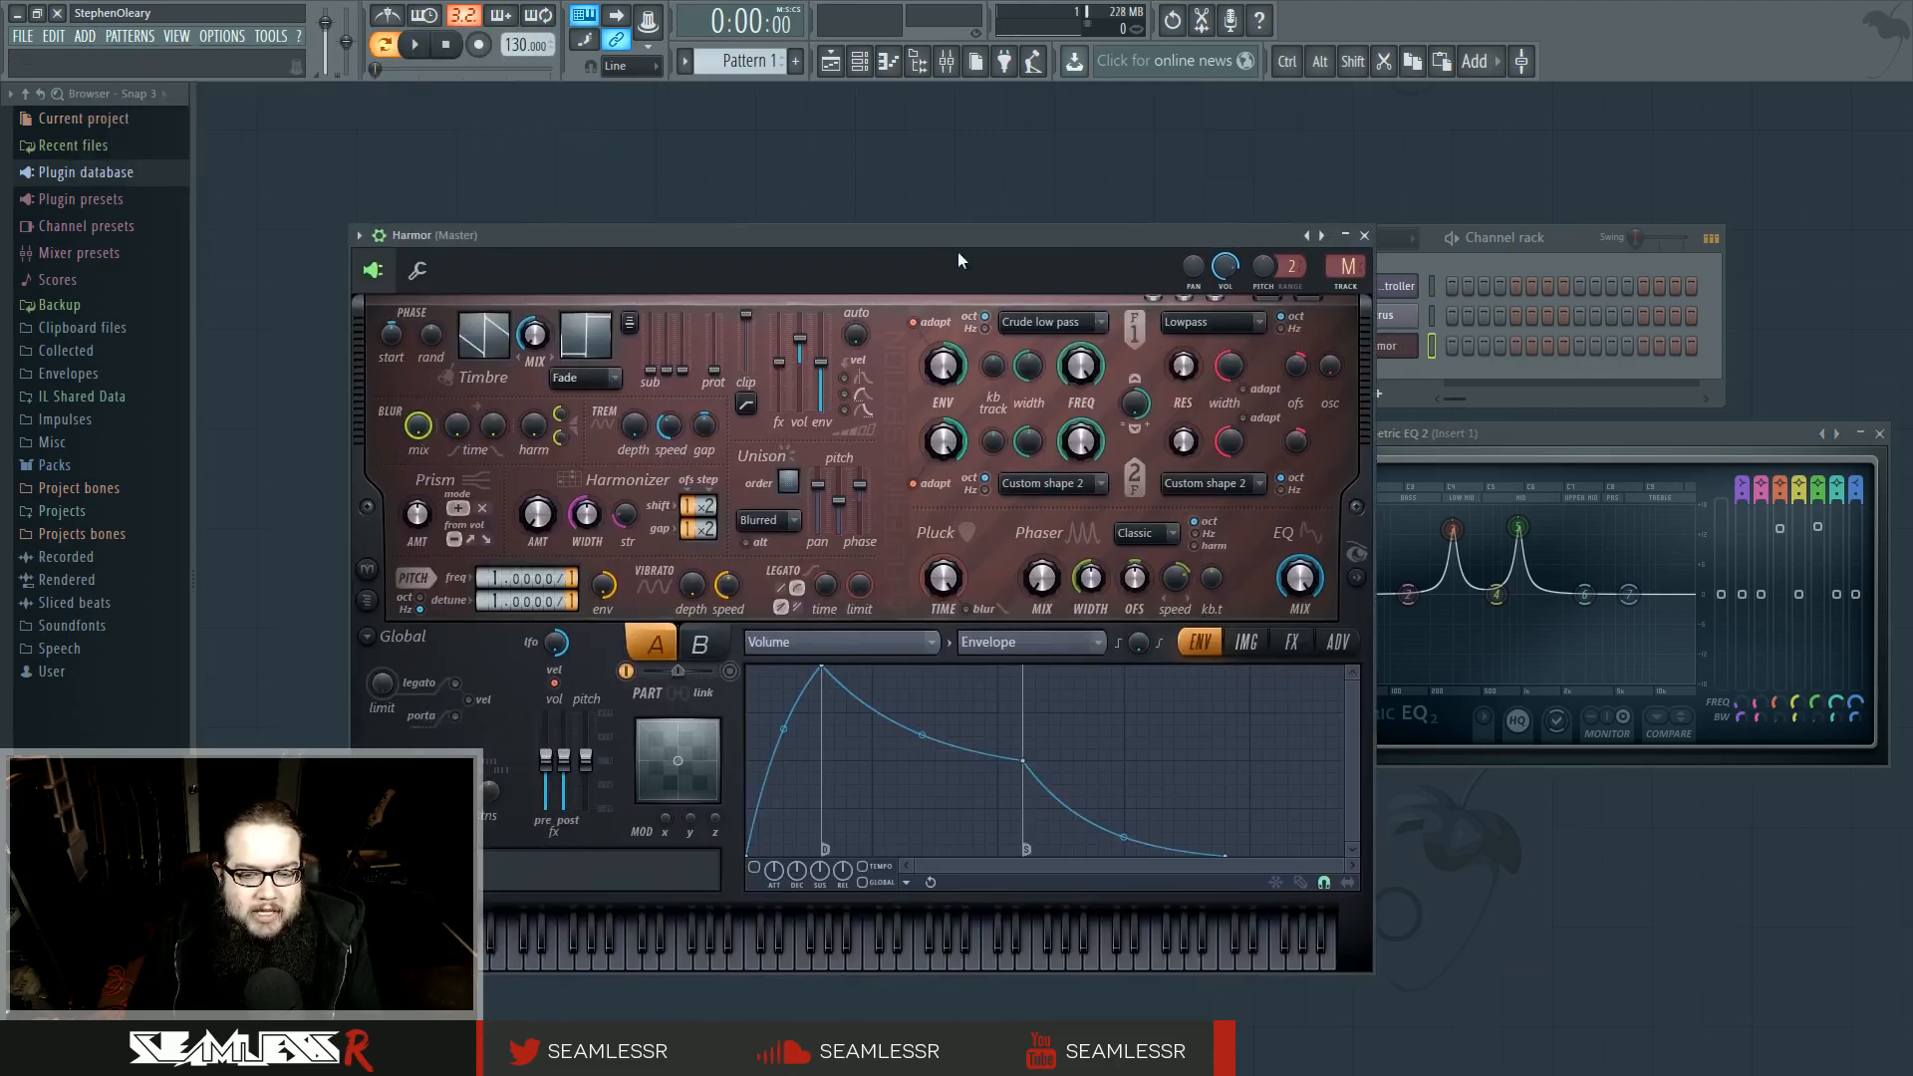
pyautogui.rightClick(1077, 364)
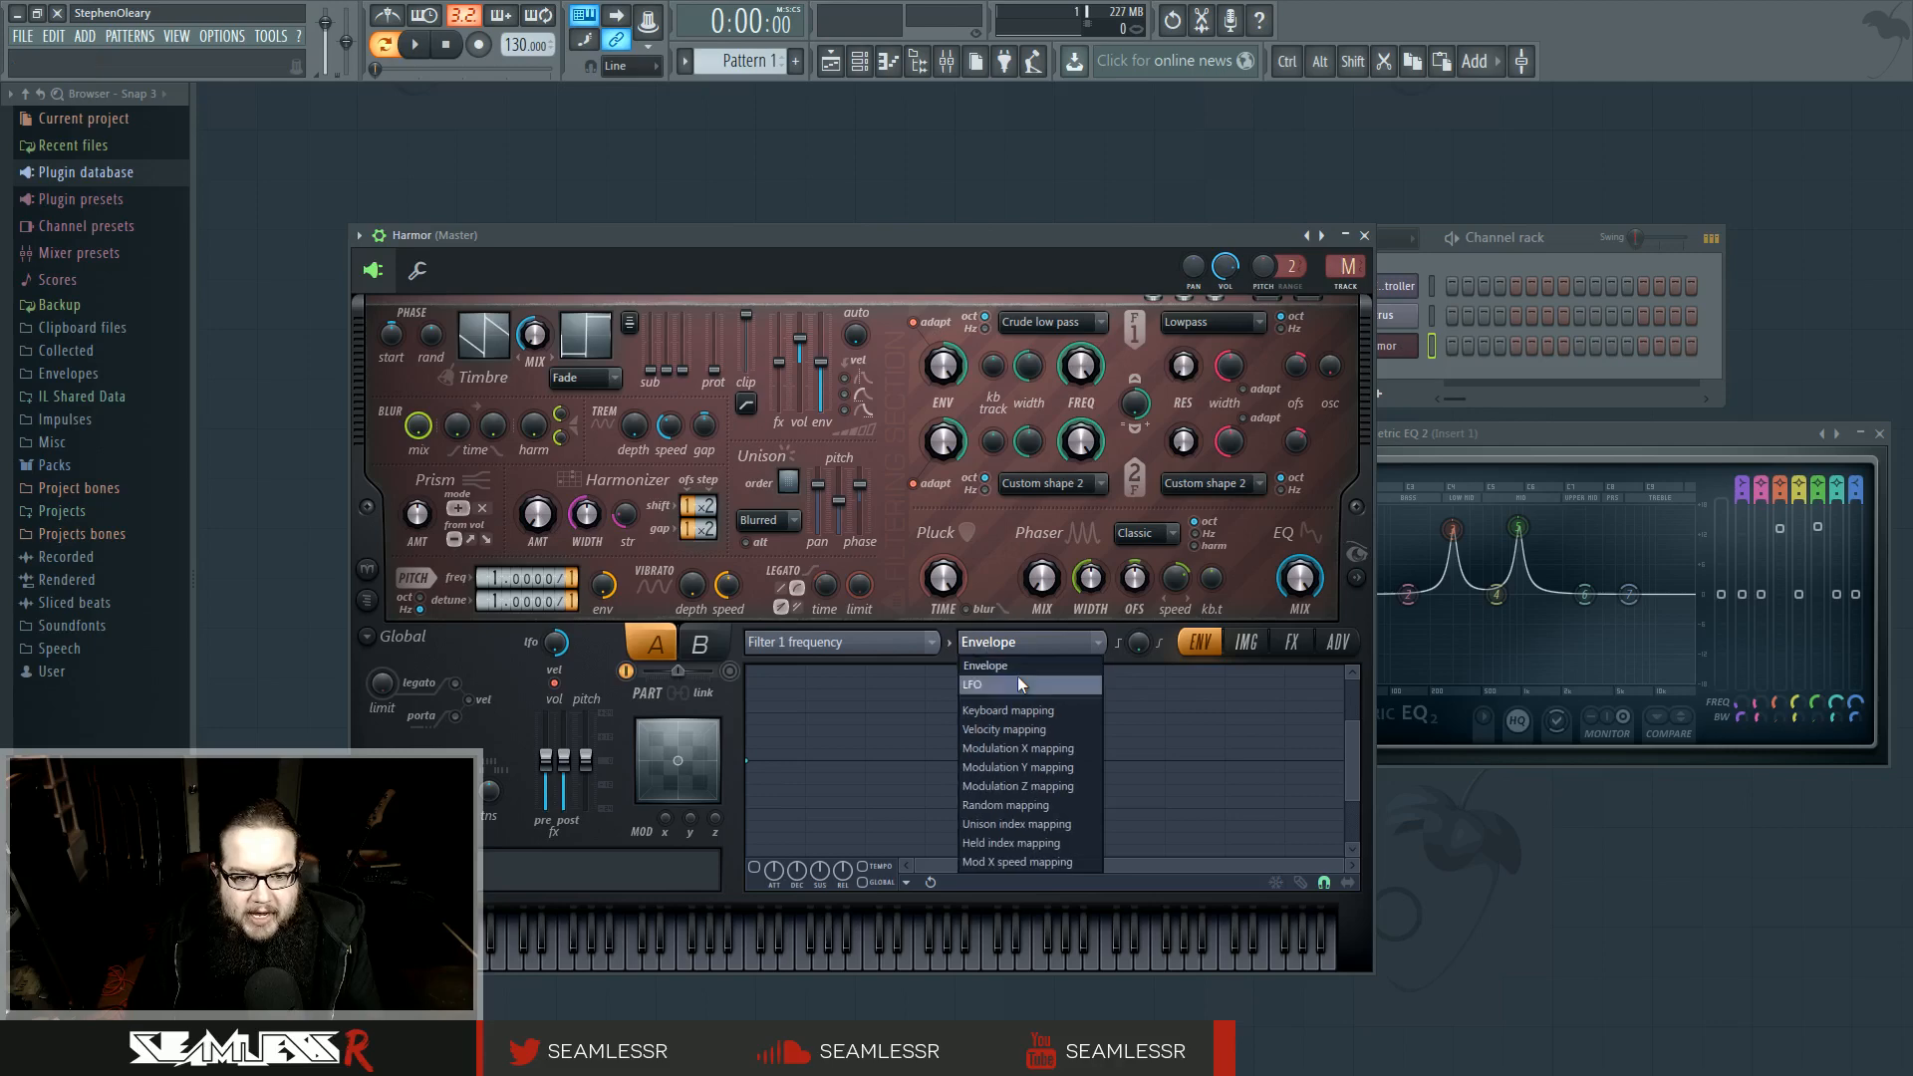
pyautogui.moveTo(1061, 748)
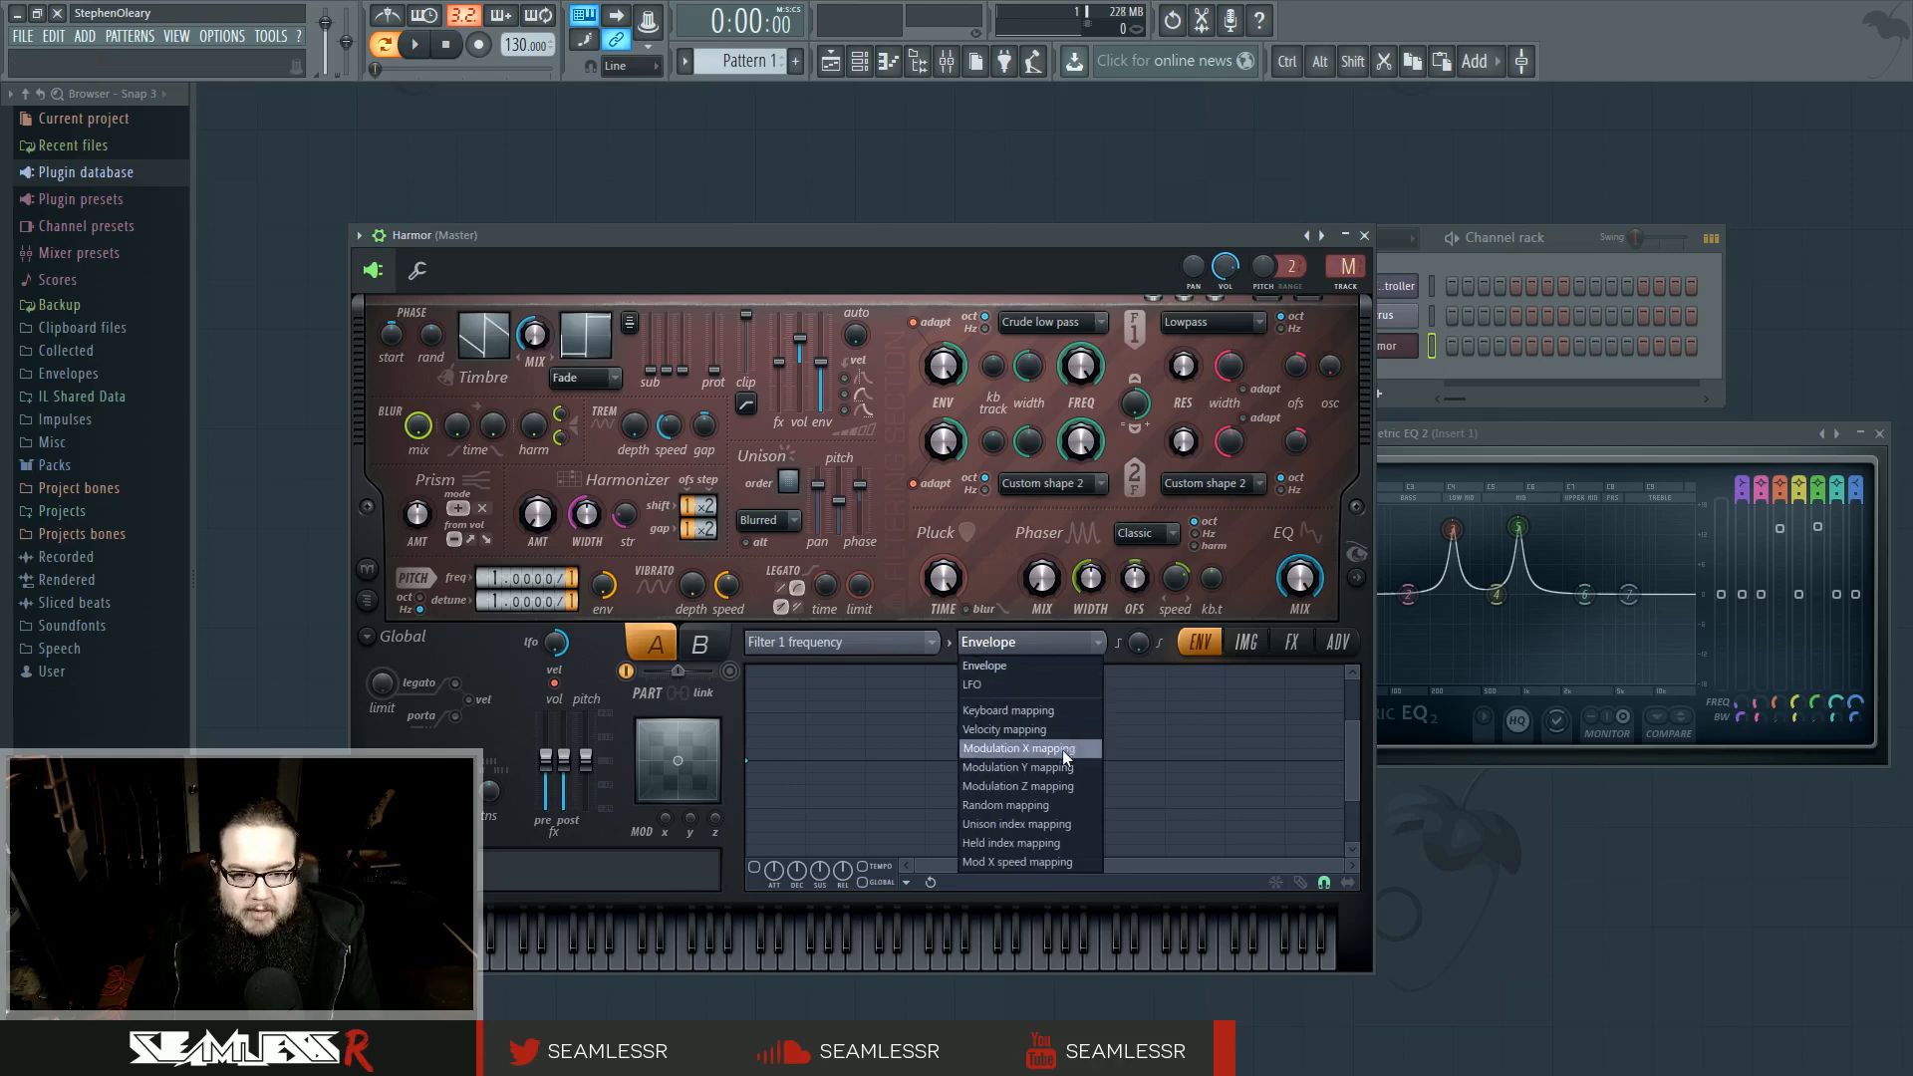
pyautogui.moveTo(1061, 843)
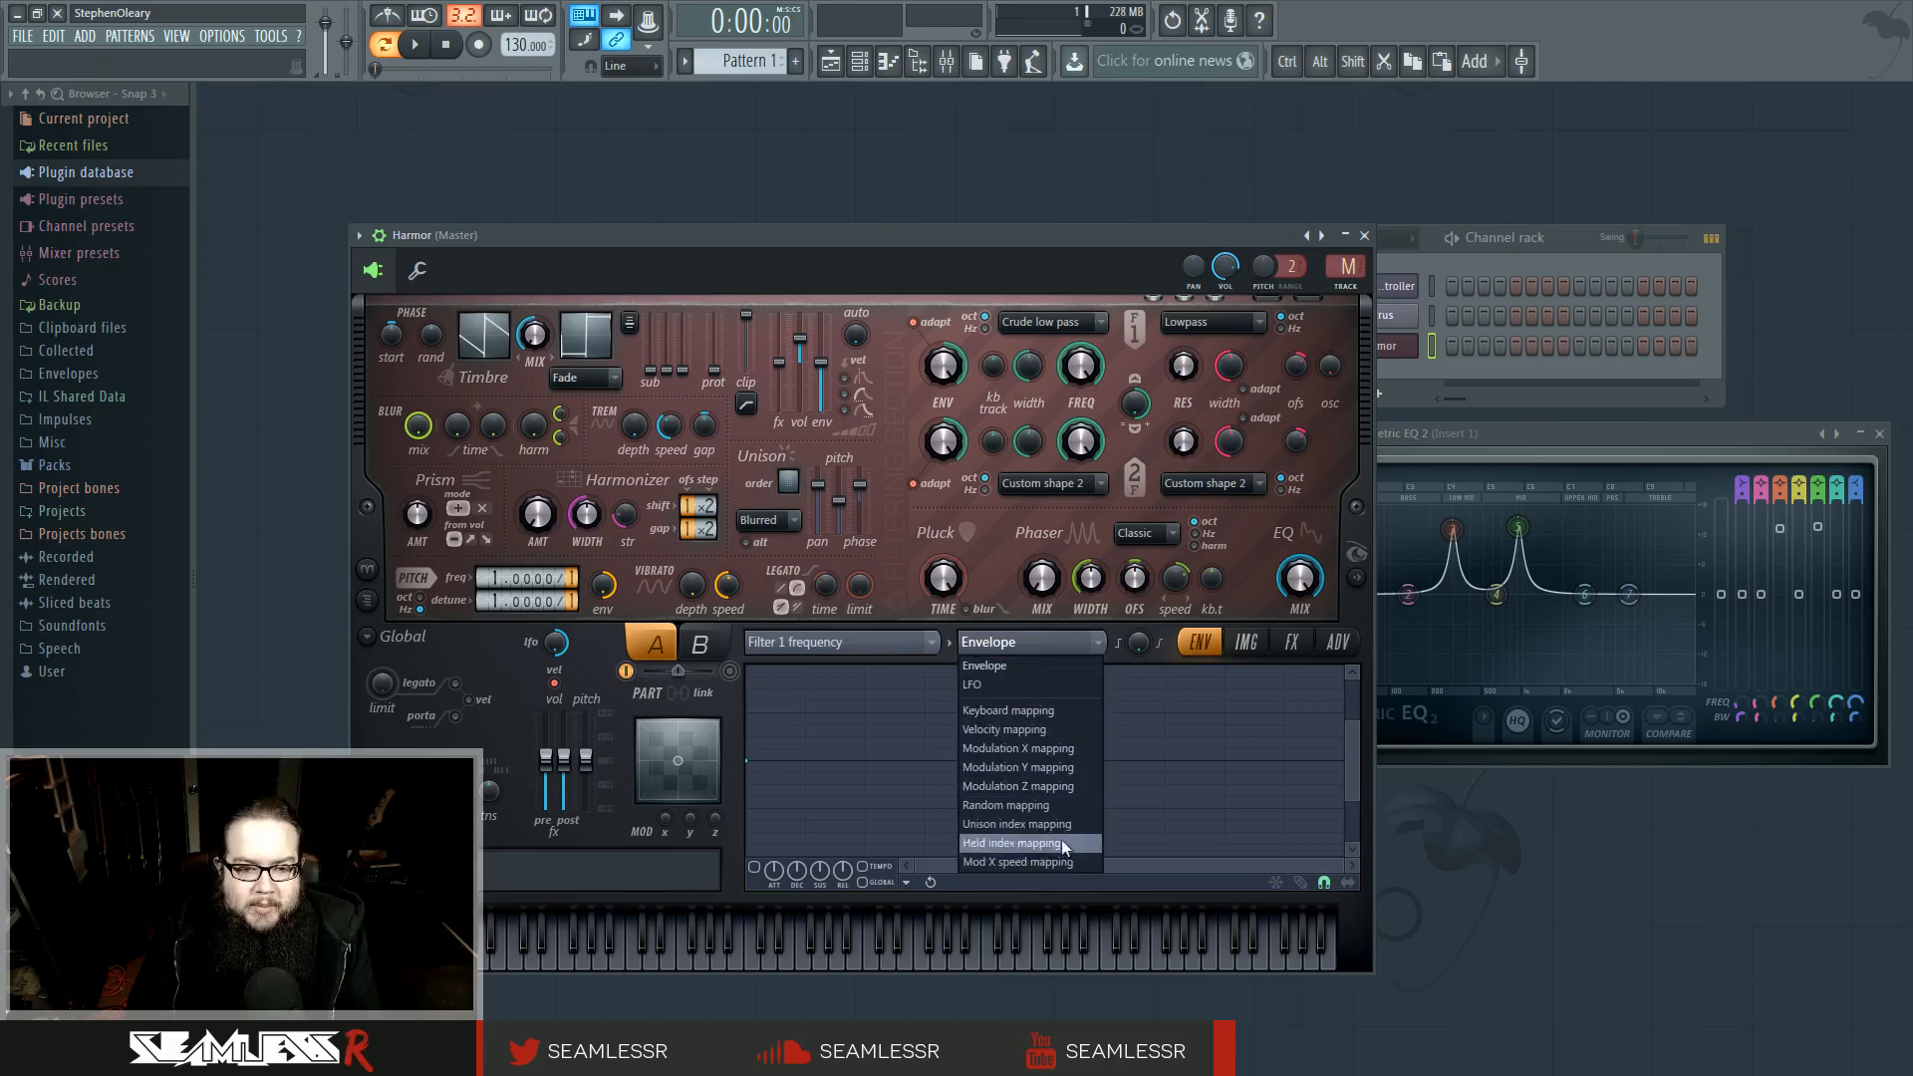
pyautogui.moveTo(1012, 665)
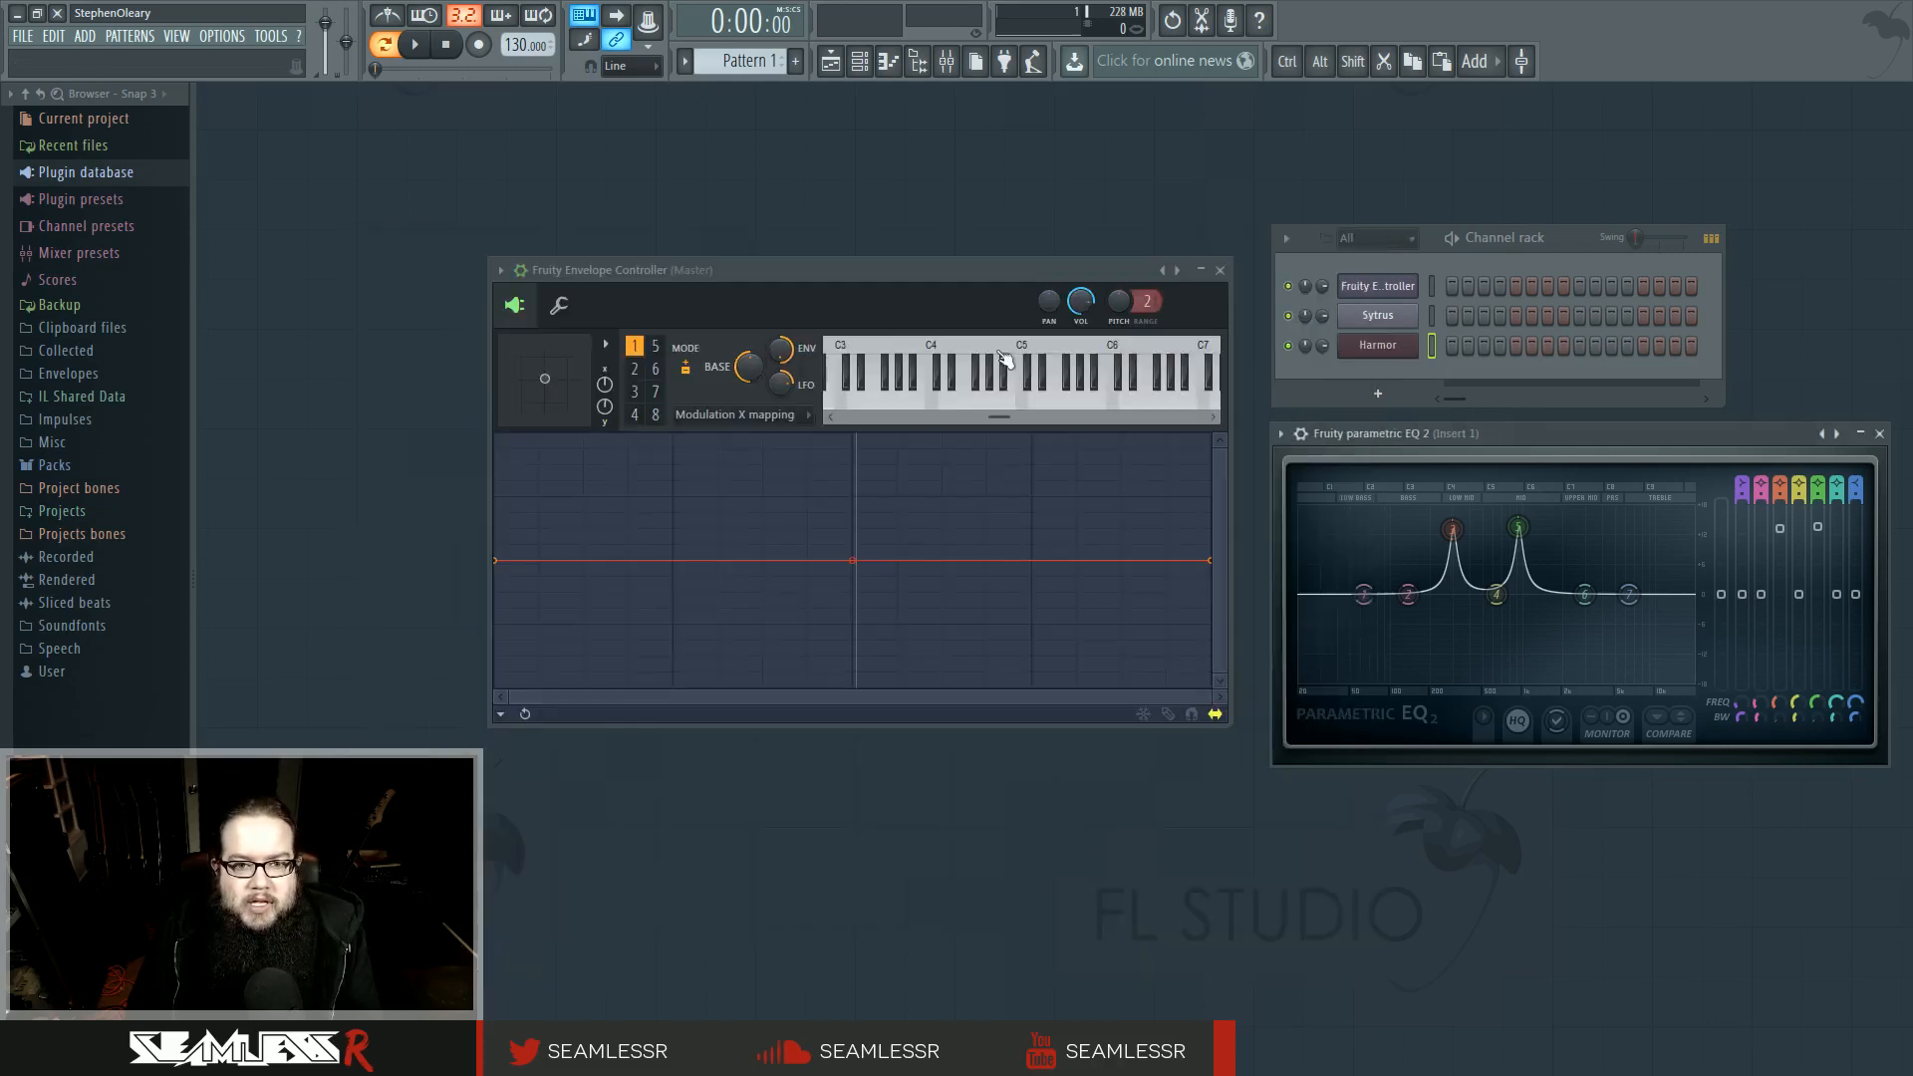
pyautogui.click(656, 365)
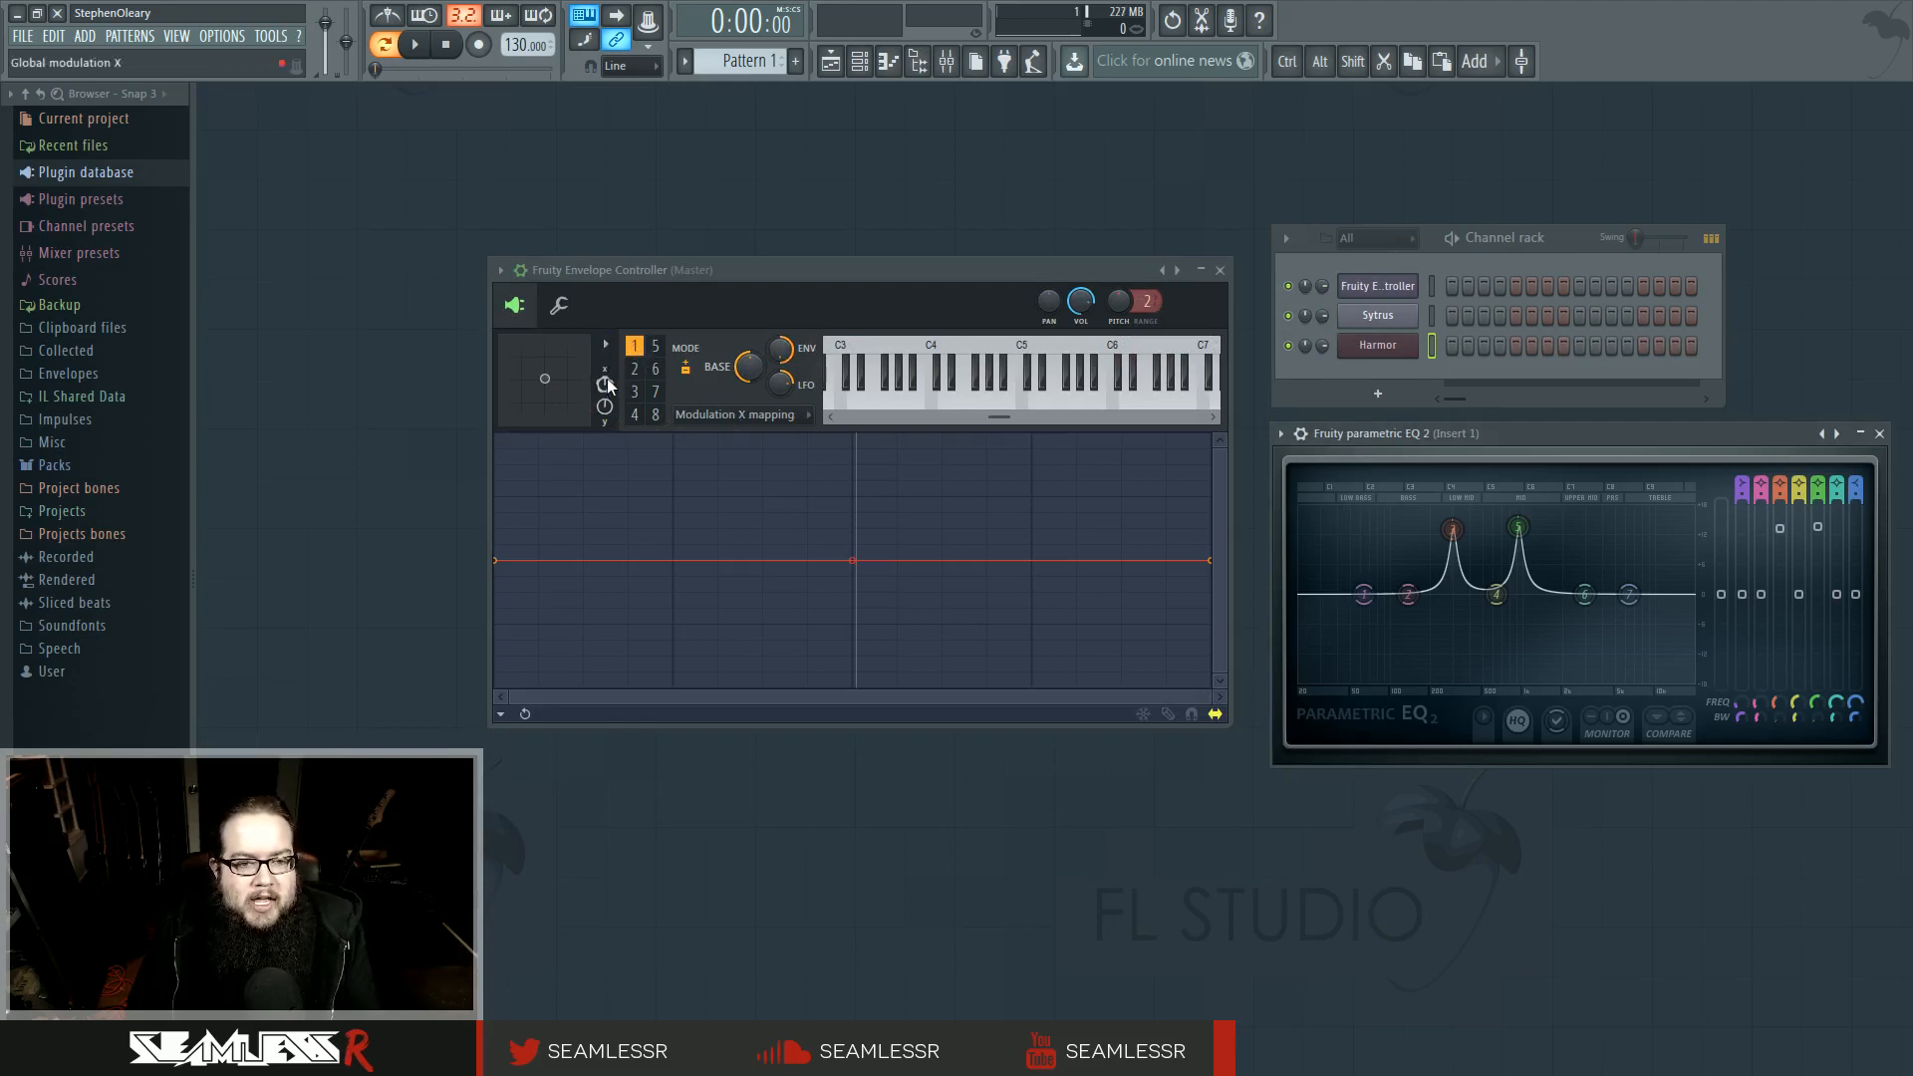
pyautogui.click(739, 414)
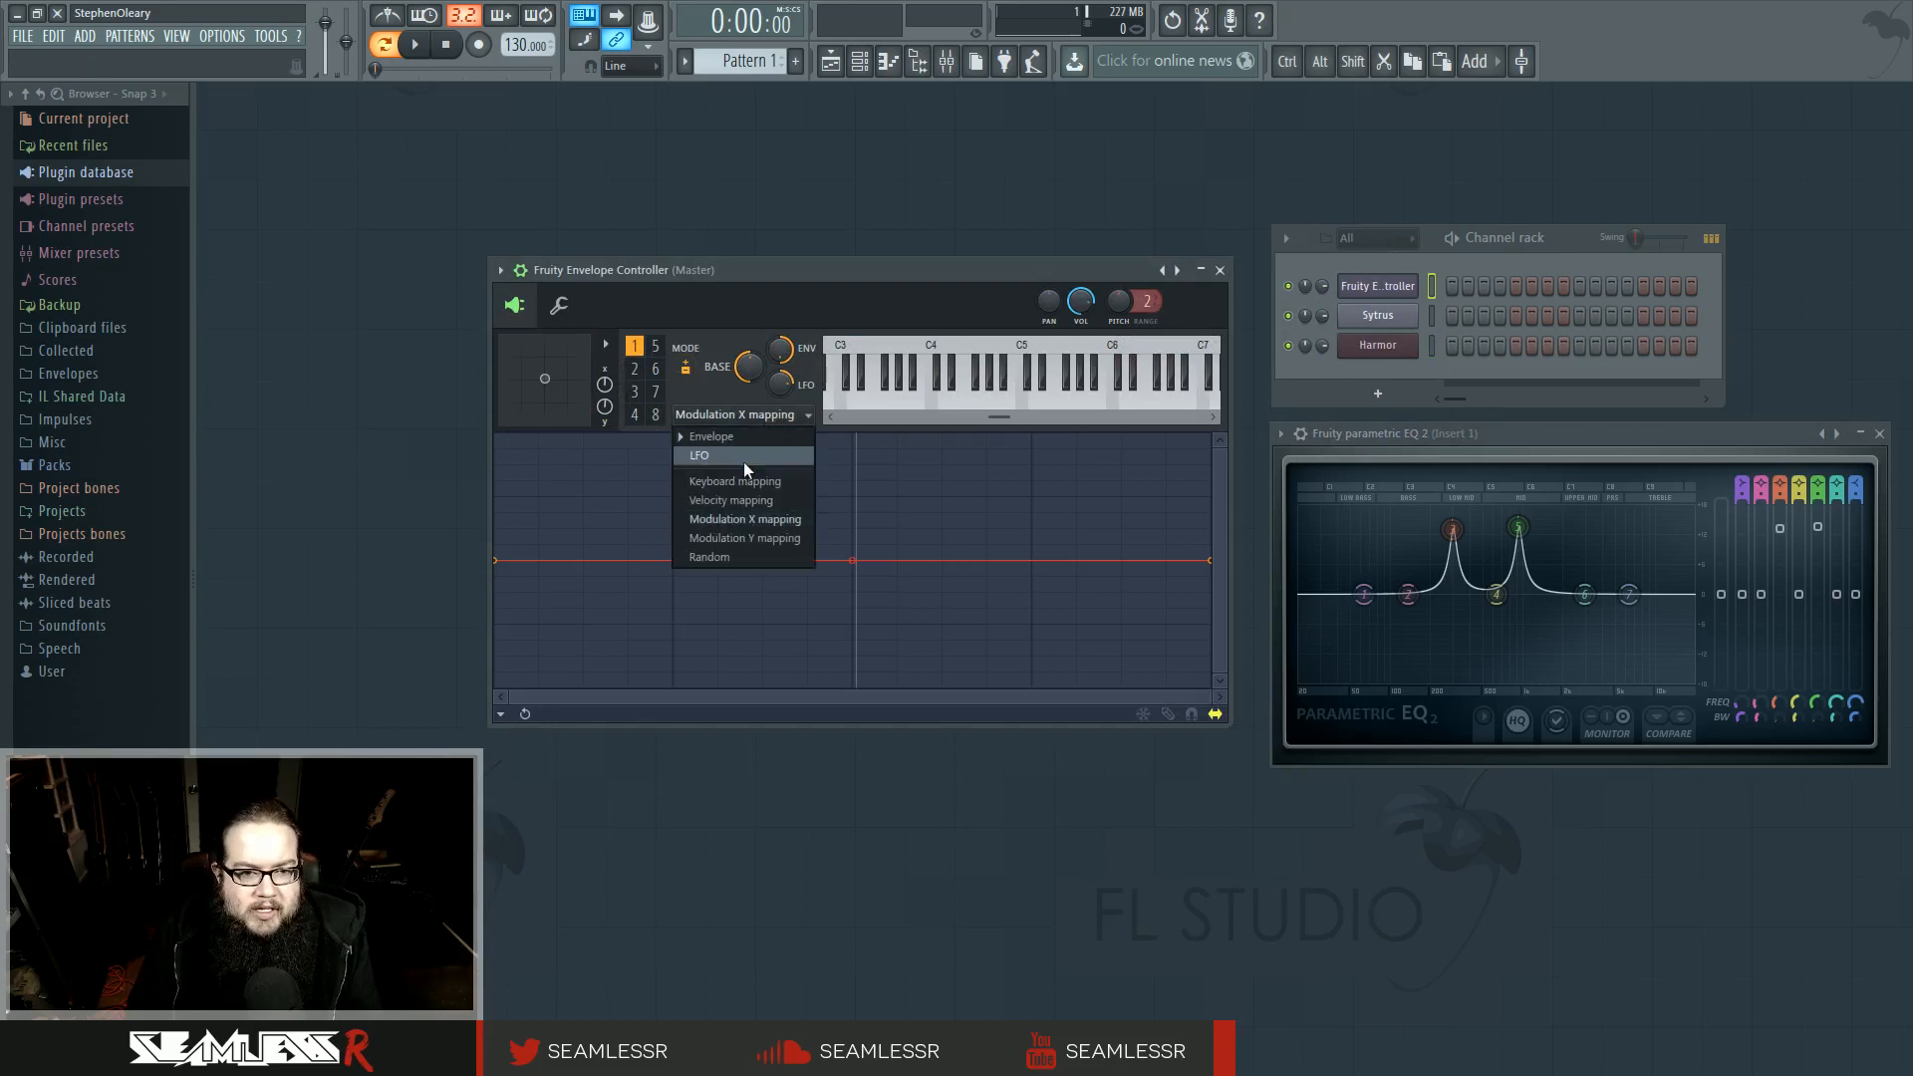
pyautogui.moveTo(768, 556)
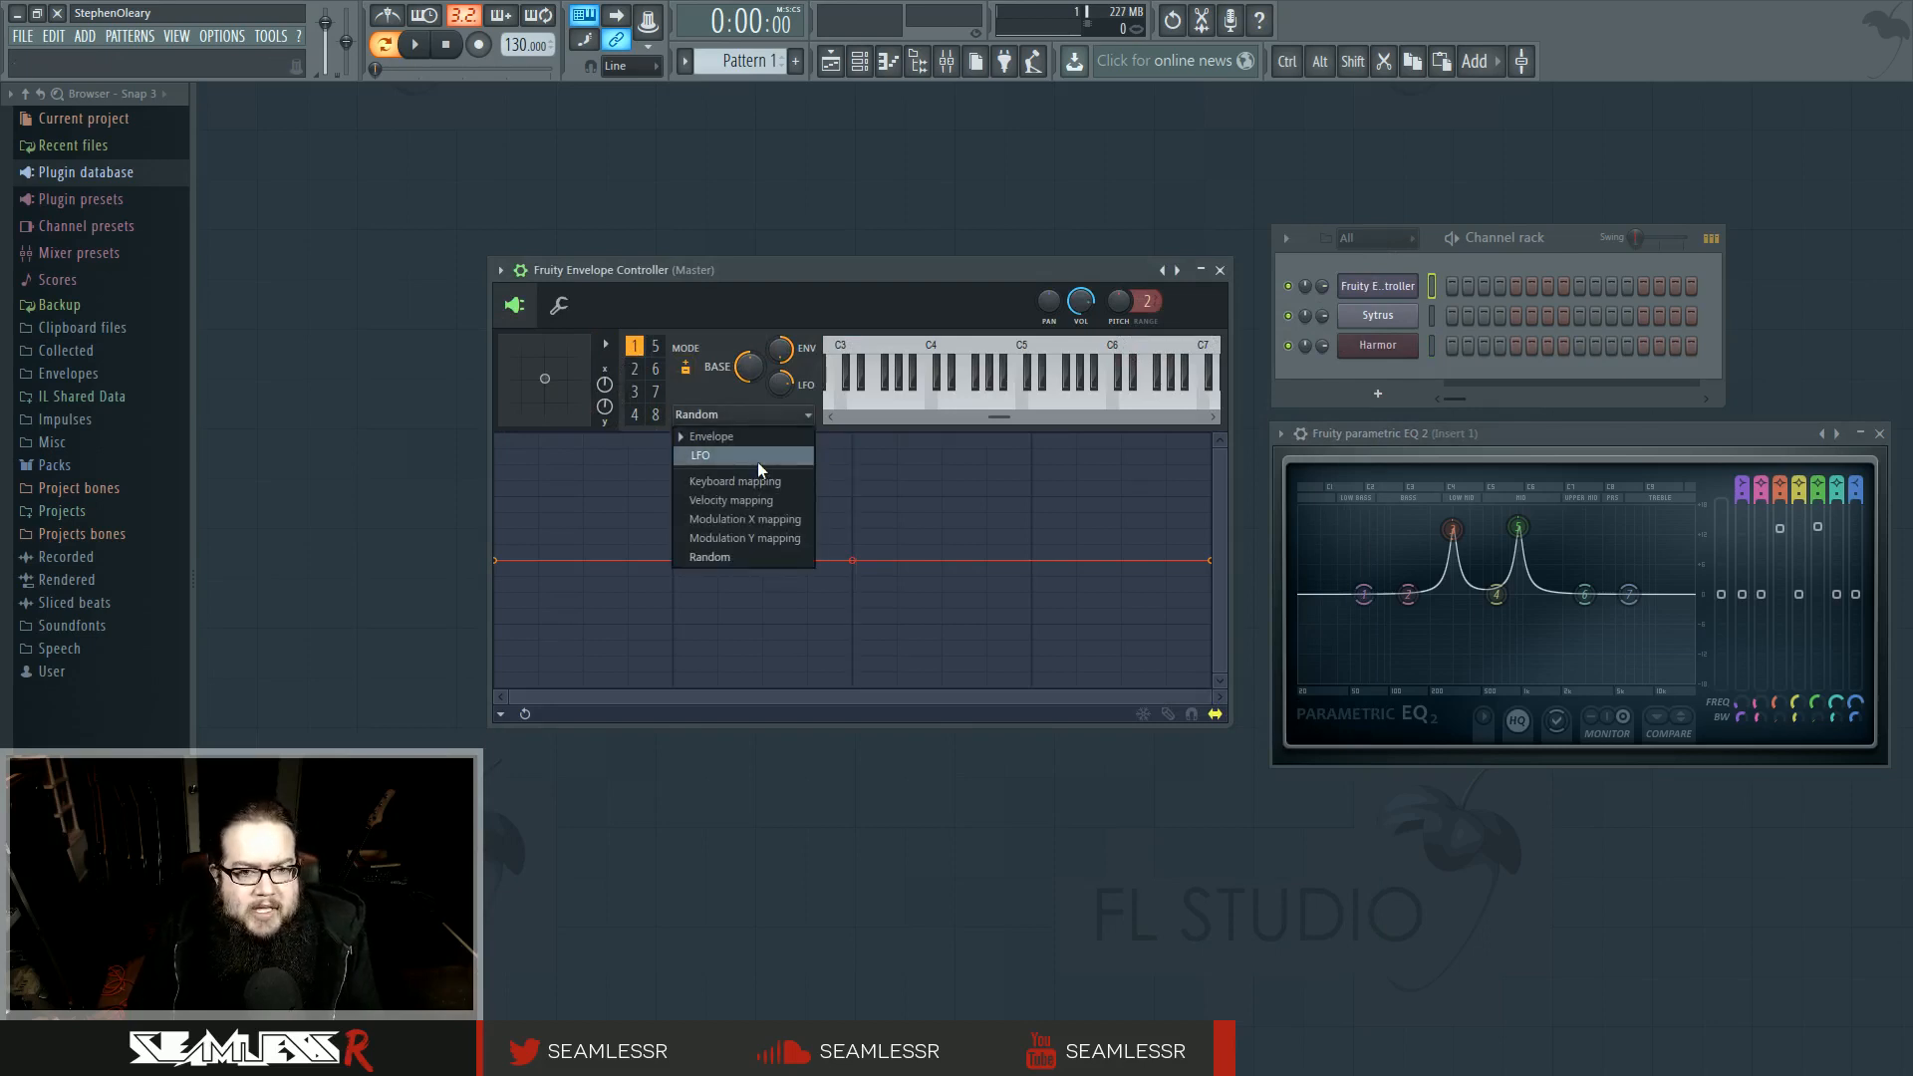
pyautogui.click(744, 518)
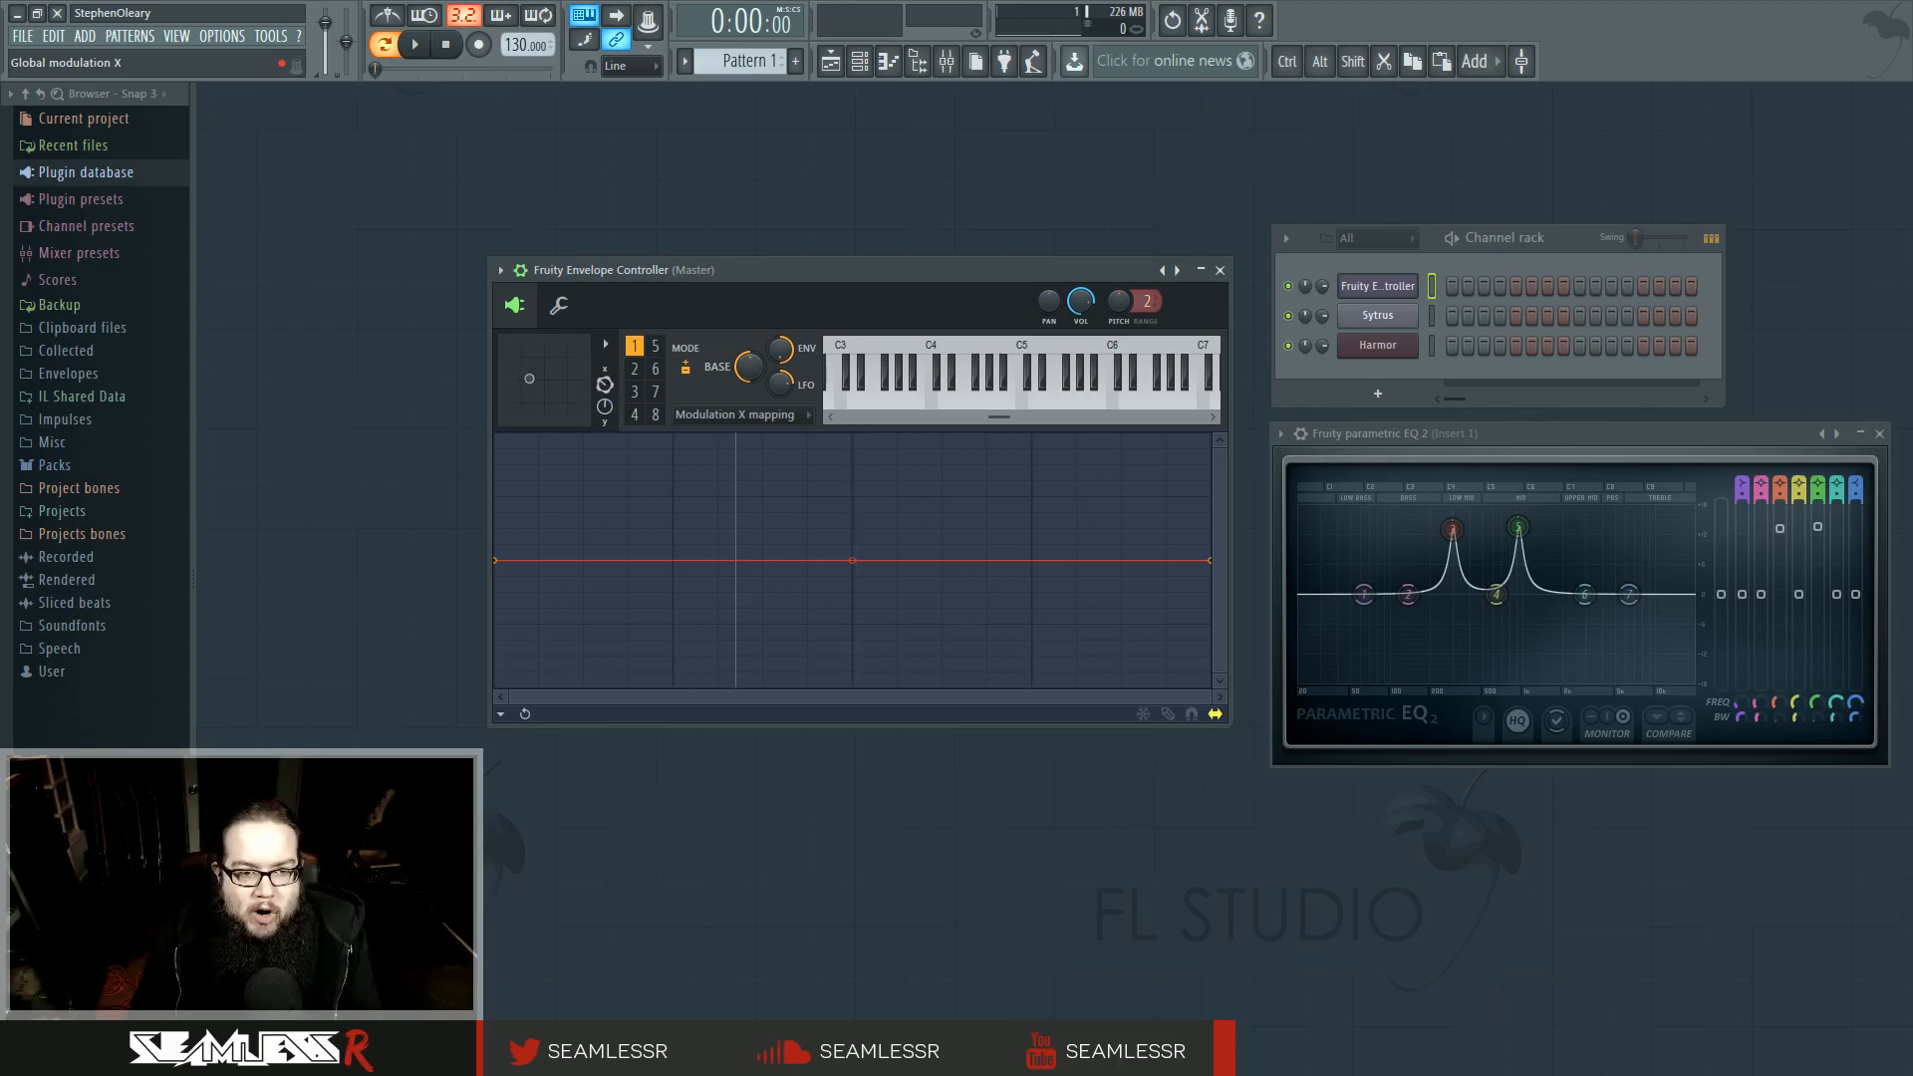
# Tilt articulator 1's curve into a rising ramp, then select articulator 2.
pyautogui.moveTo(1452, 527); pyautogui.dragTo(1456, 537)
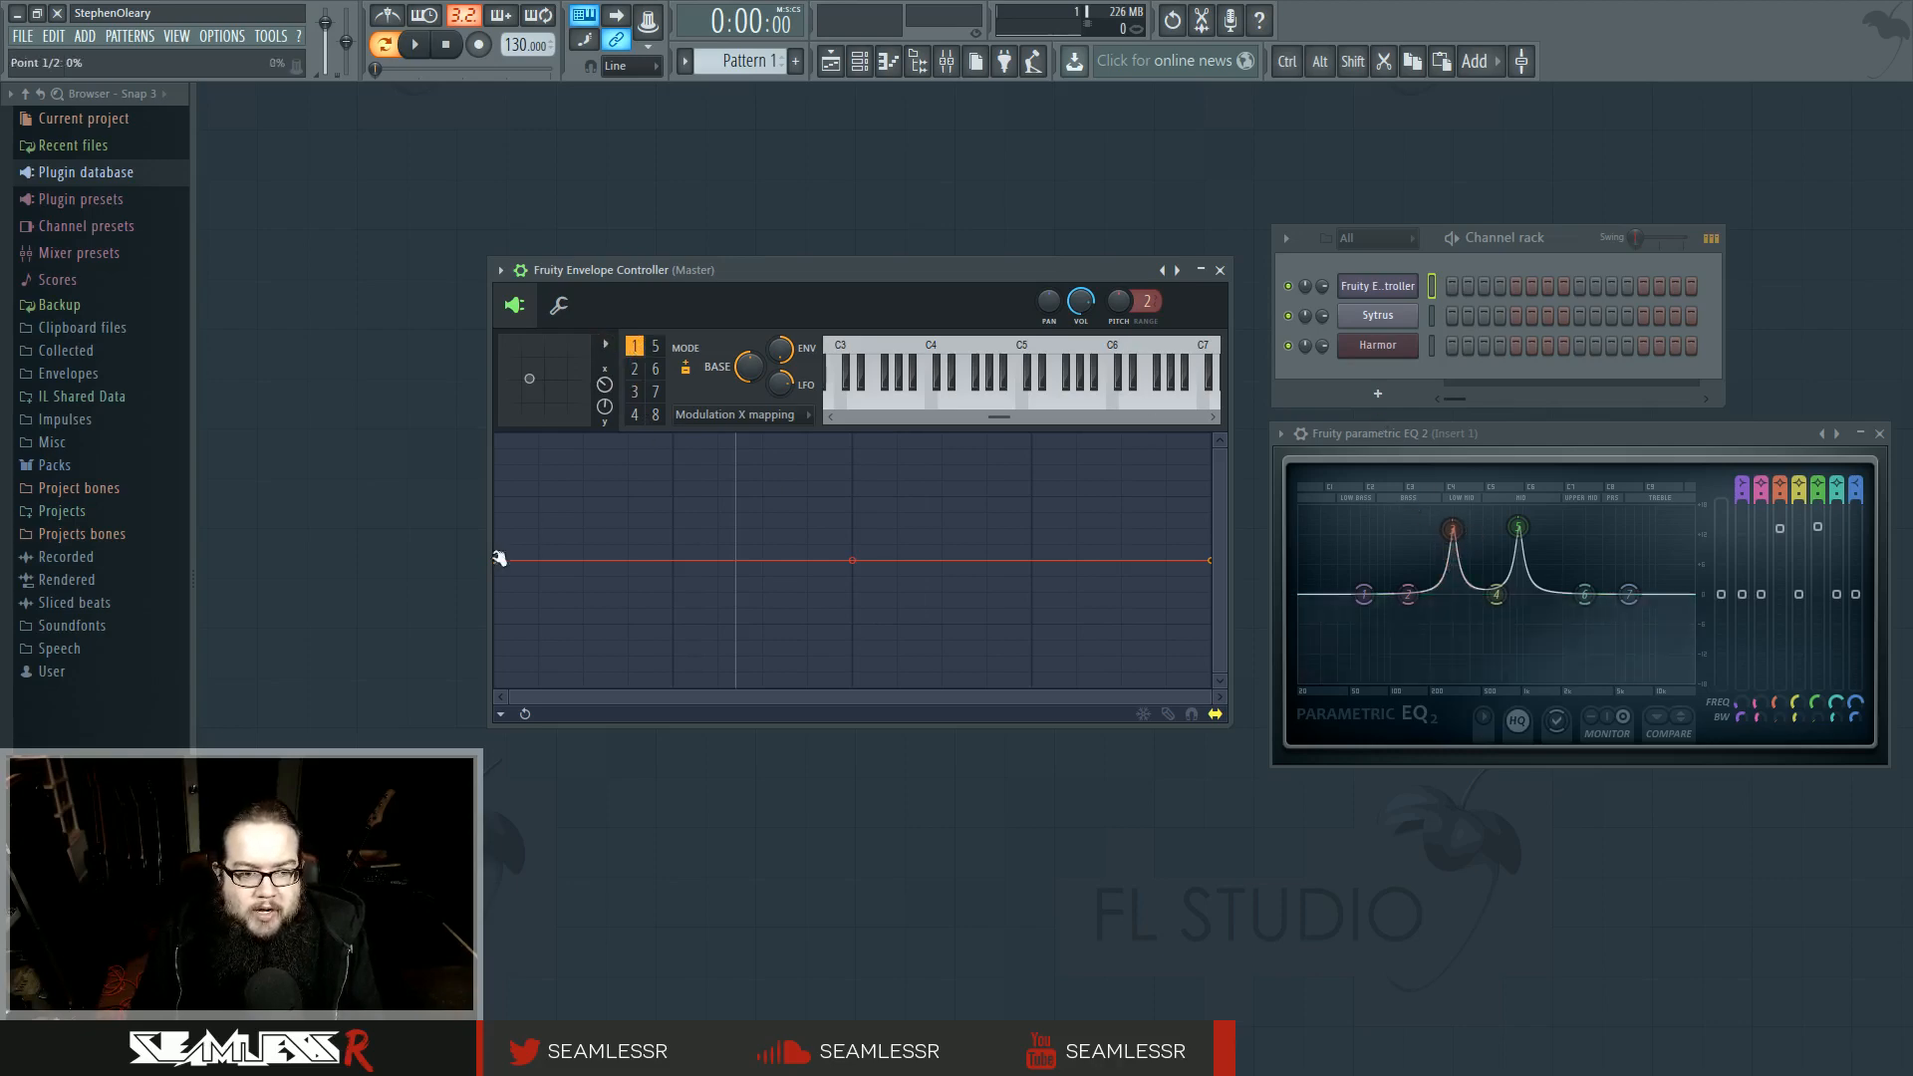
pyautogui.moveTo(498, 559); pyautogui.dragTo(499, 695)
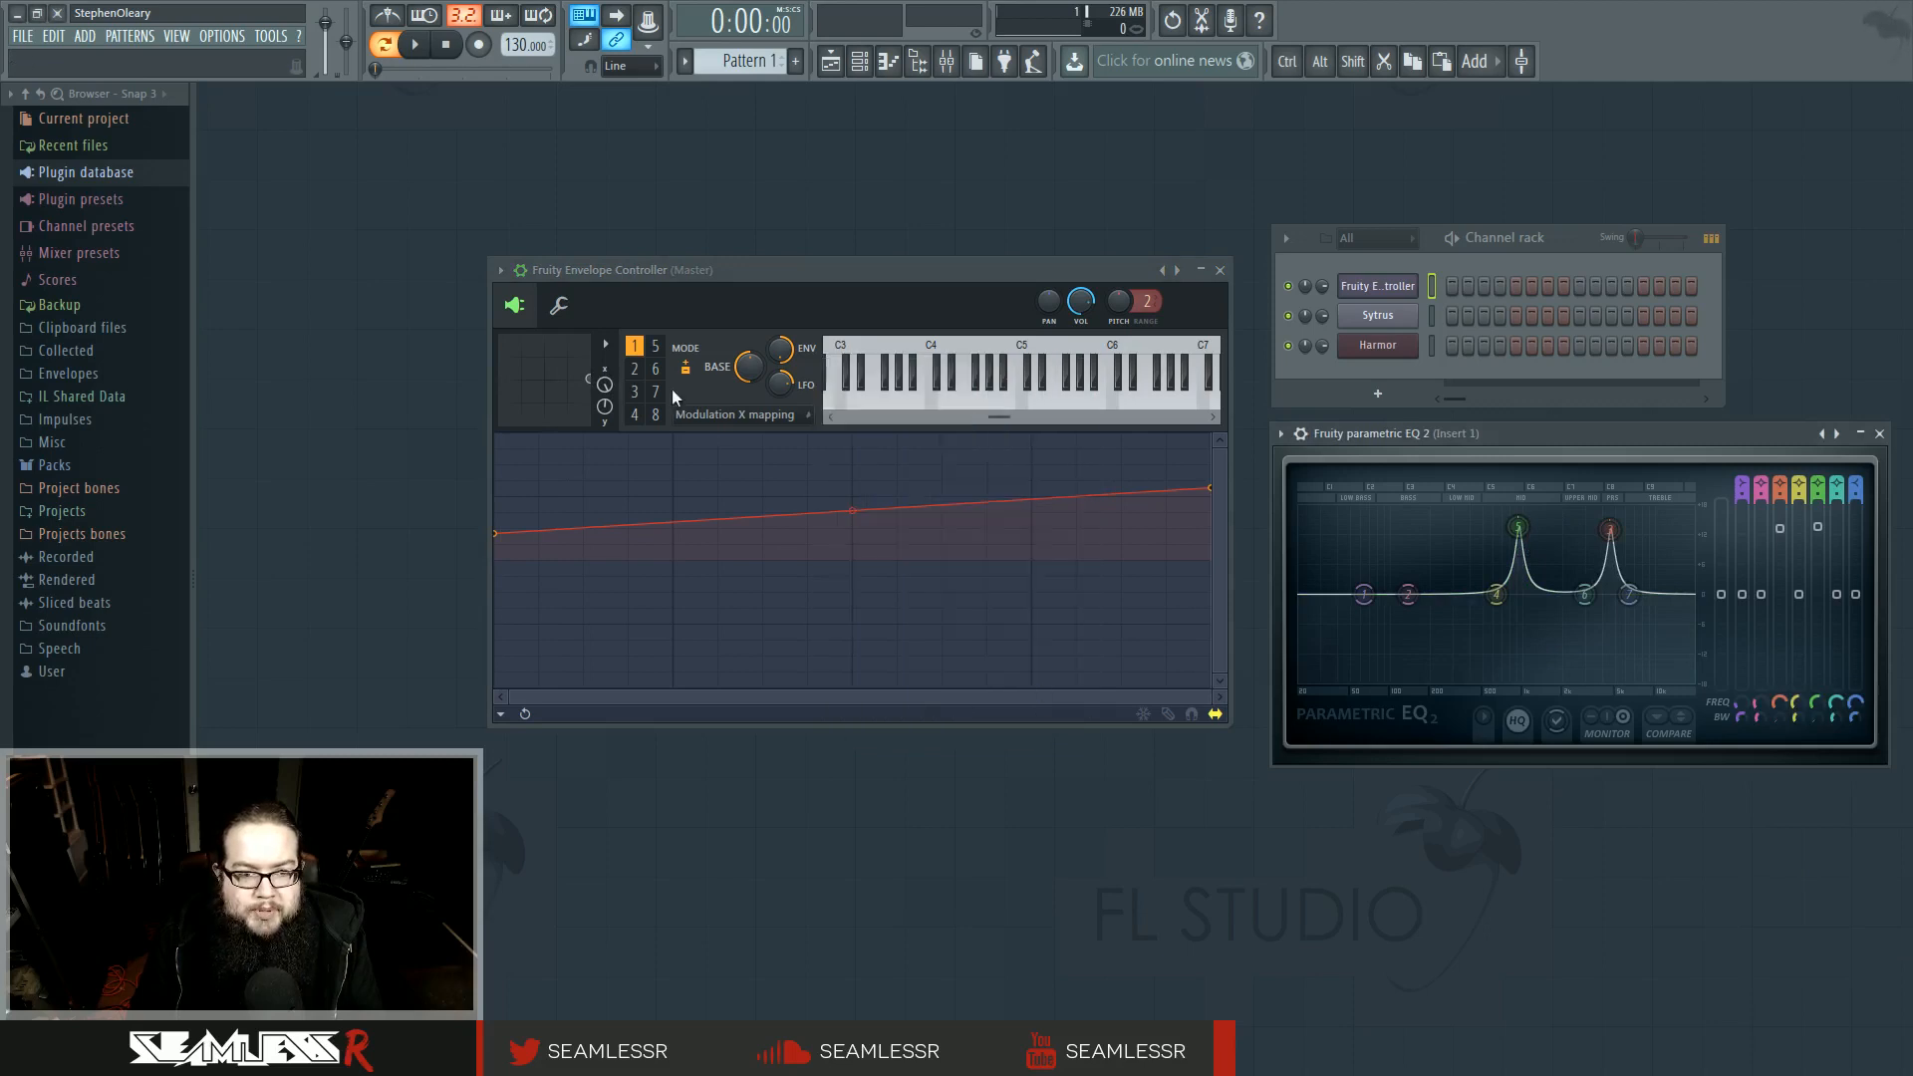
pyautogui.click(634, 369)
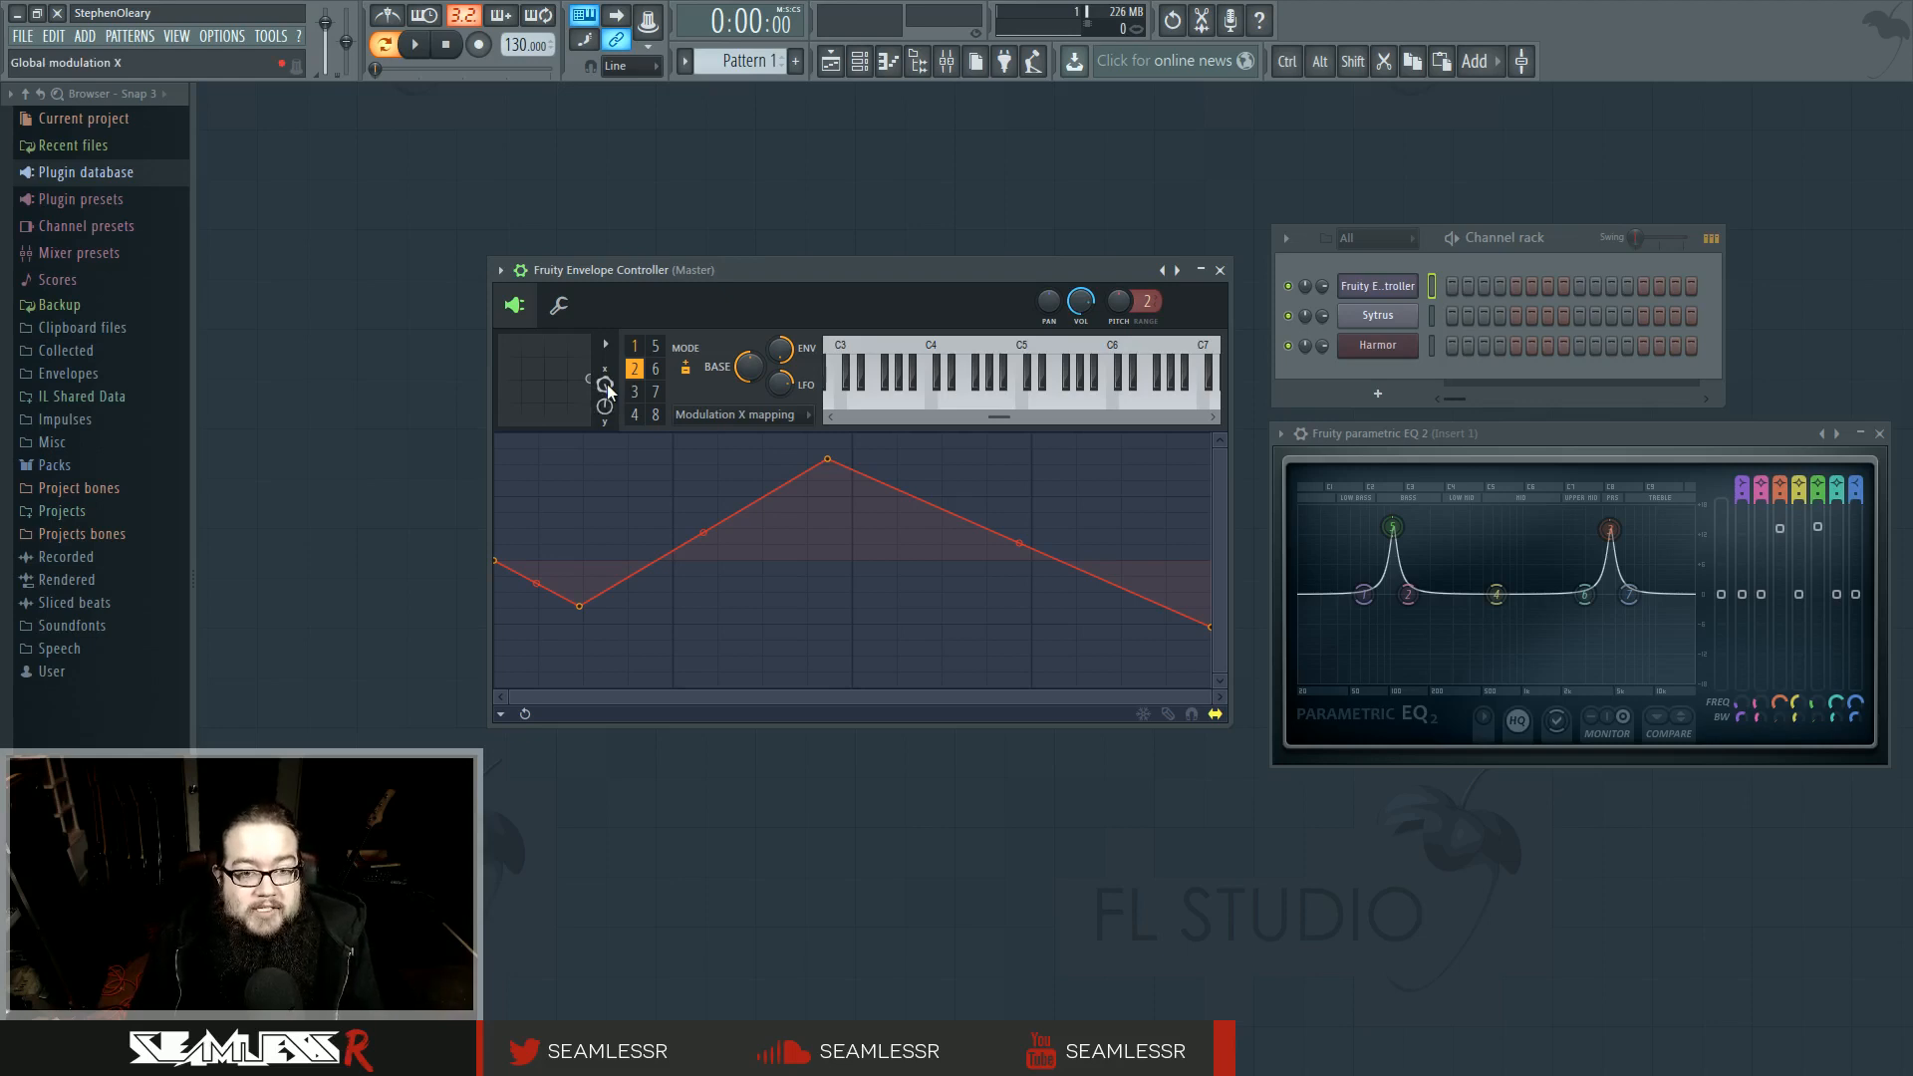
# Pull articulator 2's highest zigzag point down slightly and earlier.
pyautogui.moveTo(826, 460); pyautogui.dragTo(809, 494)
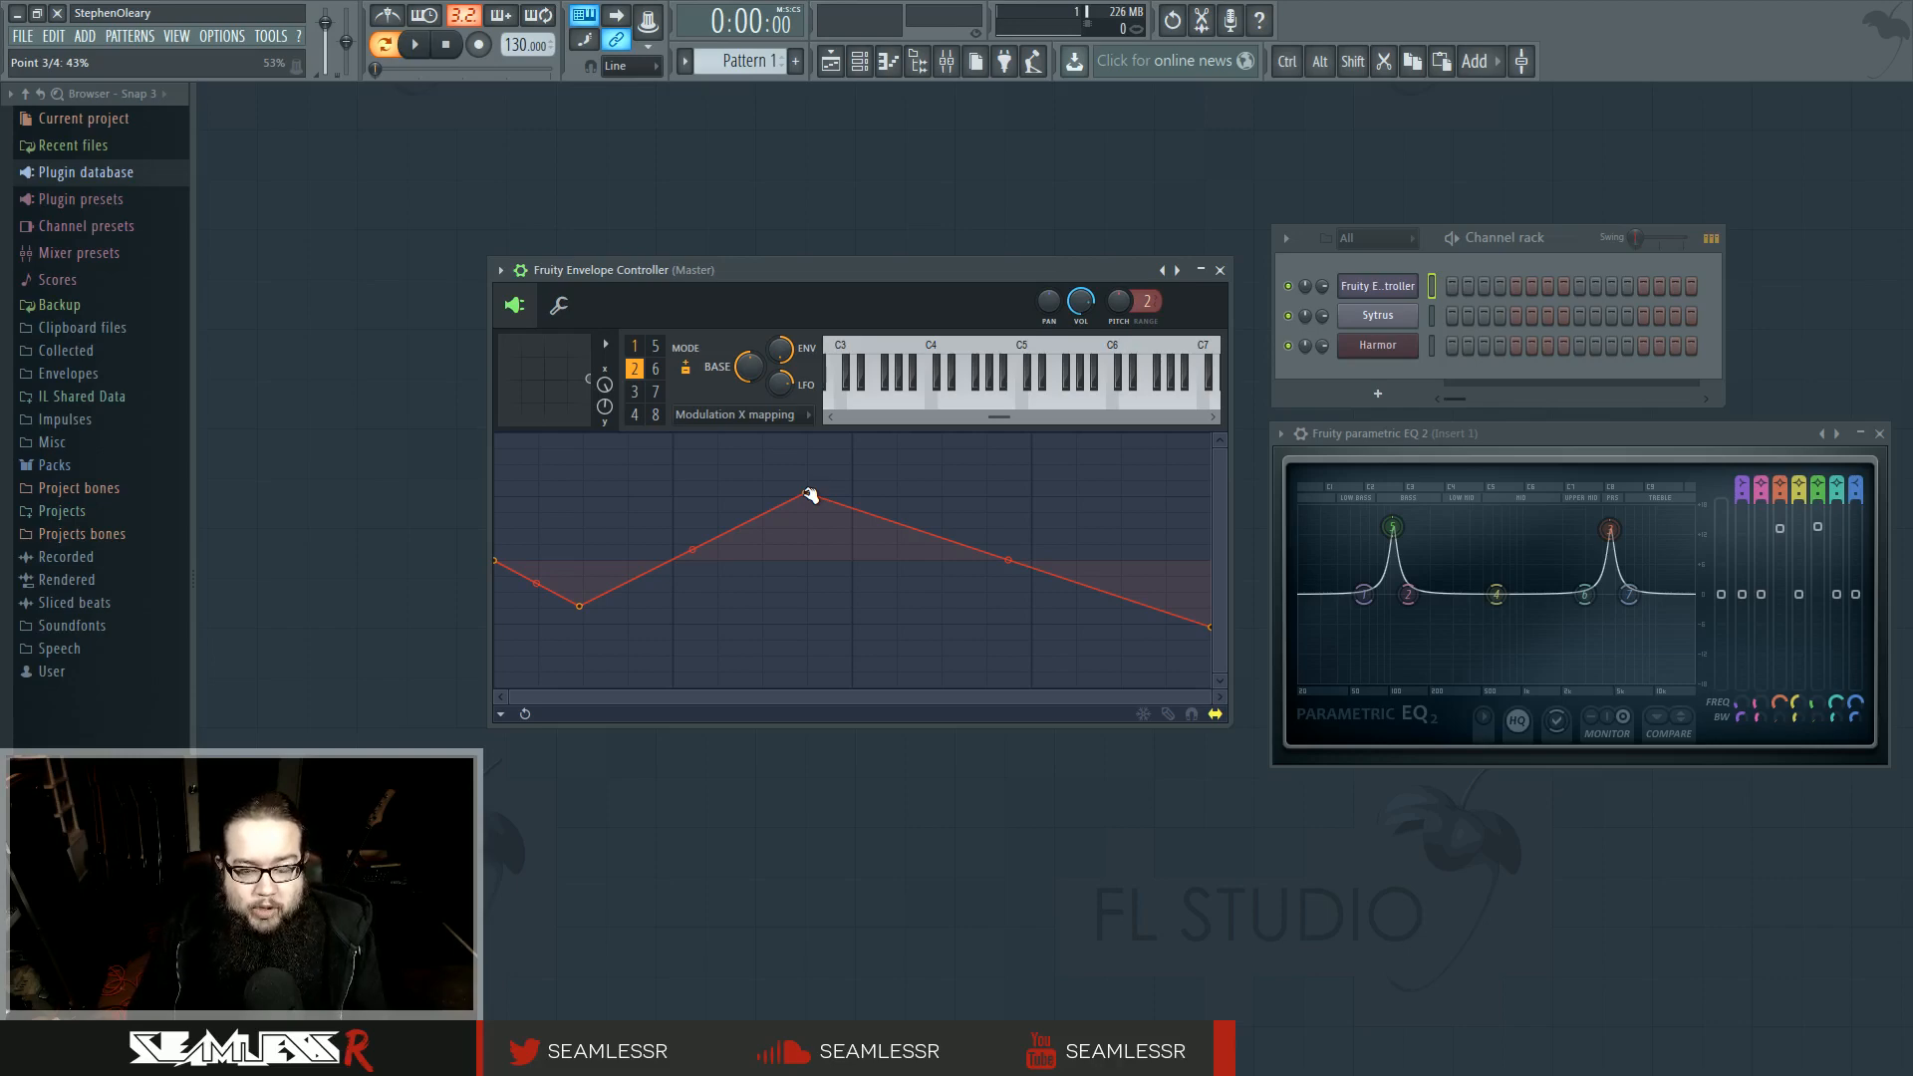
pyautogui.click(635, 368)
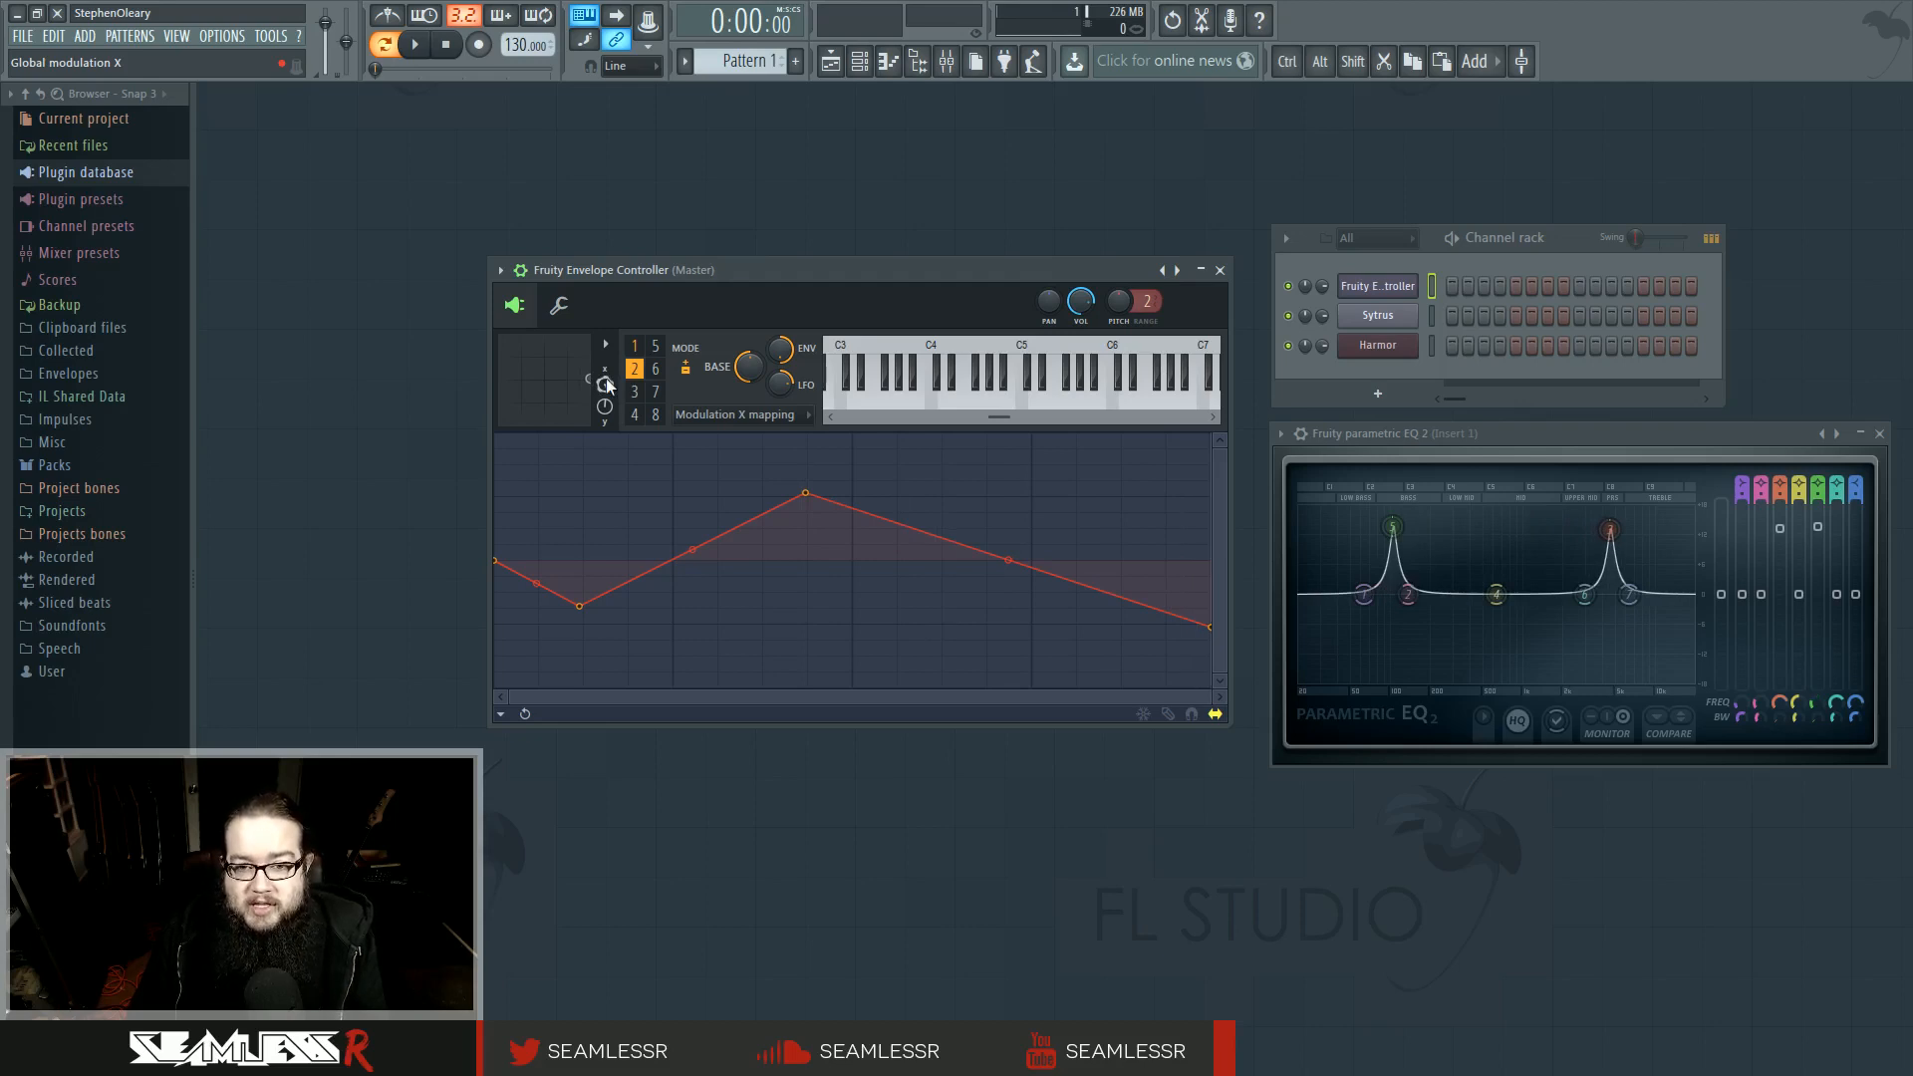
pyautogui.moveTo(1287, 375)
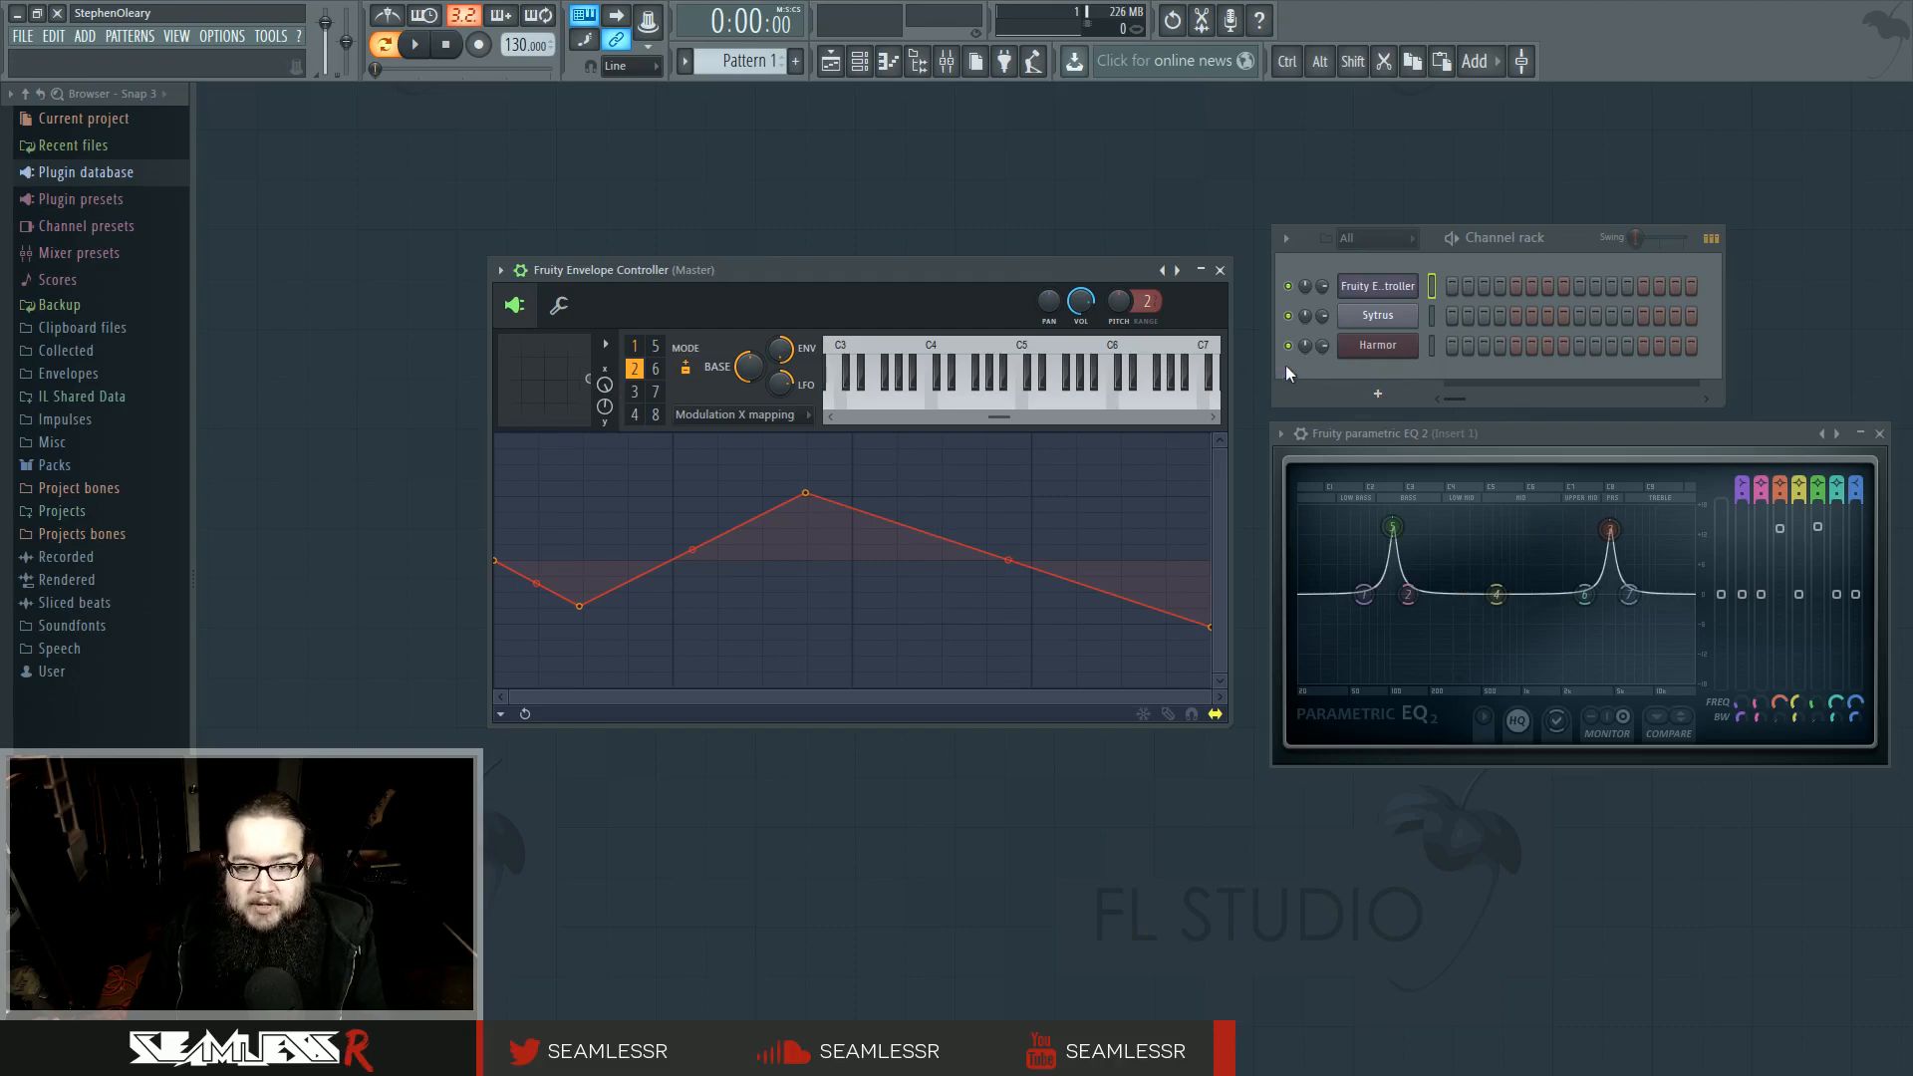
pyautogui.moveTo(1733, 658)
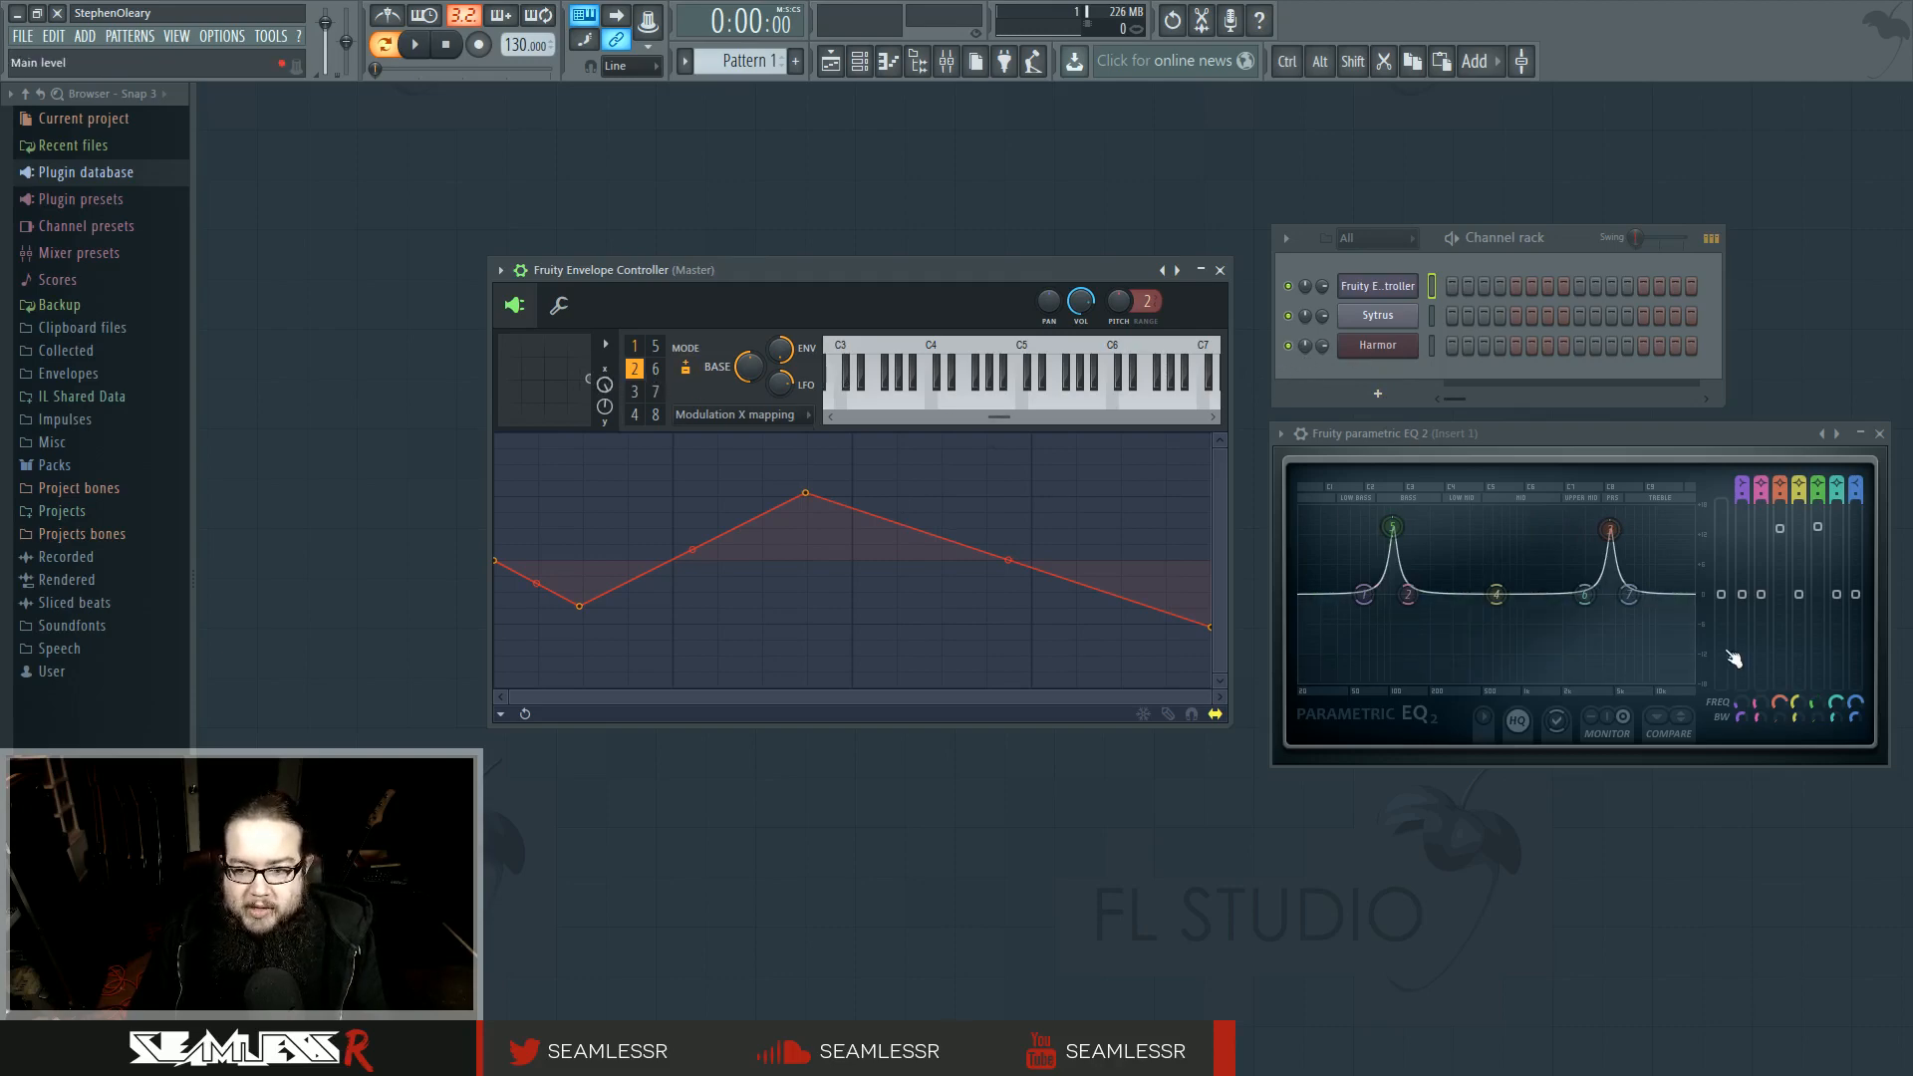
# Try a wobbling right slope on articulator 2, then reset it to straight.
pyautogui.rightClick(1079, 301)
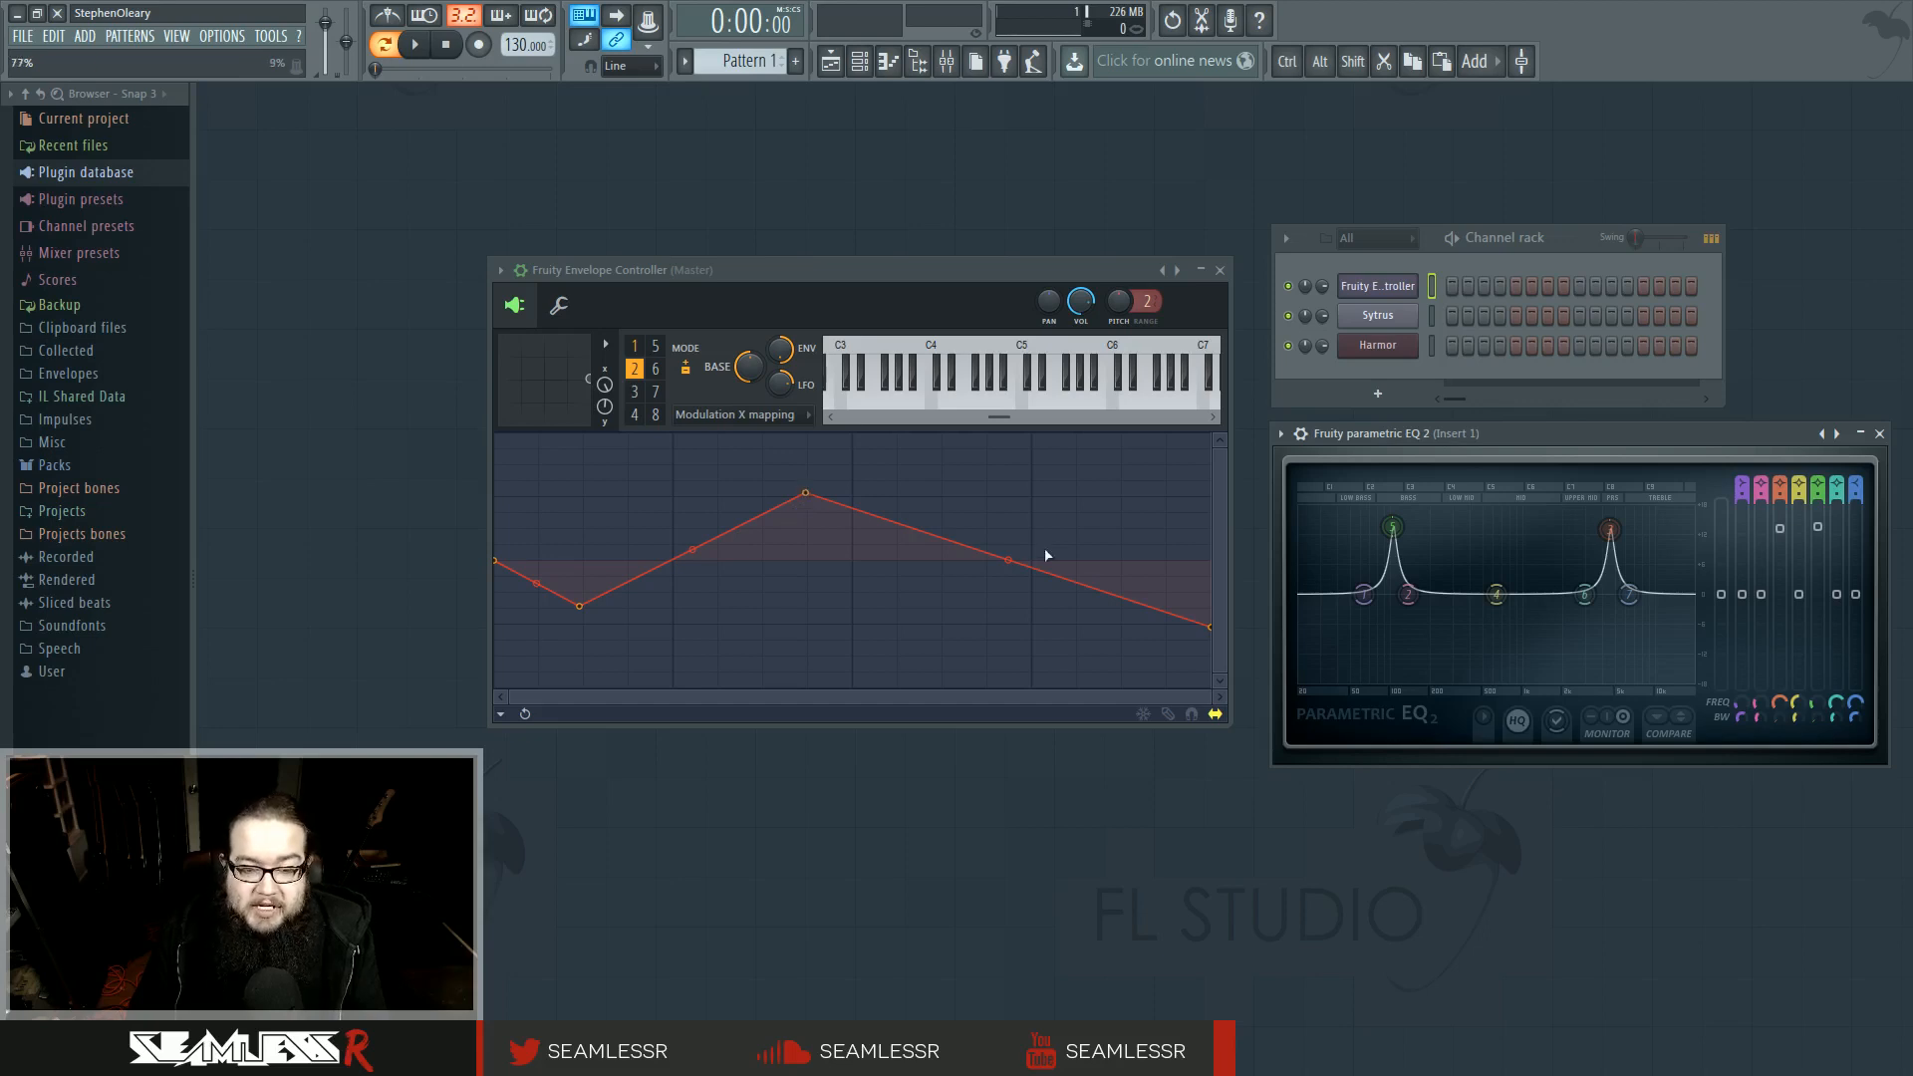
pyautogui.moveTo(804, 493); pyautogui.dragTo(831, 476)
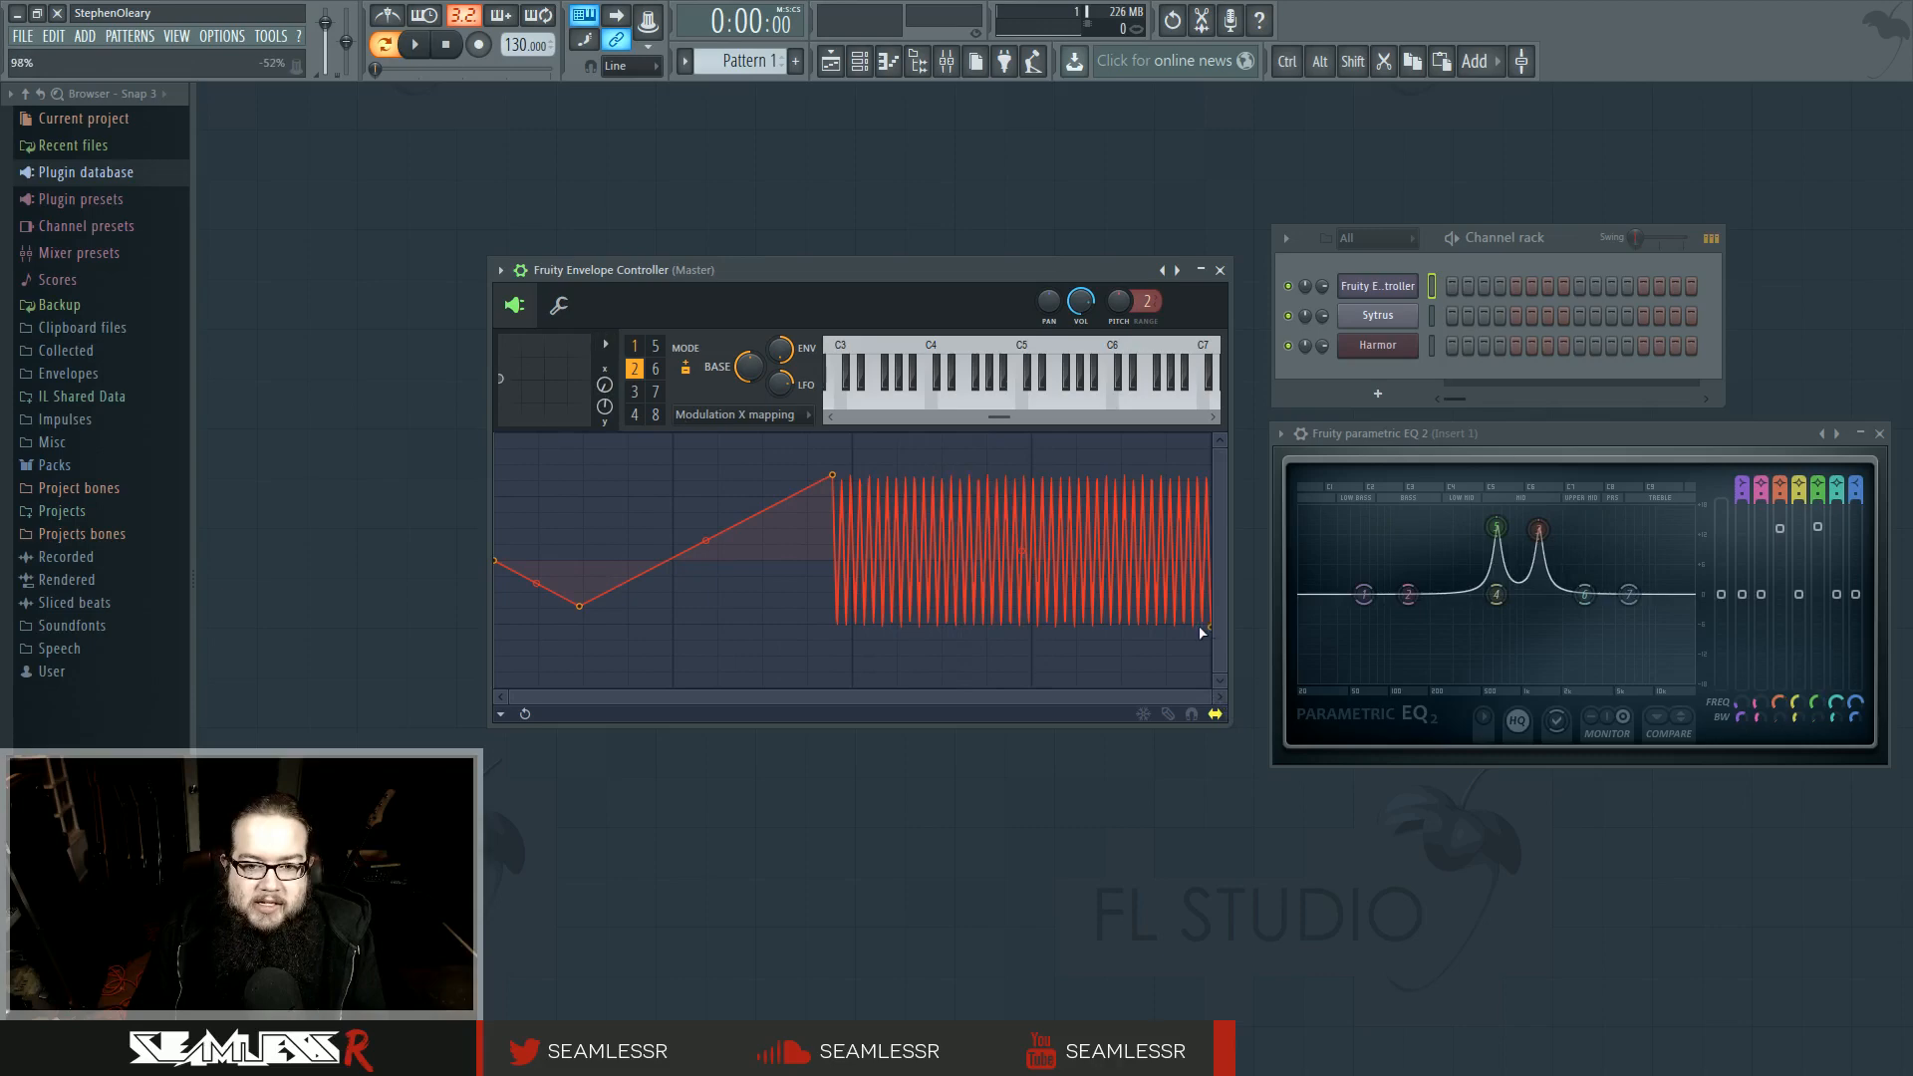
pyautogui.rightClick(1197, 631)
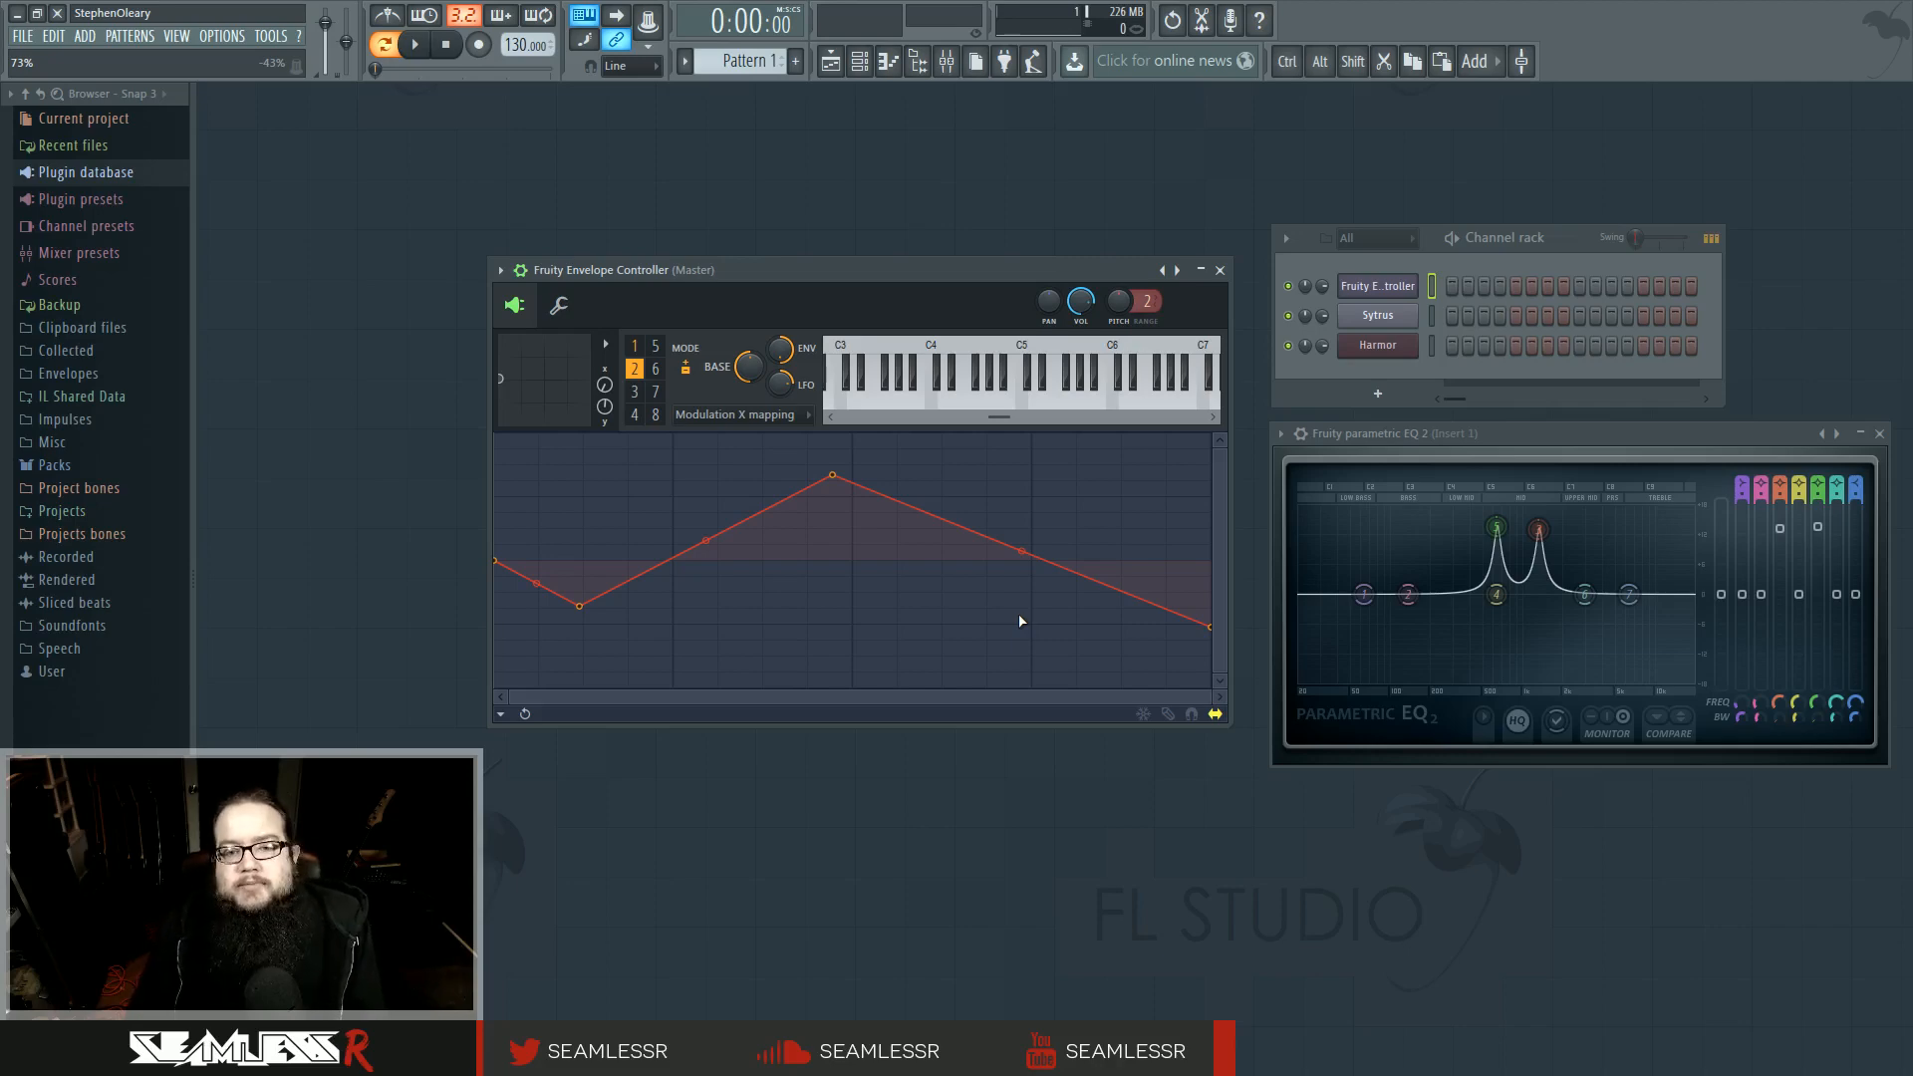
pyautogui.moveTo(854, 270); pyautogui.dragTo(854, 265)
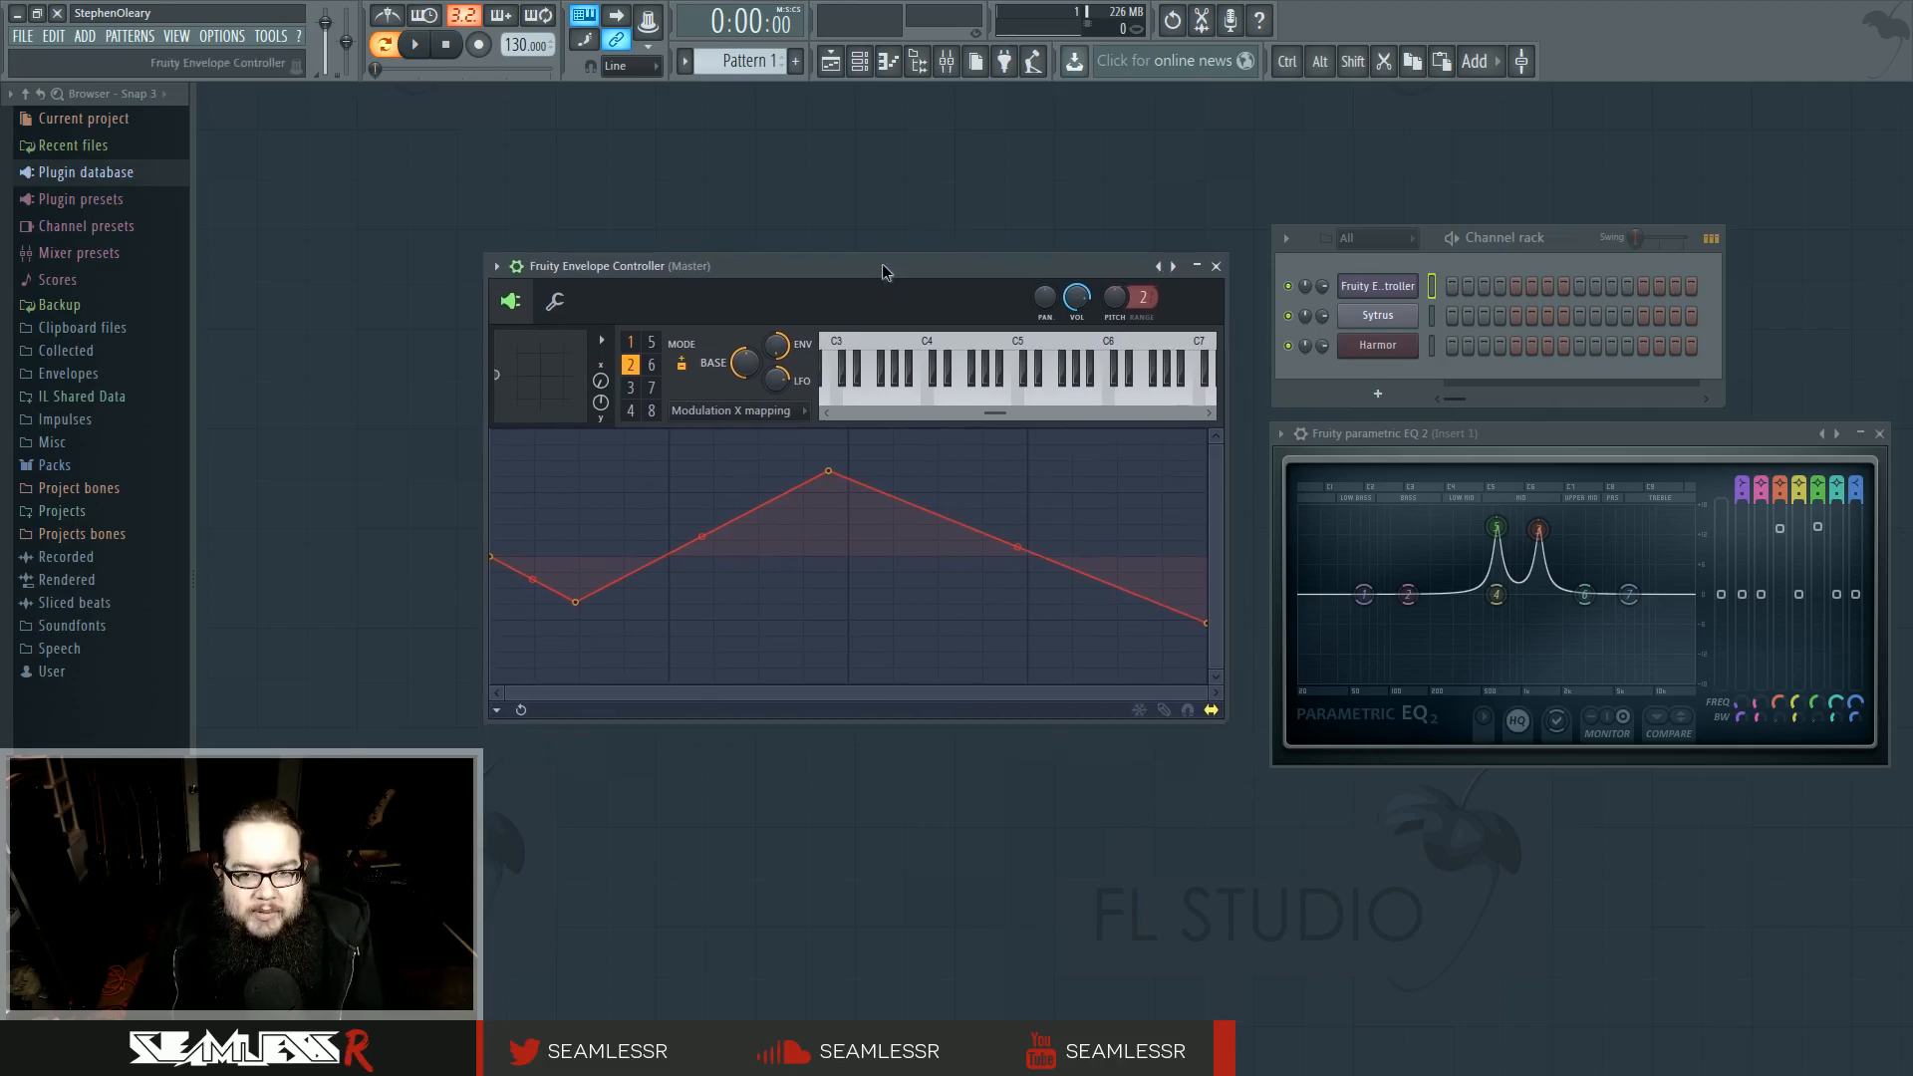
# Drag the Fruity Envelope Controller window higher and nudge it into place.
pyautogui.moveTo(885, 265); pyautogui.dragTo(899, 249)
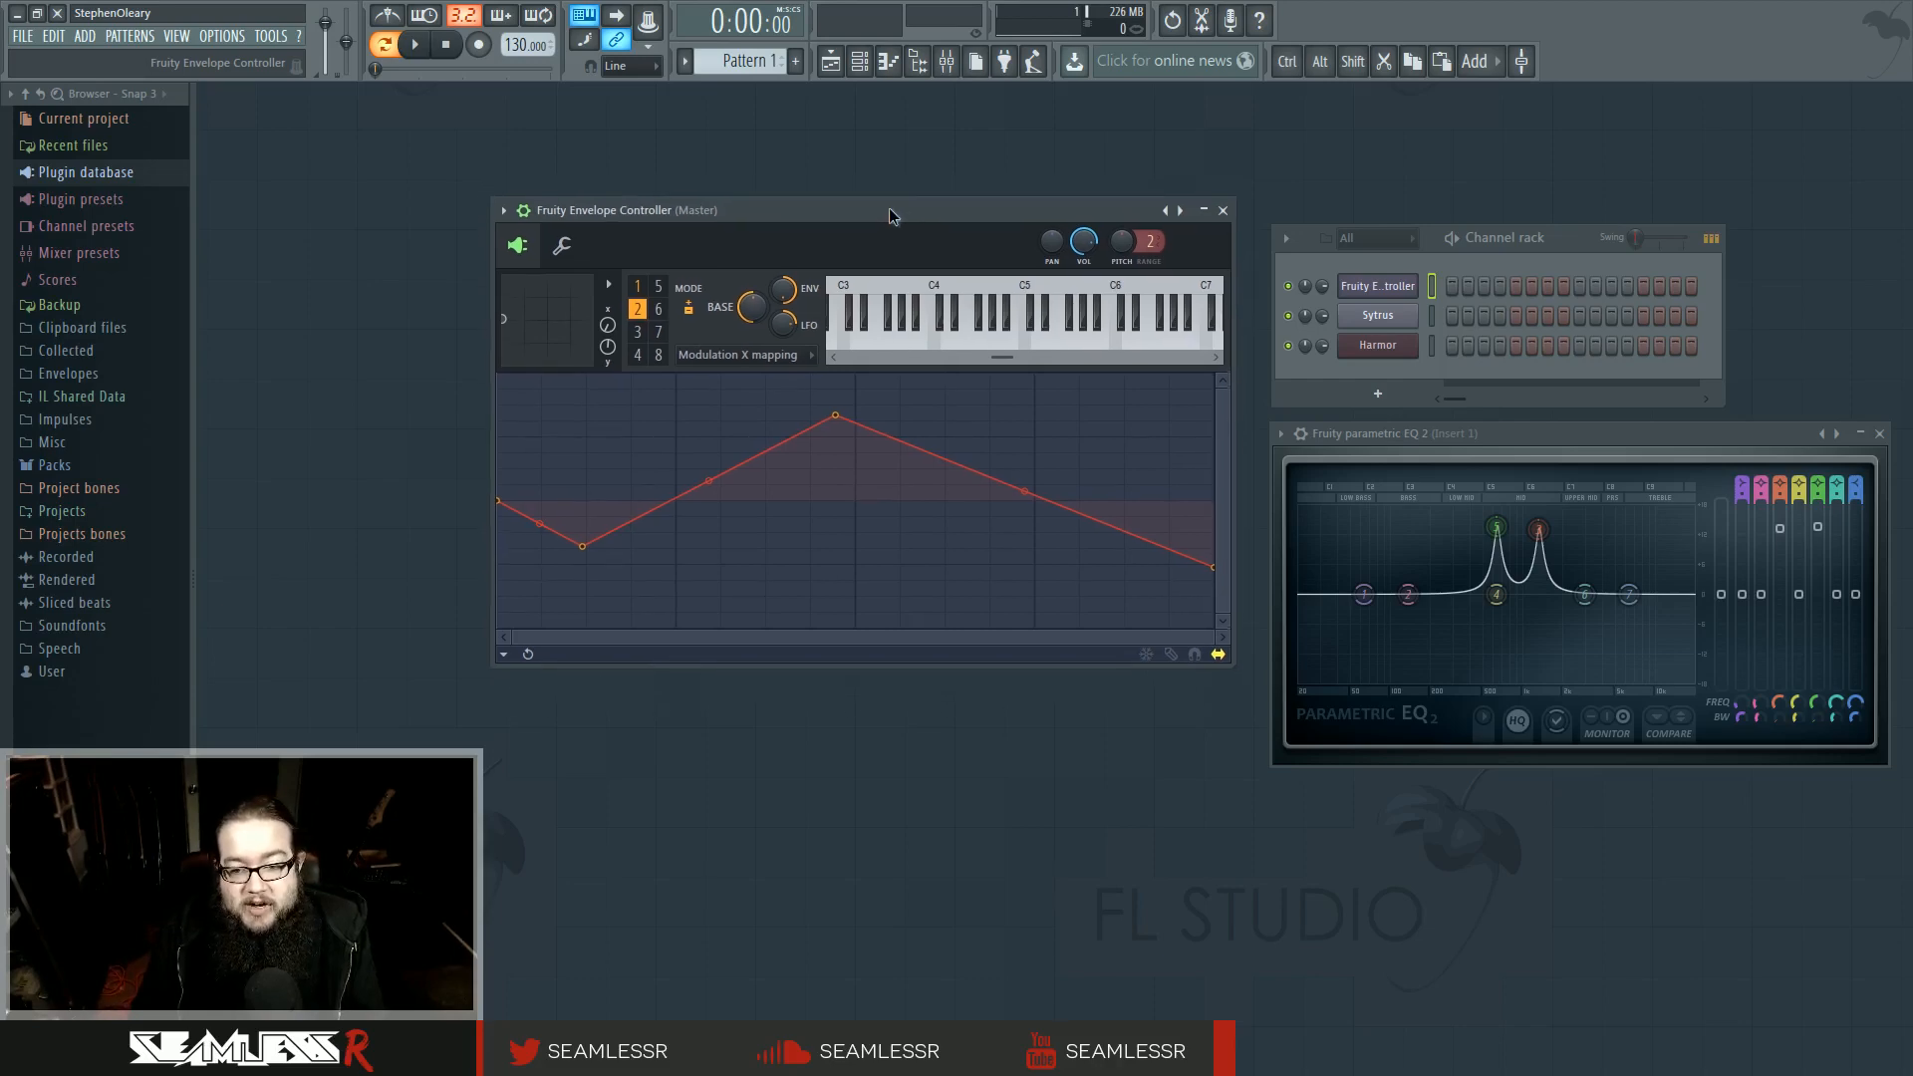
pyautogui.moveTo(888, 208); pyautogui.dragTo(897, 221)
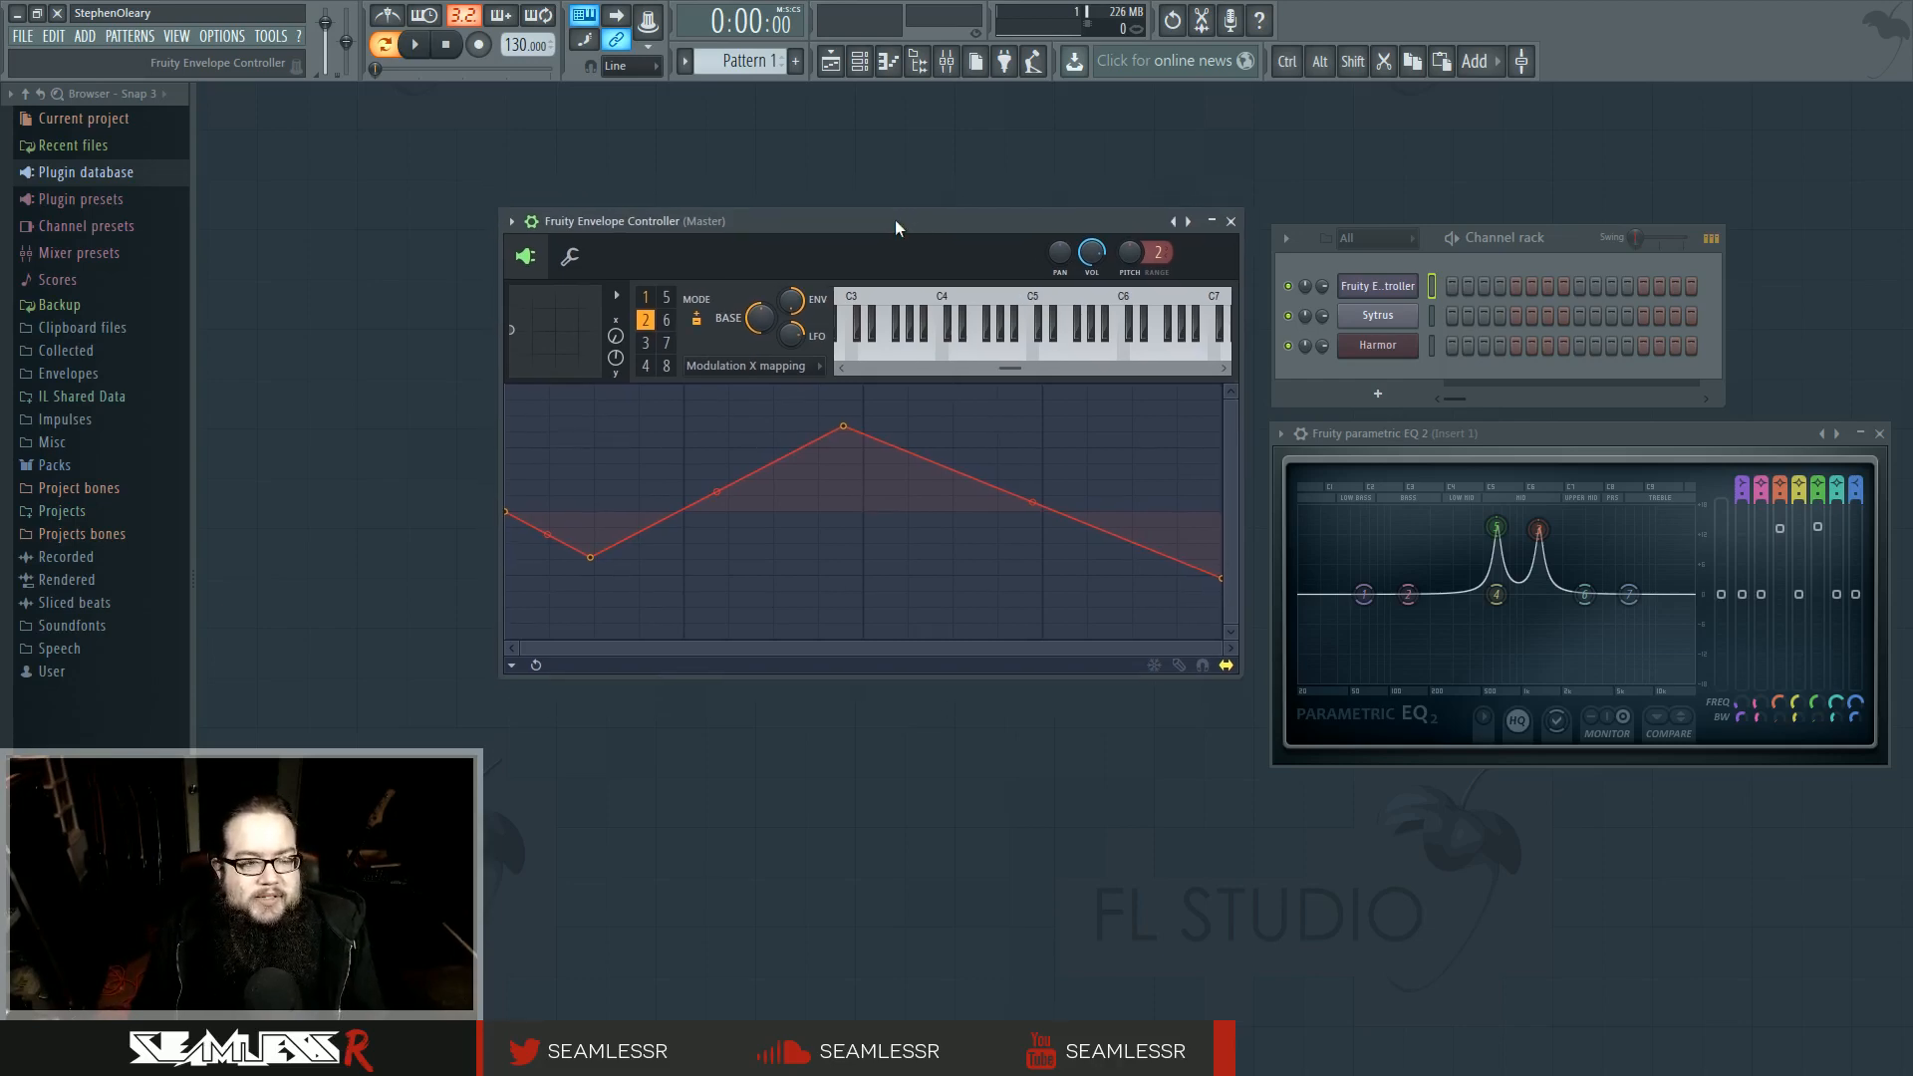